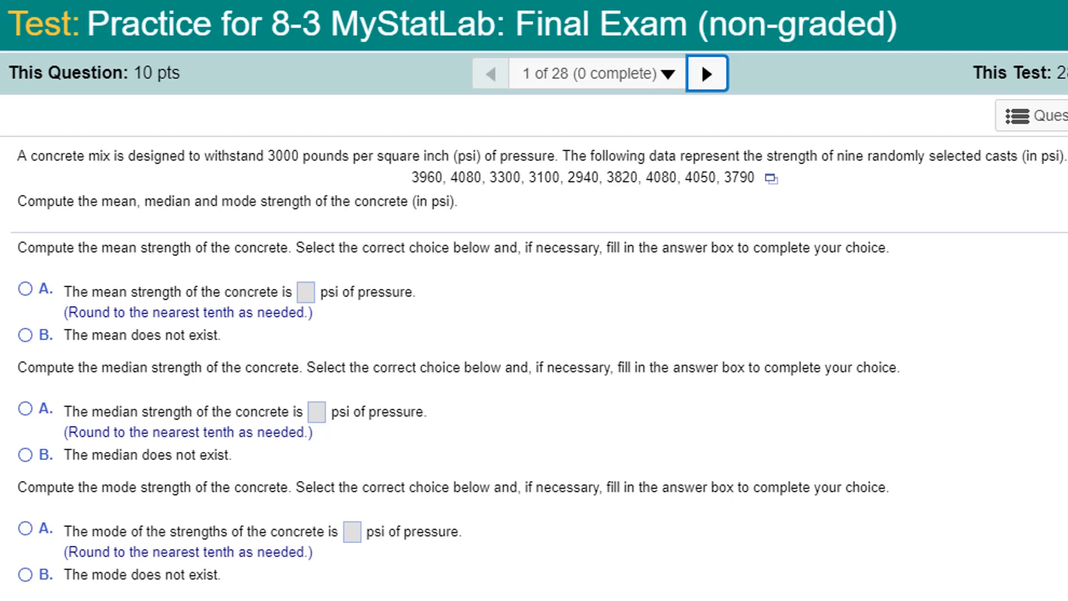
{"action": "mouse_move", "coordinate": [454, 208]}
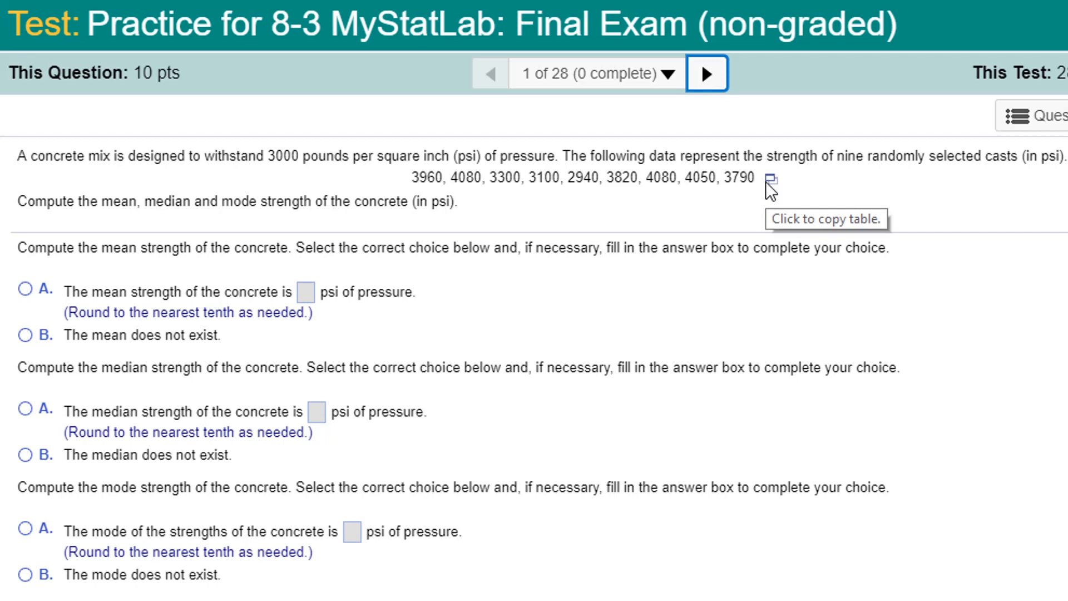
{"action": "mouse_move", "coordinate": [387, 205]}
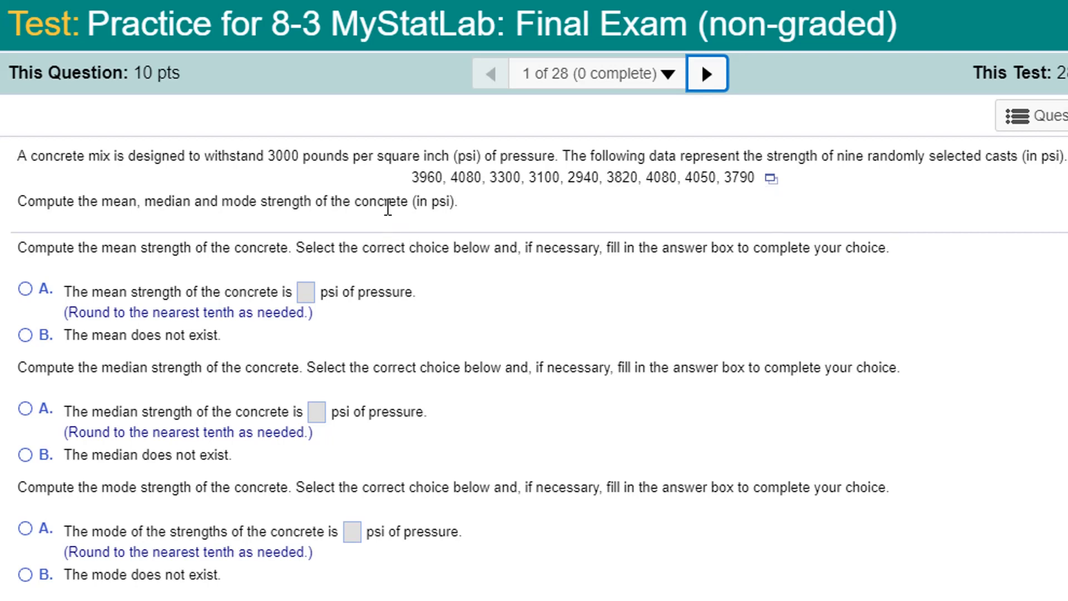
{"action": "mouse_move", "coordinate": [770, 177]}
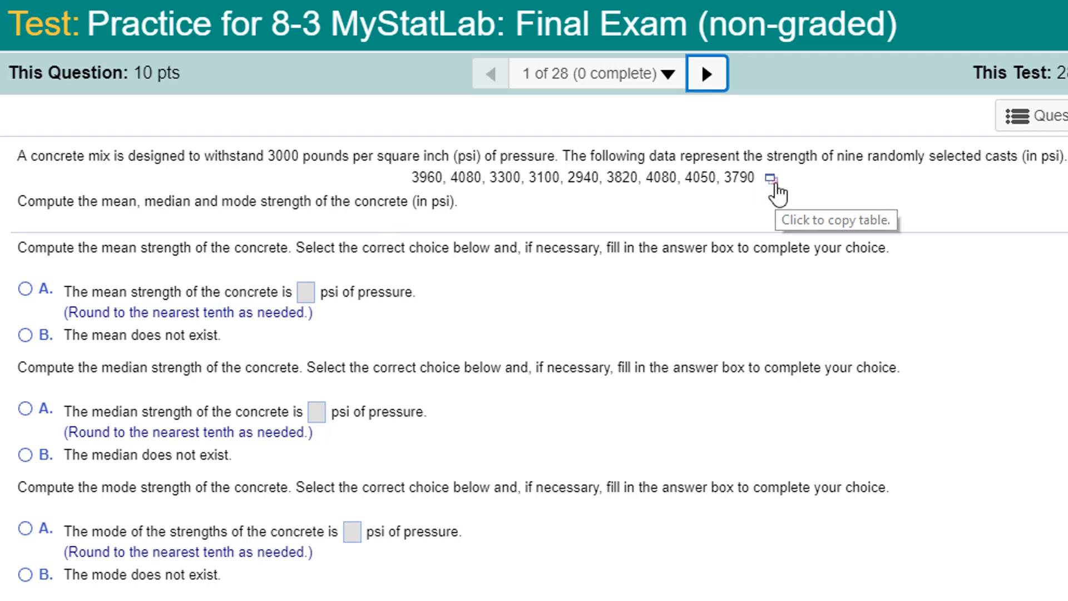
Step: Load the concrete strengths into StatCrunch, compute mean, median and mode, and enter the mode 4080
{"action": "left_click", "coordinate": [769, 179]}
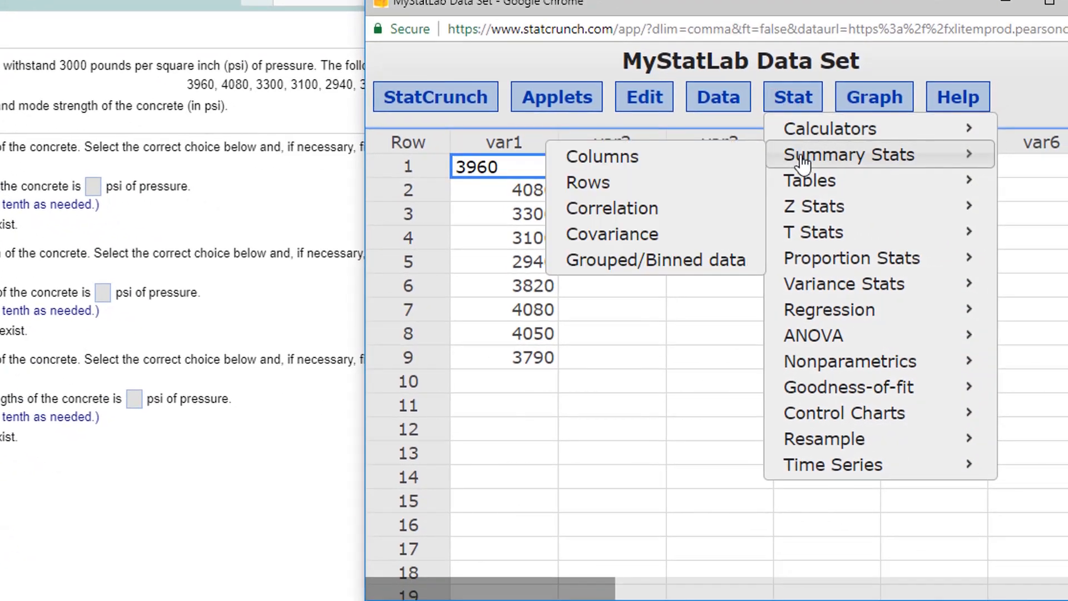
{"action": "mouse_move", "coordinate": [611, 155]}
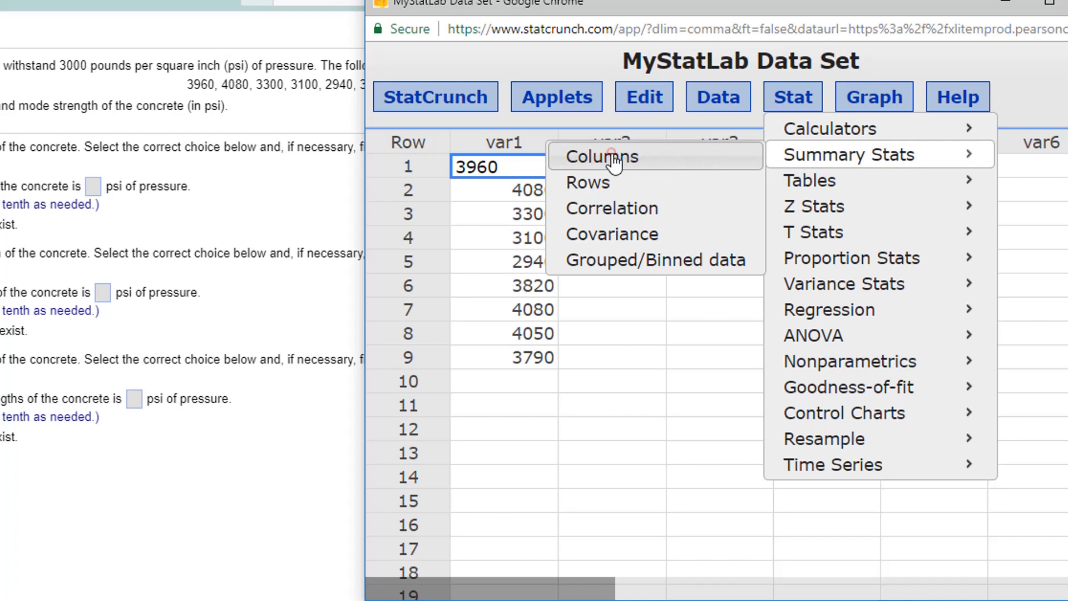
{"action": "left_click", "coordinate": [849, 154]}
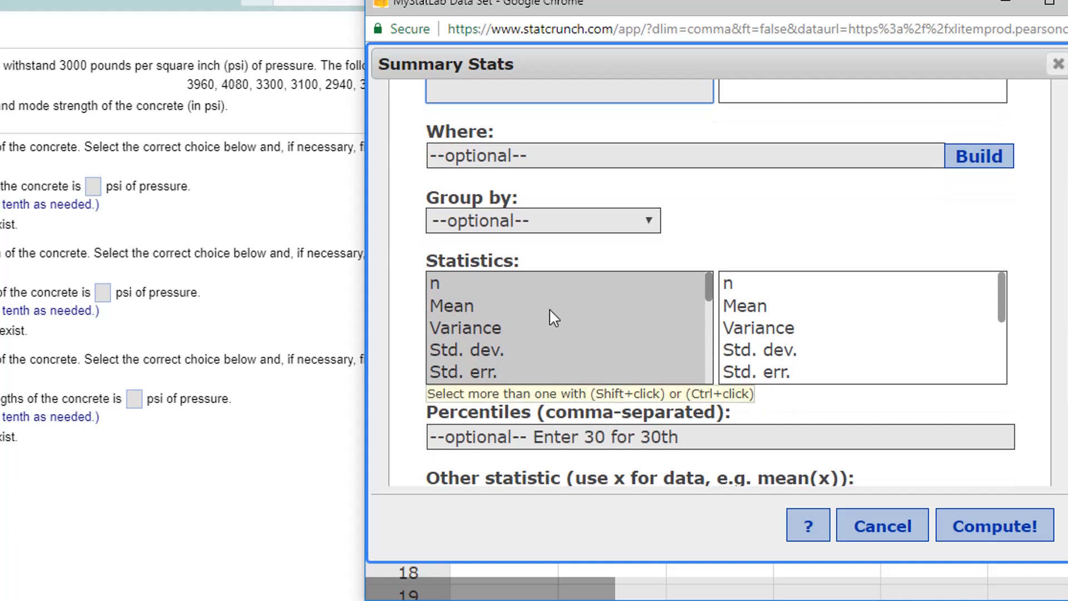
{"action": "left_click", "coordinate": [450, 305]}
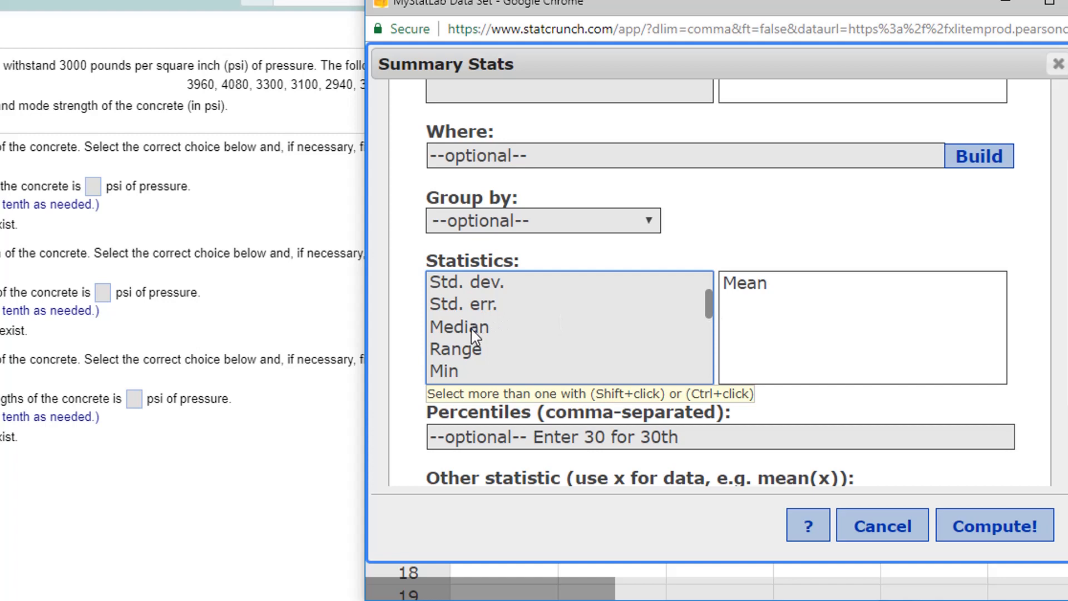
{"action": "left_click", "coordinate": [458, 327]}
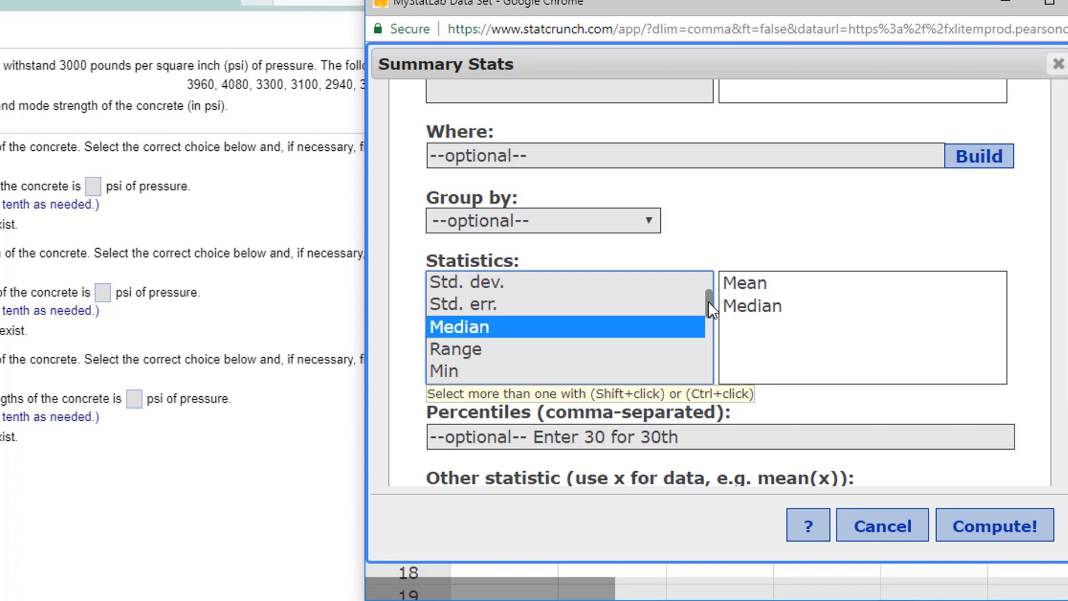
{"action": "scroll", "scroll_direction": "down", "scroll_amount": 3}
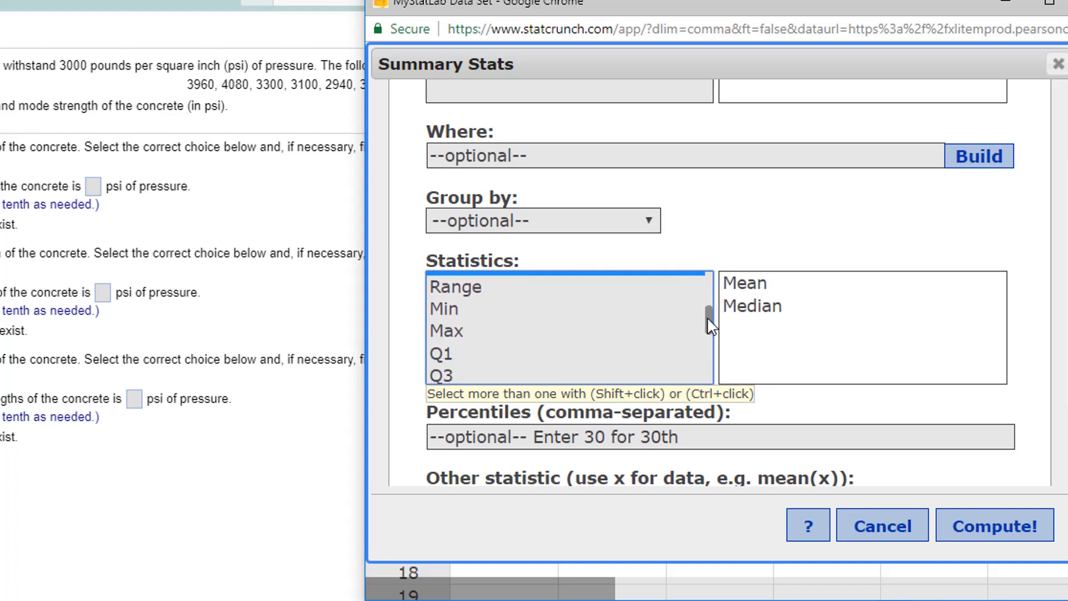
{"action": "scroll", "scroll_direction": "down", "scroll_amount": 3}
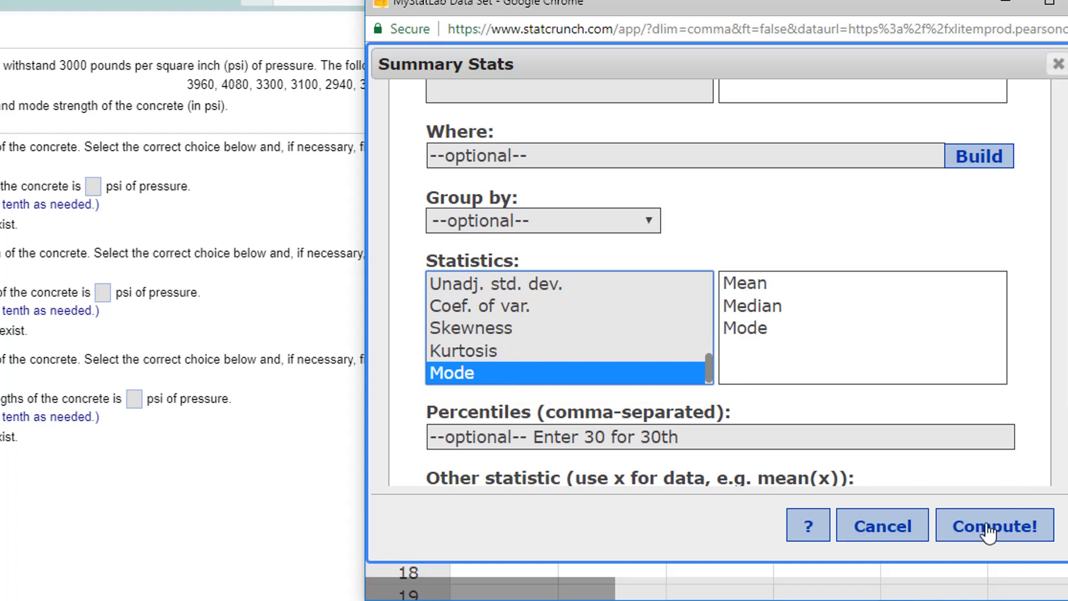
{"action": "left_click", "coordinate": [993, 526]}
{"action": "type", "text": "3820"}
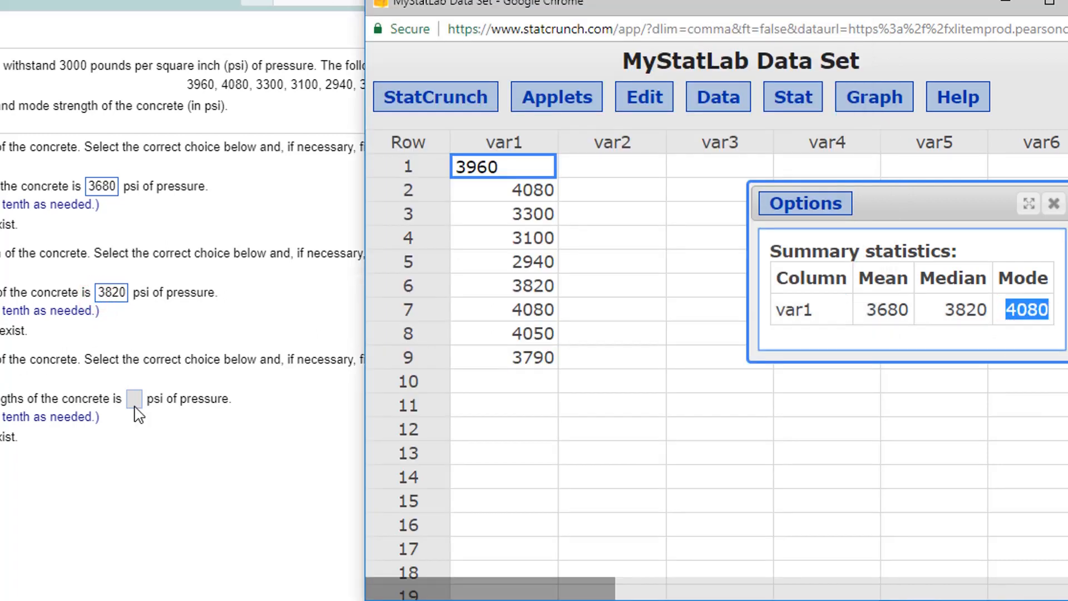
{"action": "type", "text": "4080"}
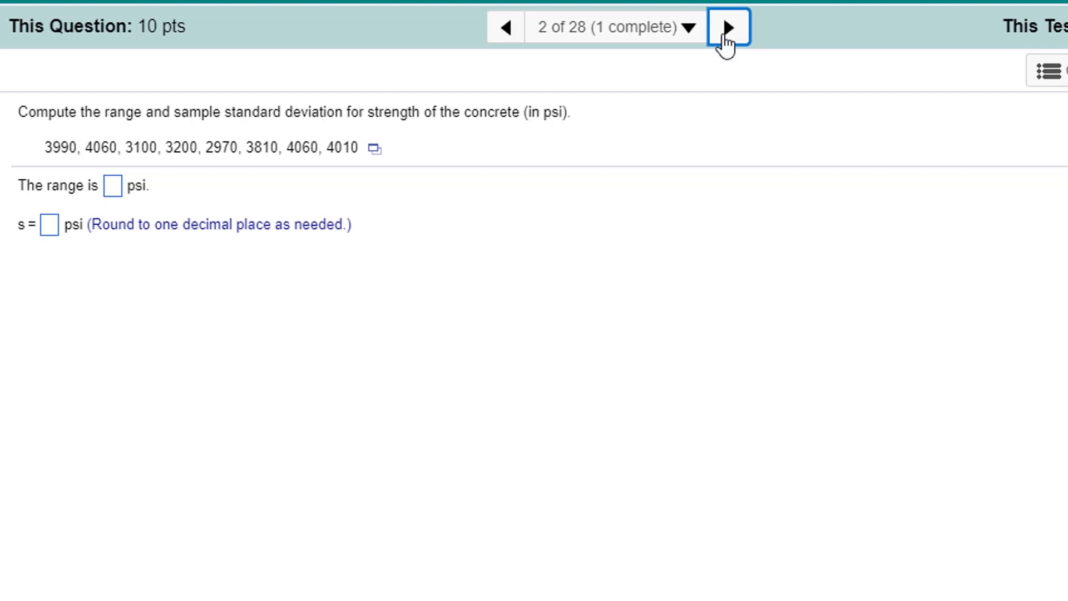
{"action": "mouse_move", "coordinate": [504, 133]}
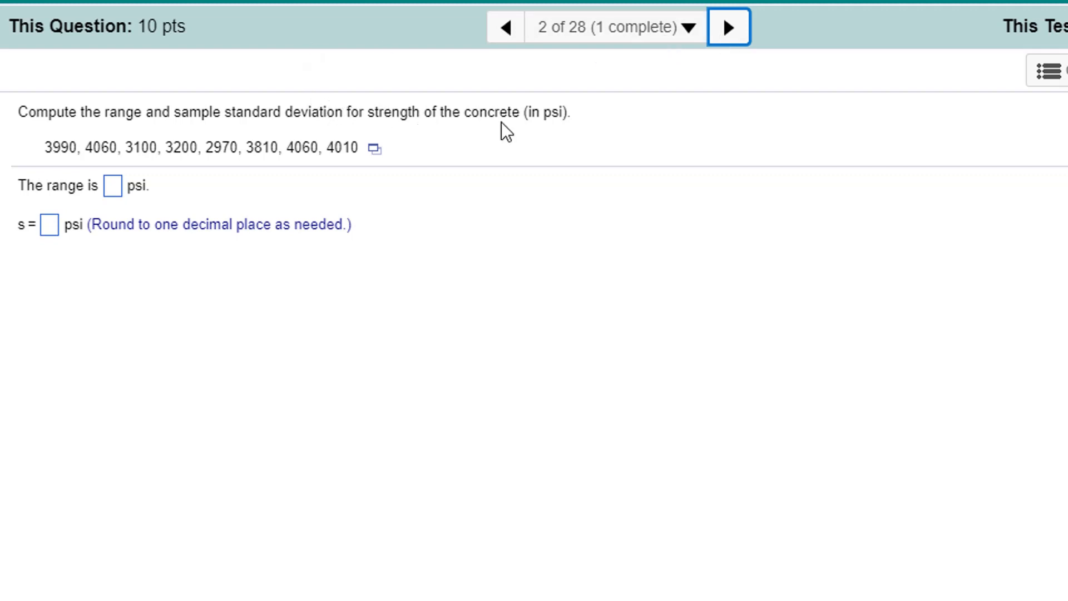
{"action": "mouse_move", "coordinate": [374, 148]}
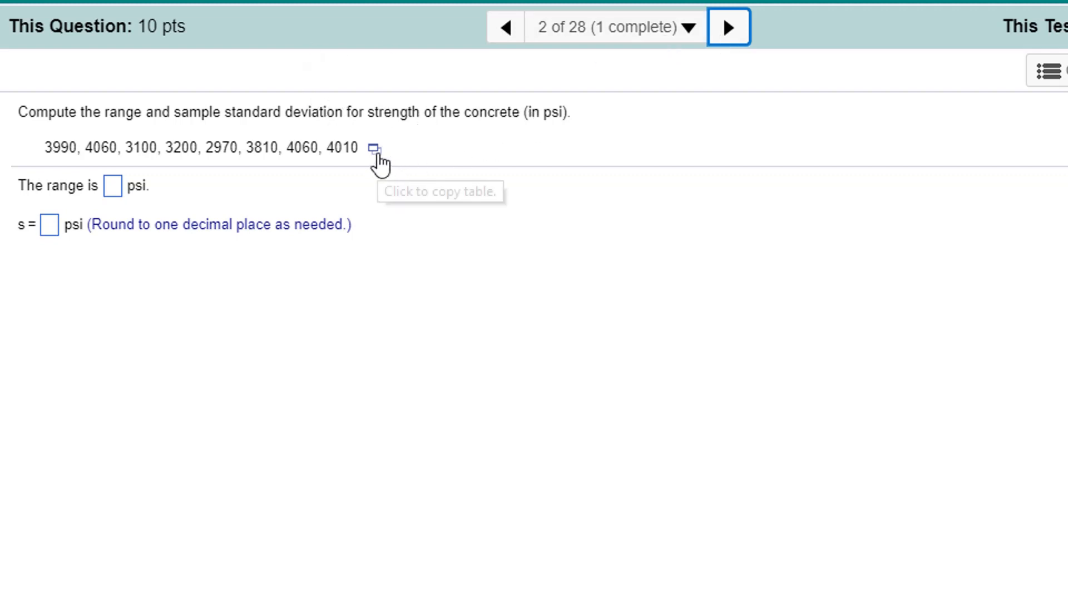
Step: Send question 2's eight concrete strengths to a new StatCrunch data set via the copy-table icon
{"action": "left_click", "coordinate": [375, 149]}
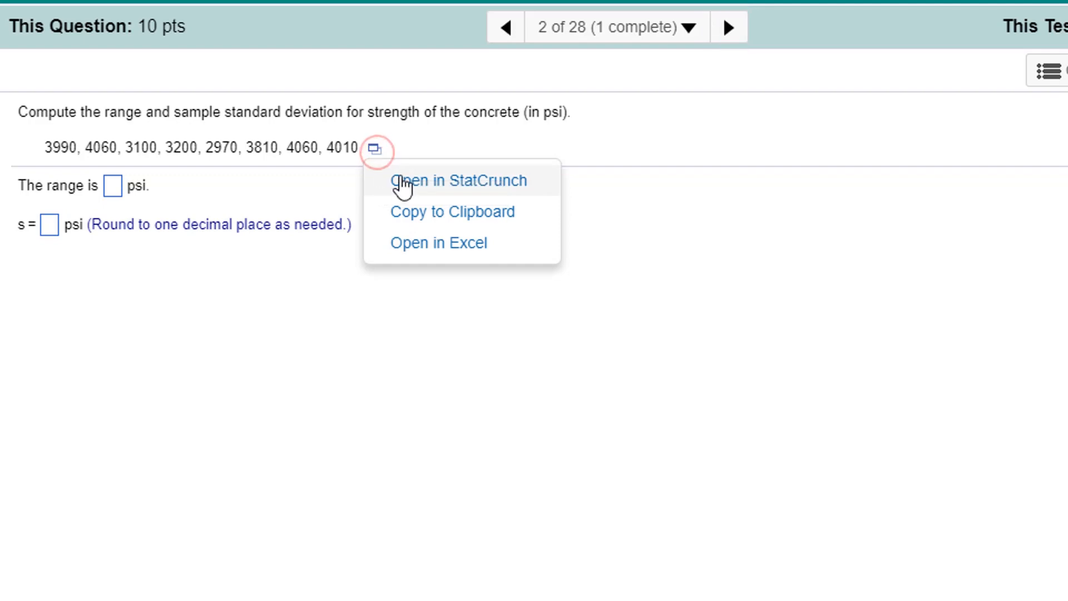
{"action": "left_click", "coordinate": [457, 180]}
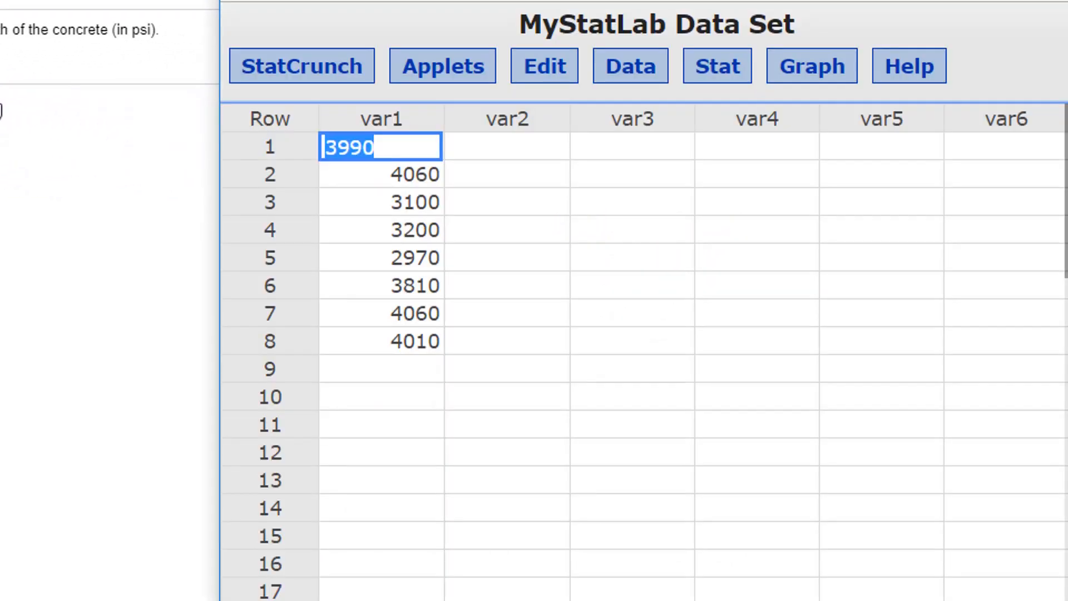
Step: Run column summary stats for var1 with Std. dev. and Range, getting 474.25129 and 1090, and select the std. dev
{"action": "left_click", "coordinate": [716, 65]}
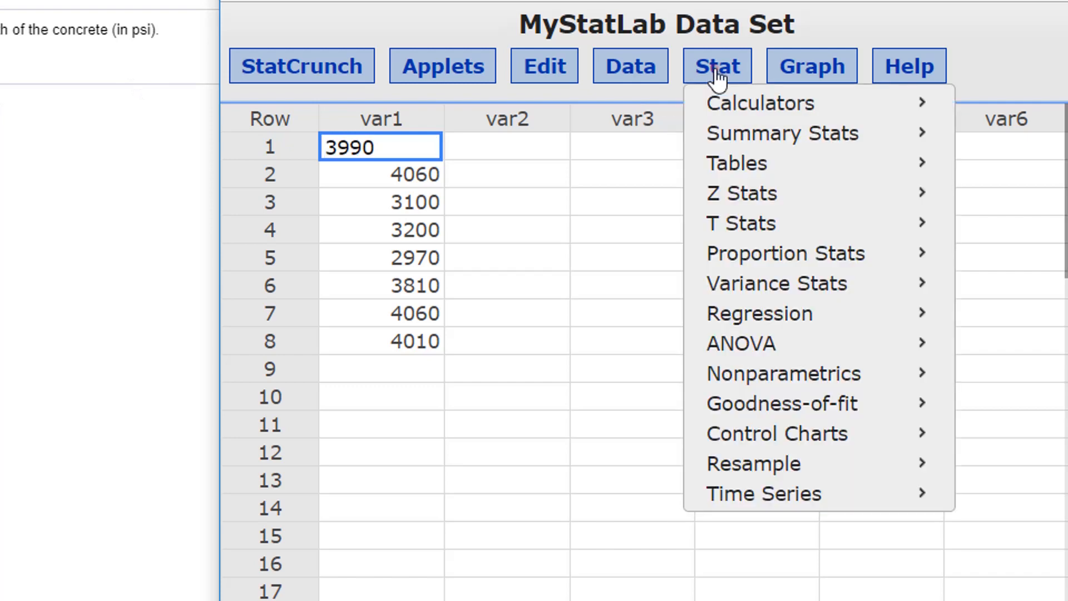
{"action": "mouse_move", "coordinate": [783, 132]}
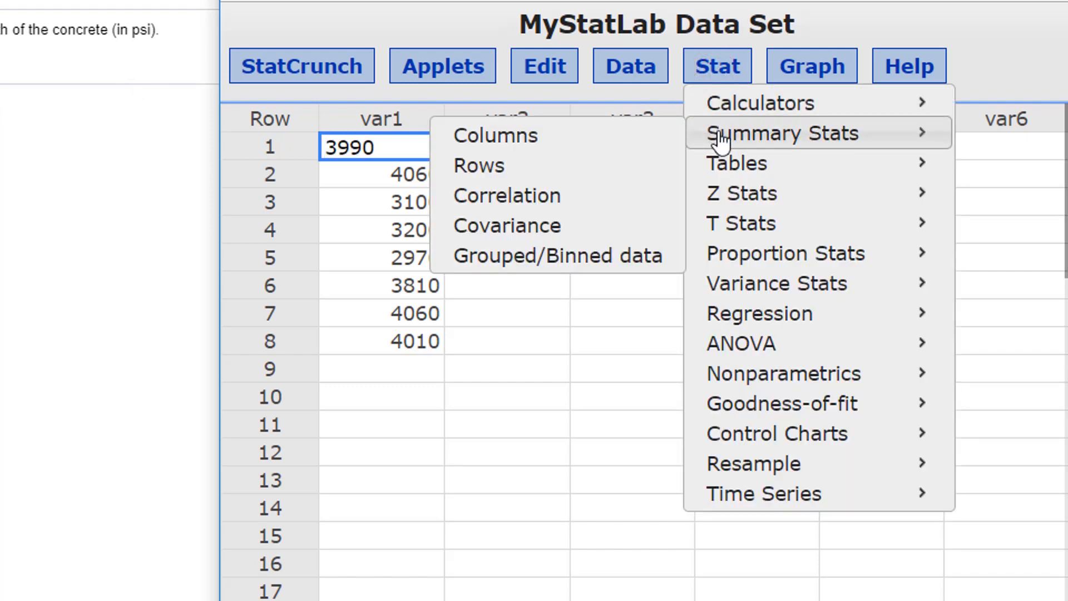
{"action": "left_click", "coordinate": [783, 132]}
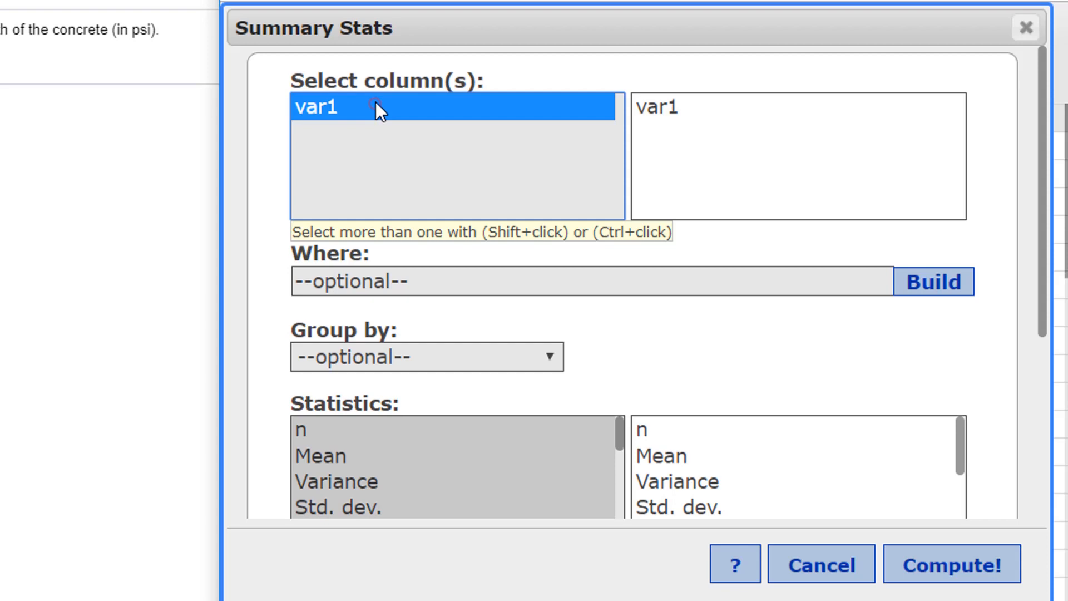
{"action": "scroll", "scroll_direction": "down", "scroll_amount": 3}
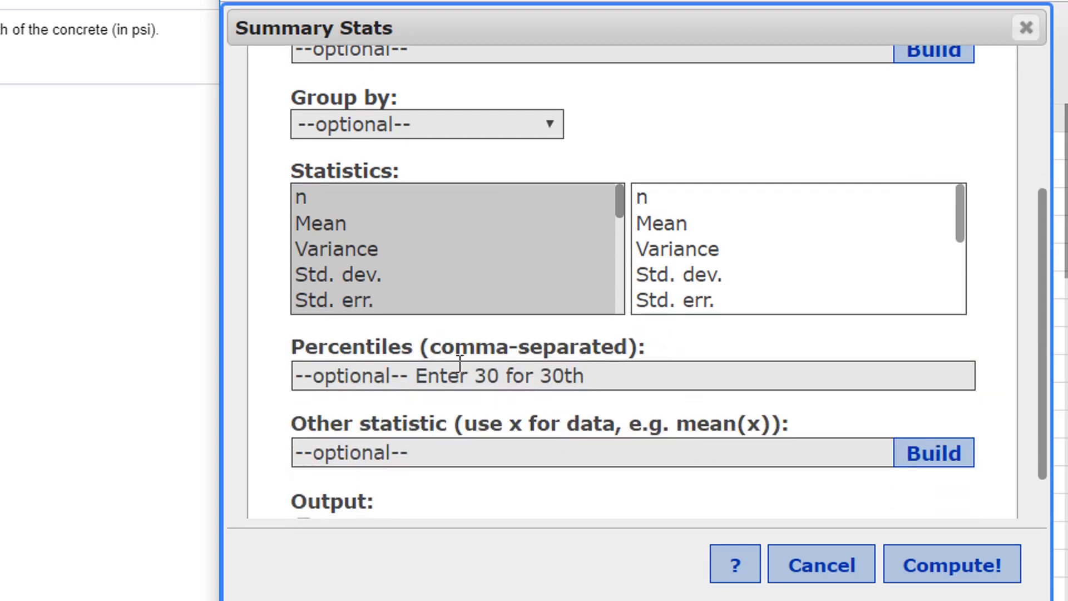
{"action": "left_click", "coordinate": [338, 275]}
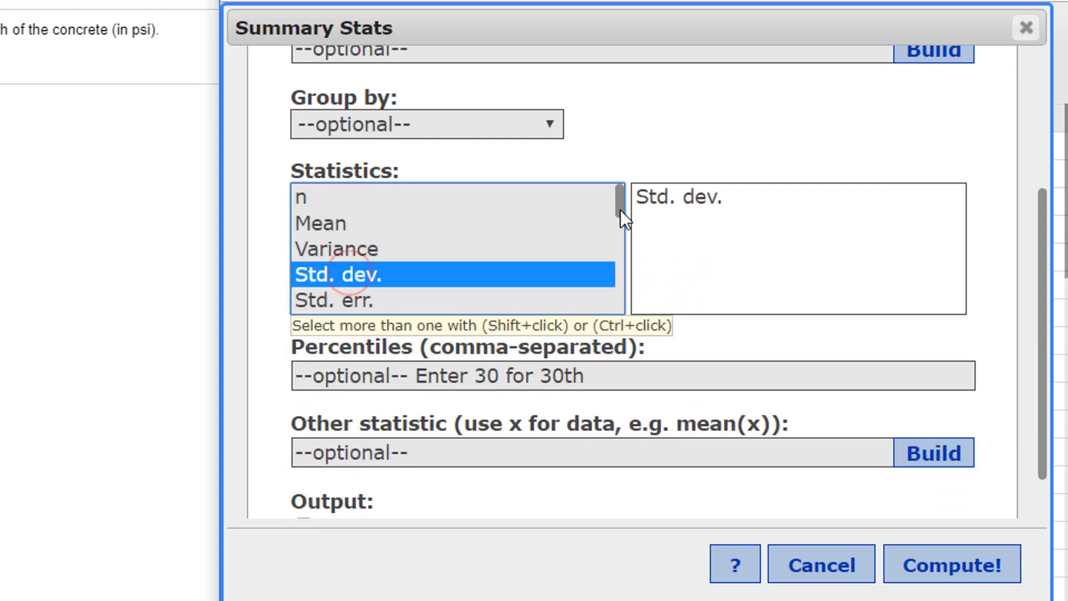
{"action": "scroll", "scroll_direction": "down", "scroll_amount": 3}
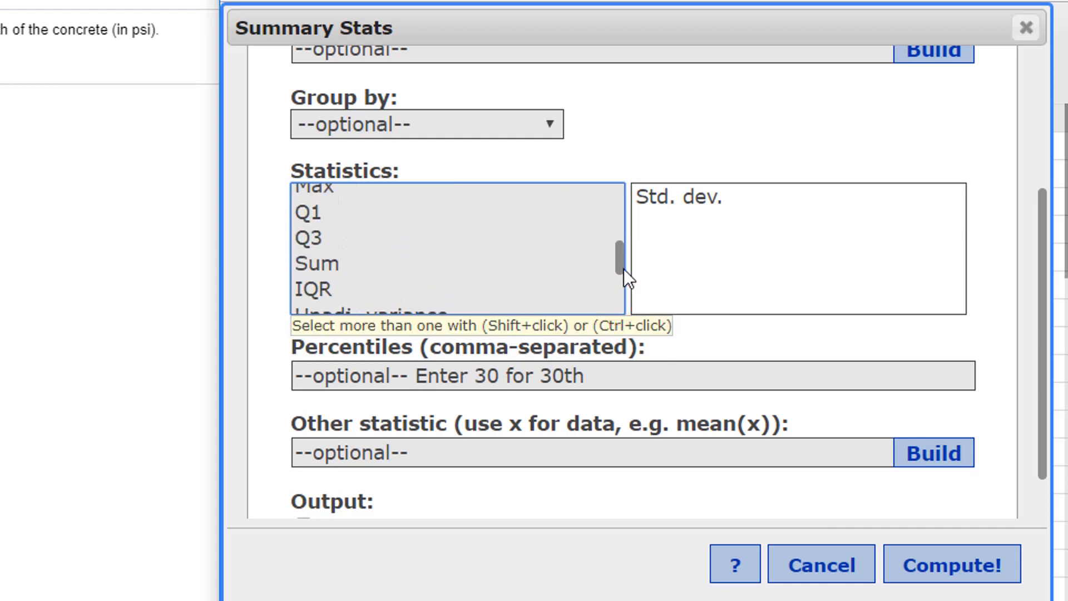
{"action": "left_click", "coordinate": [325, 268]}
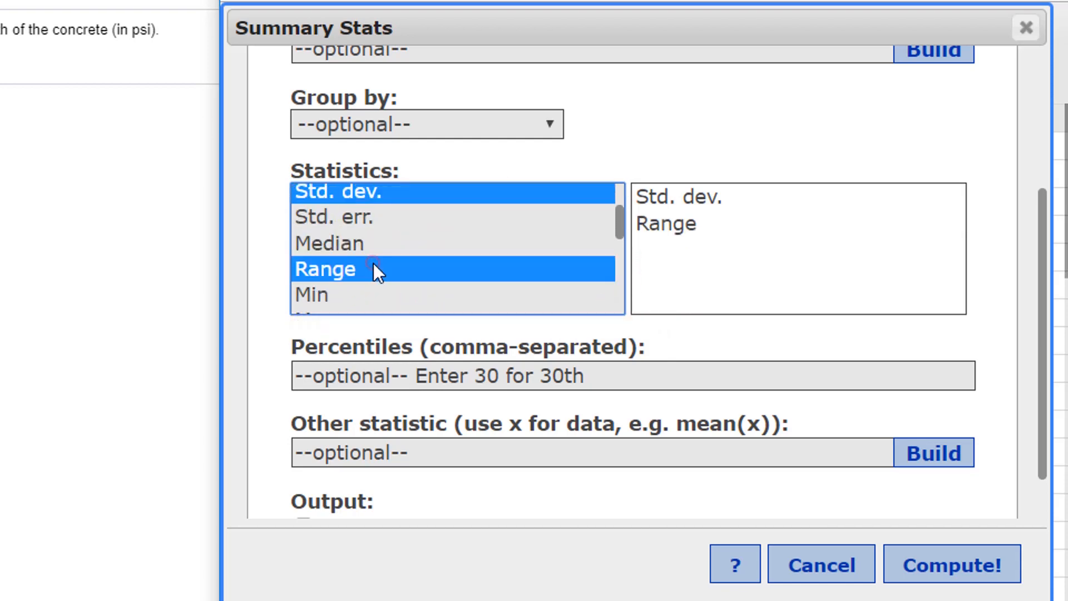
{"action": "left_click", "coordinate": [951, 562]}
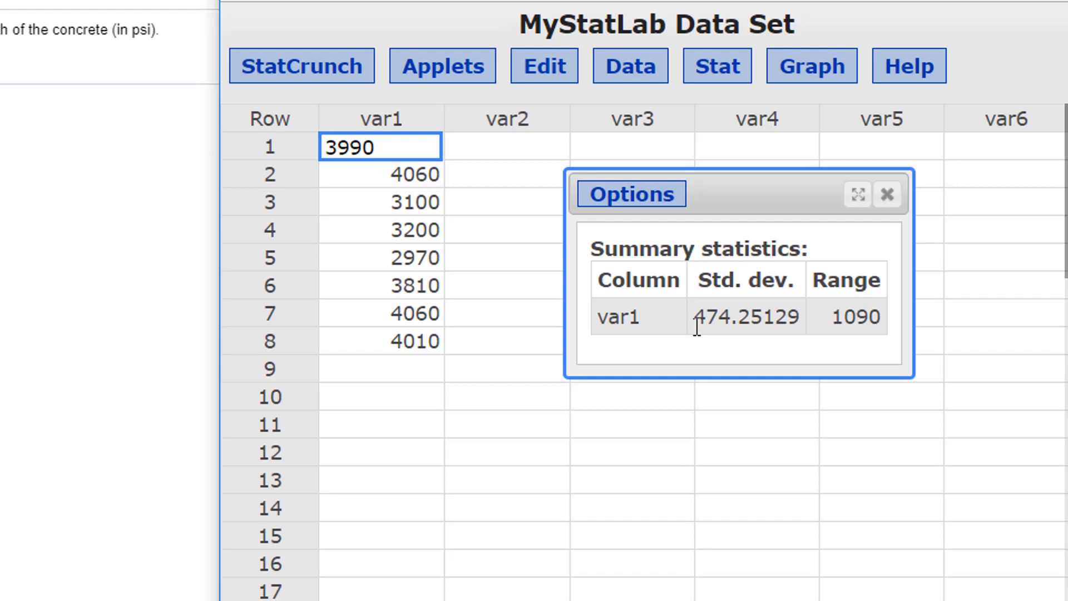
{"action": "double_click", "coordinate": [854, 316]}
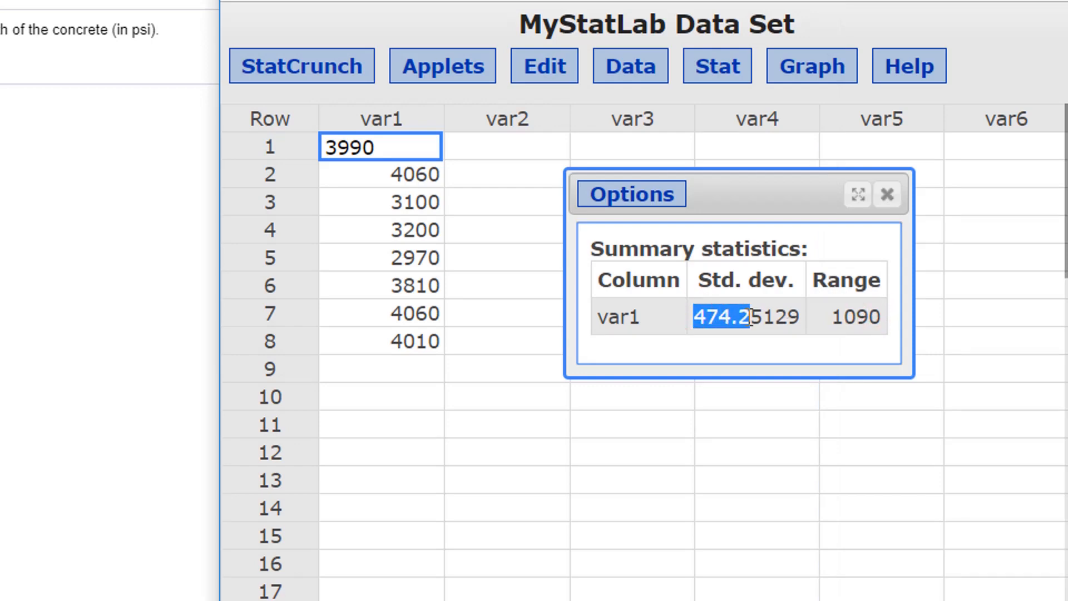
{"action": "mouse_move", "coordinate": [743, 340]}
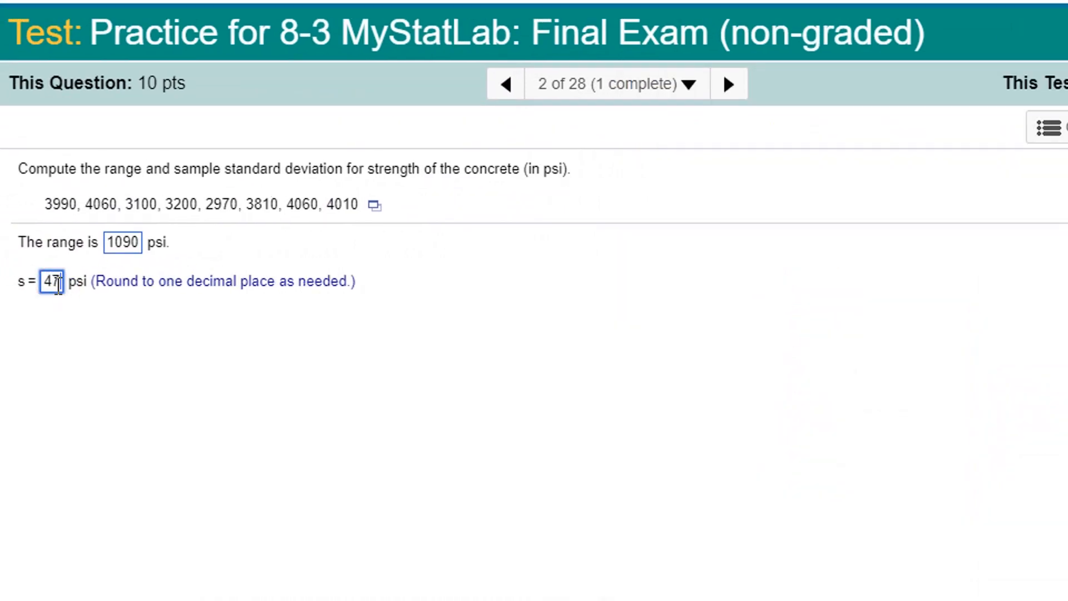
Step: Enter the standard deviation 474.3 psi for question 2 and commit the answer
{"action": "type", "text": "474.3"}
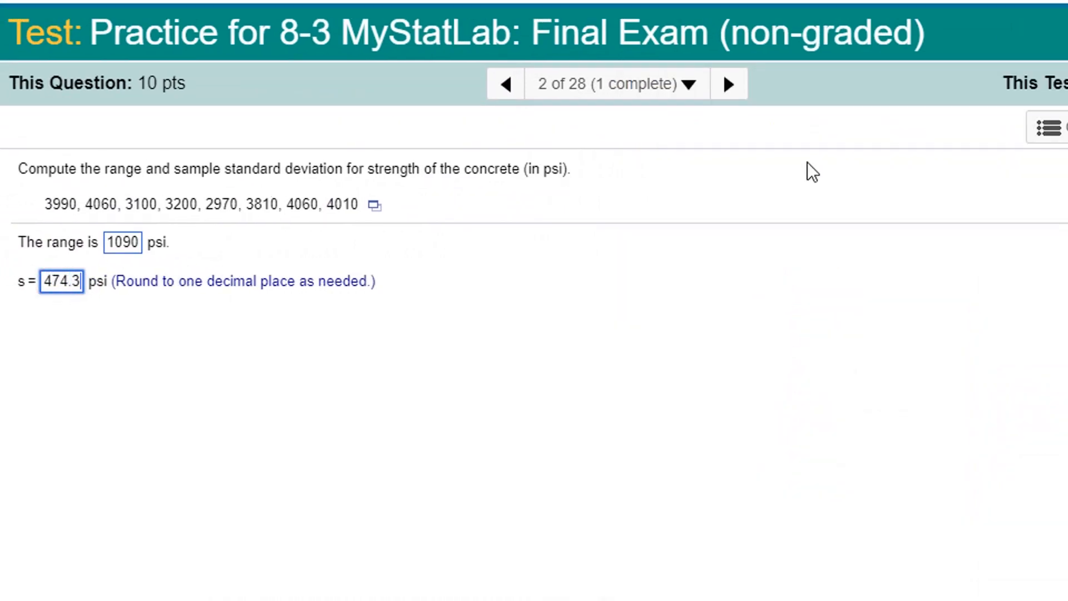
{"action": "left_click", "coordinate": [727, 83]}
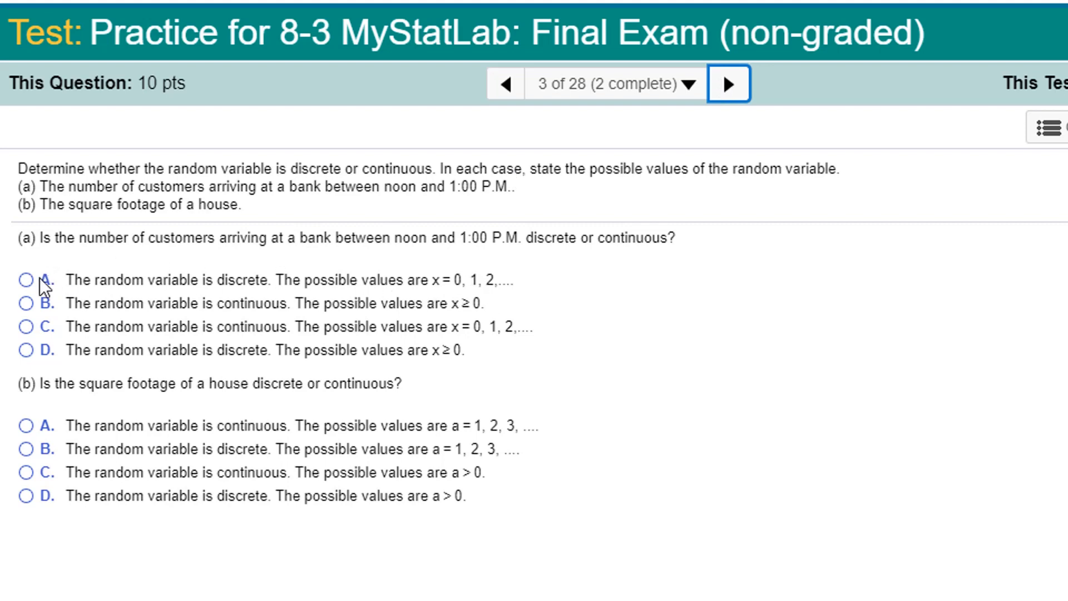
Step: Mark customer arrivals as discrete and house square footage as continuous above 0, then advance to question 4
{"action": "left_click", "coordinate": [26, 279]}
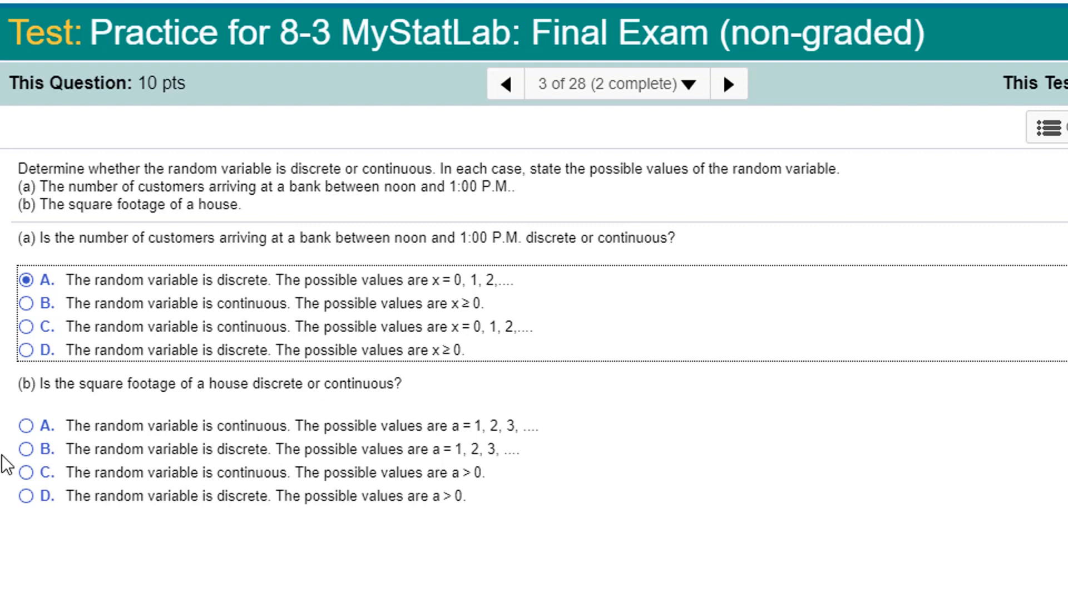
{"action": "mouse_move", "coordinate": [462, 469]}
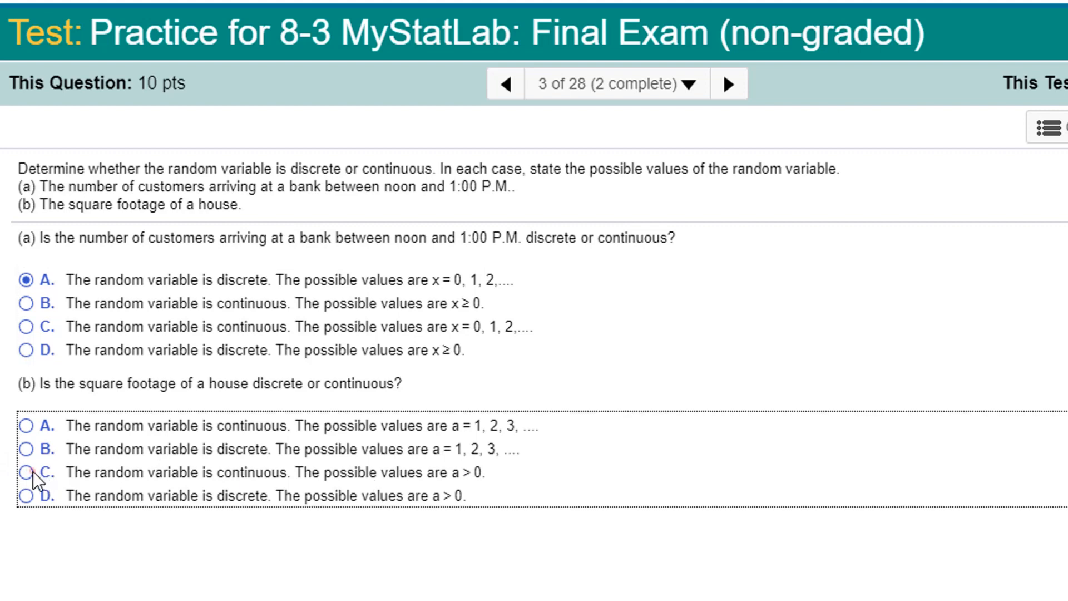
{"action": "left_click", "coordinate": [26, 471]}
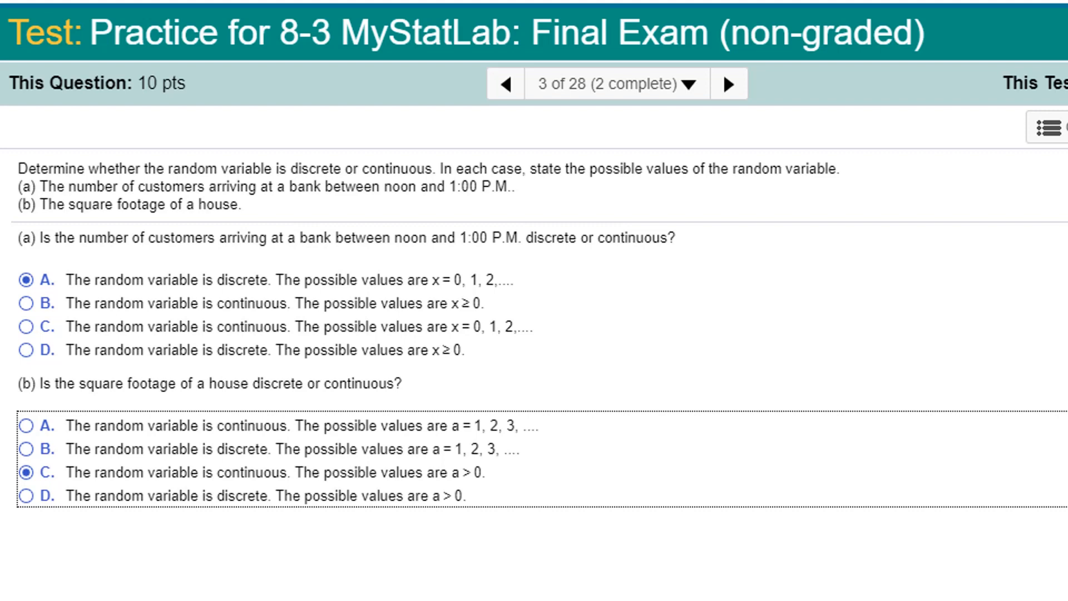
{"action": "mouse_move", "coordinate": [727, 83]}
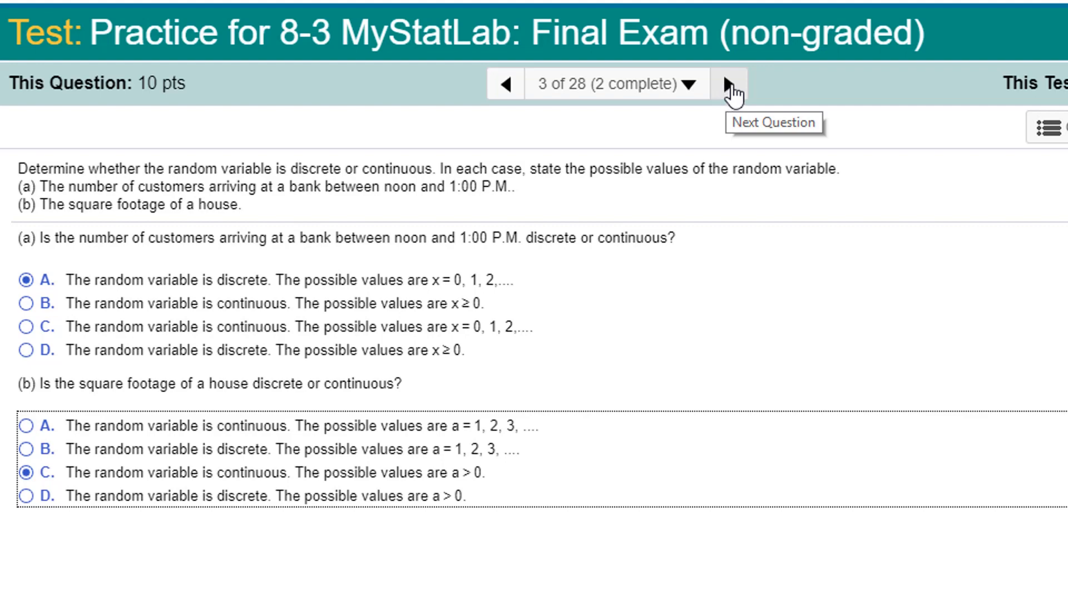
{"action": "left_click", "coordinate": [728, 83]}
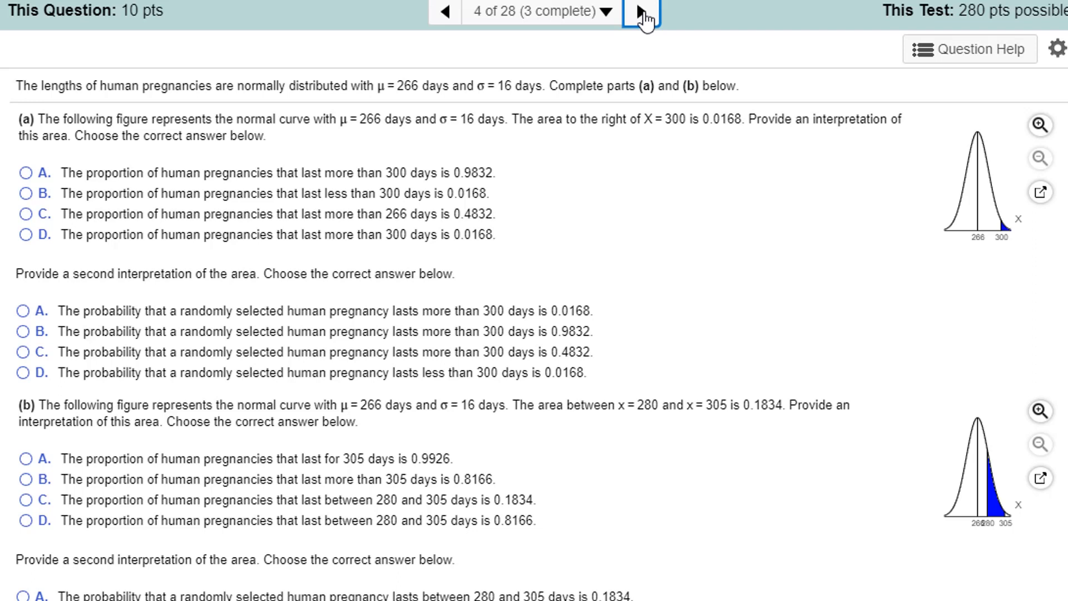
{"action": "mouse_move", "coordinate": [588, 212]}
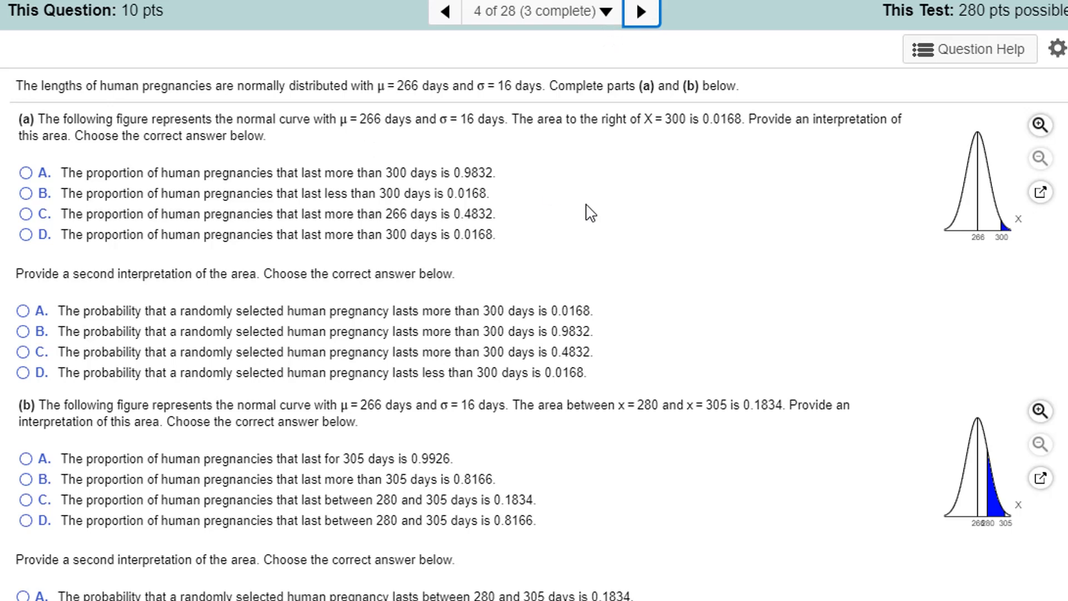
{"action": "mouse_move", "coordinate": [1038, 126]}
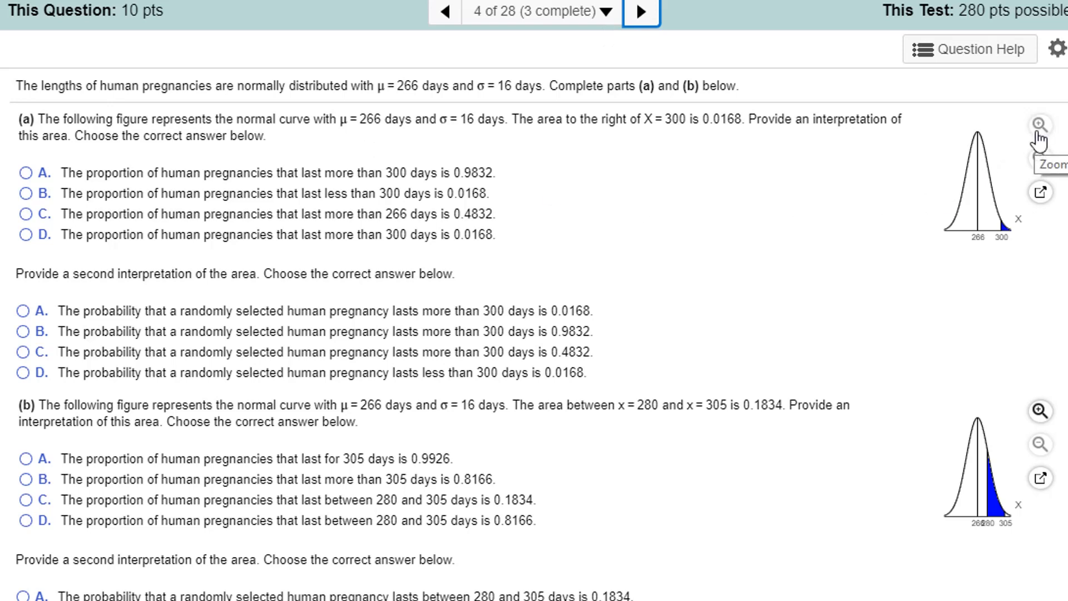
Step: Enlarge the part (a) normal curve and choose the proportion of pregnancies over 300 days is 0.0168
{"action": "left_click", "coordinate": [1038, 126]}
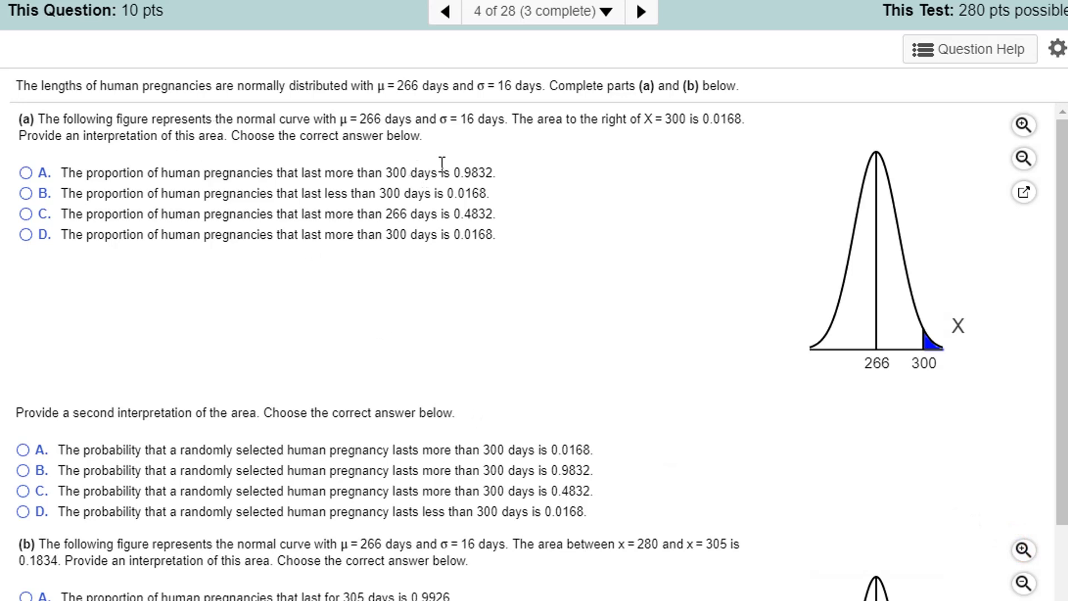
{"action": "mouse_move", "coordinate": [498, 95]}
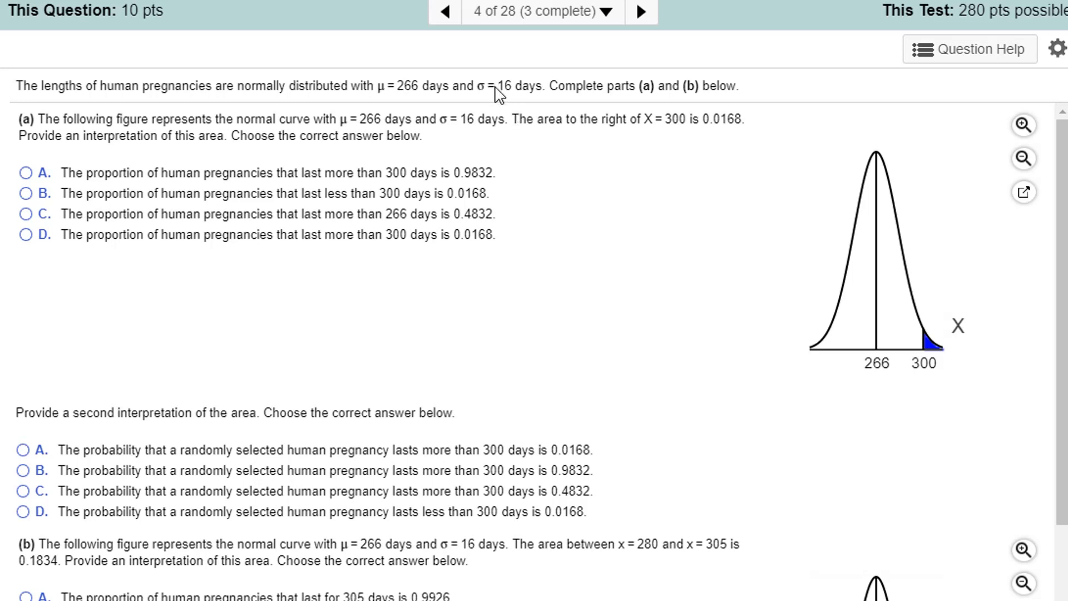
{"action": "mouse_move", "coordinate": [614, 187]}
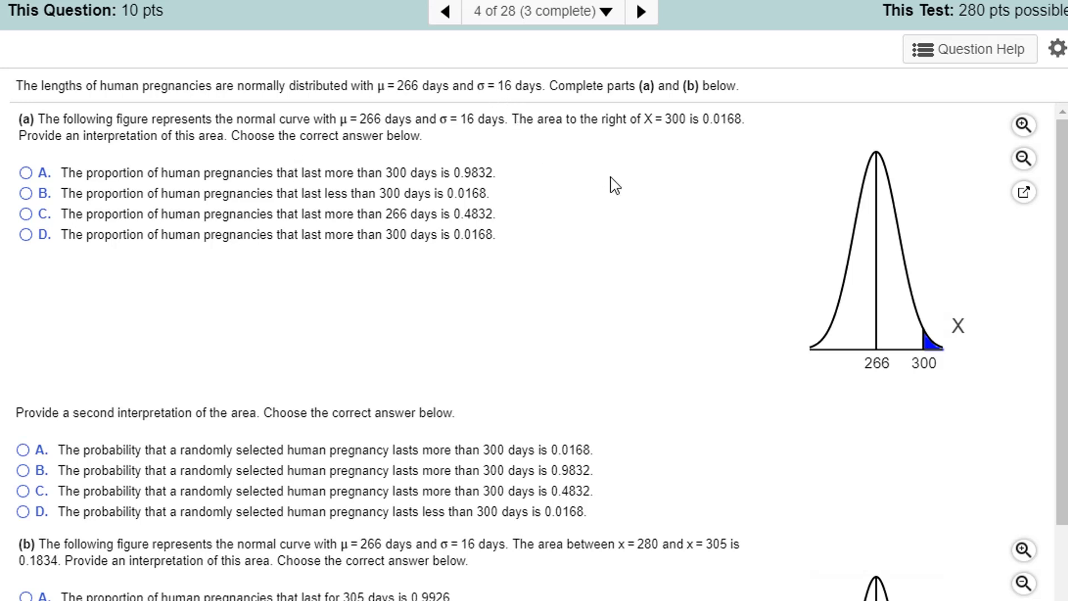
{"action": "mouse_move", "coordinate": [925, 357]}
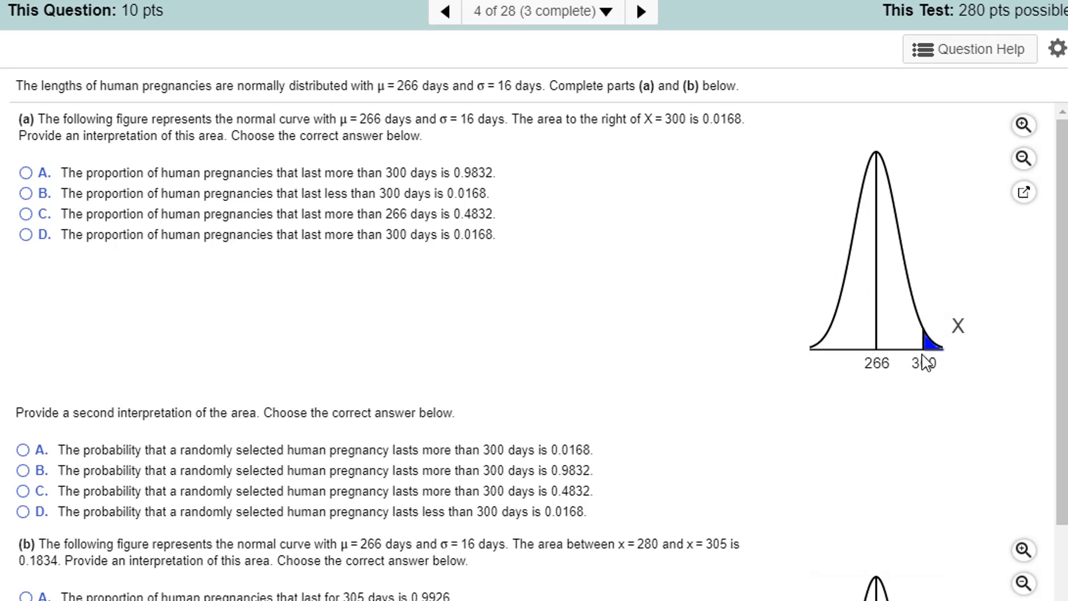
{"action": "scroll", "scroll_direction": "down", "scroll_amount": 3}
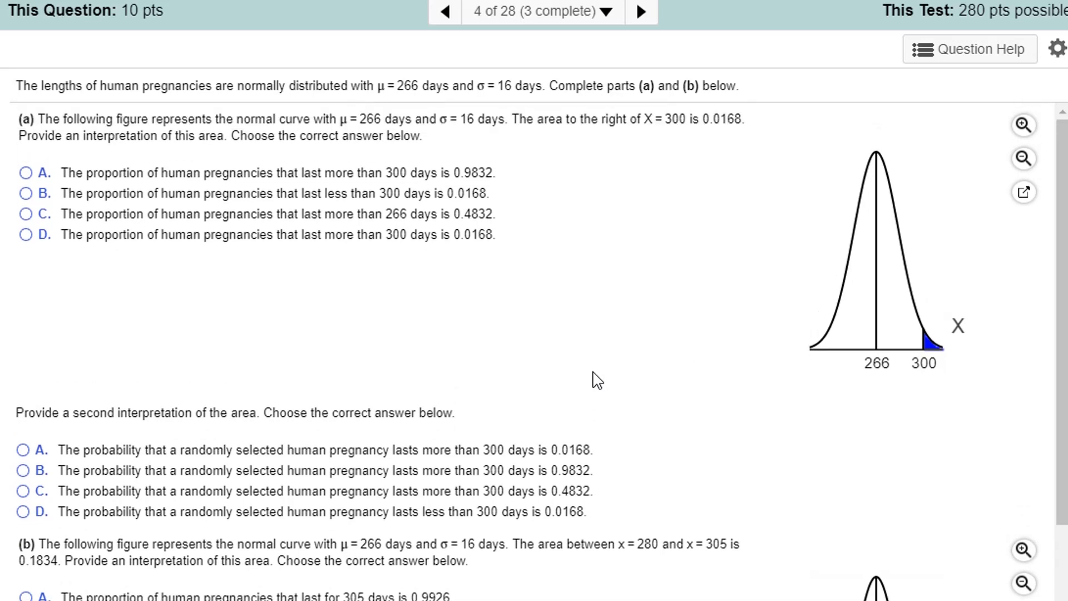
{"action": "mouse_move", "coordinate": [927, 354]}
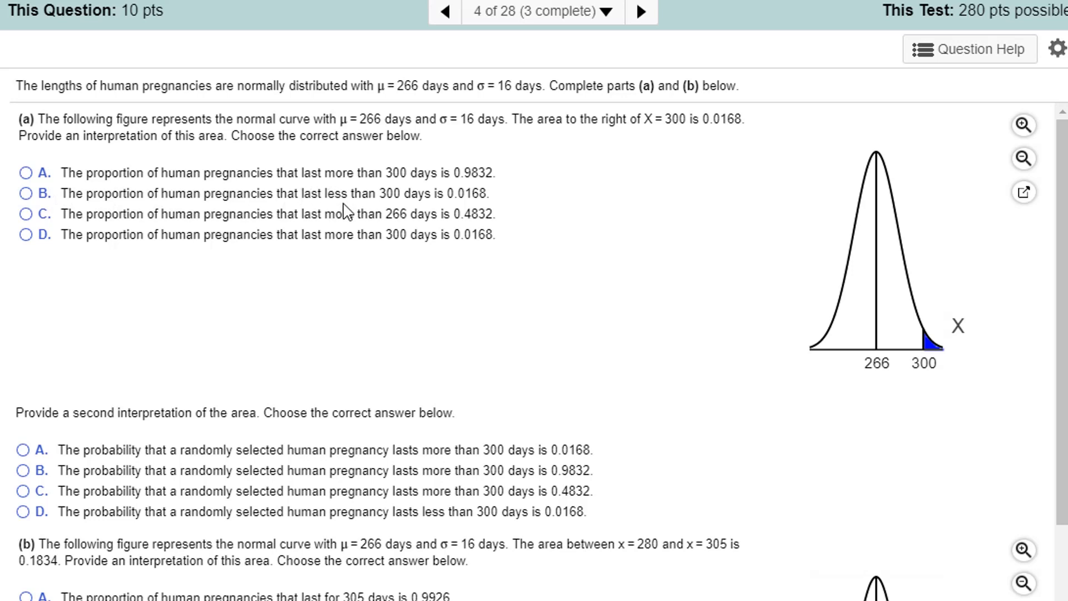
{"action": "left_click", "coordinate": [27, 235]}
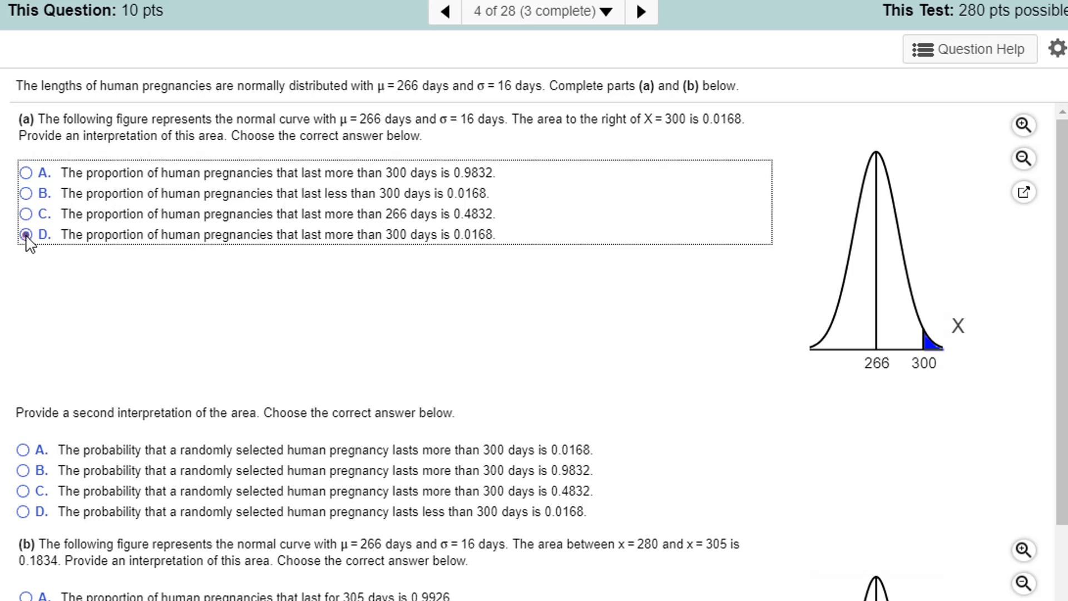
{"action": "left_click", "coordinate": [25, 234]}
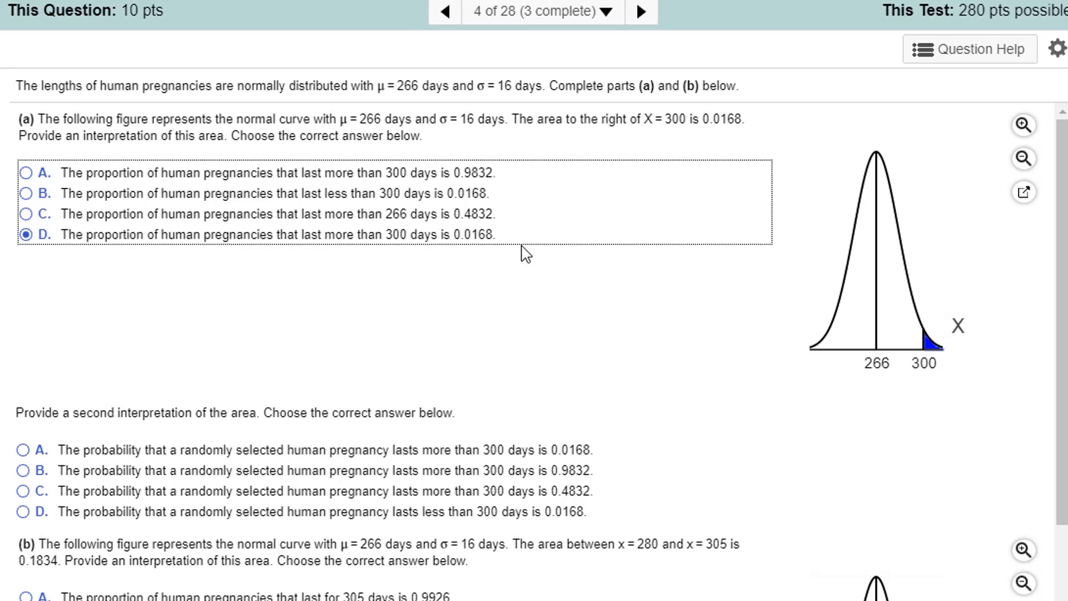
Step: Choose the second interpretation: the probability a pregnancy lasts over 300 days is 0.0168
{"action": "scroll", "scroll_direction": "down", "scroll_amount": 3}
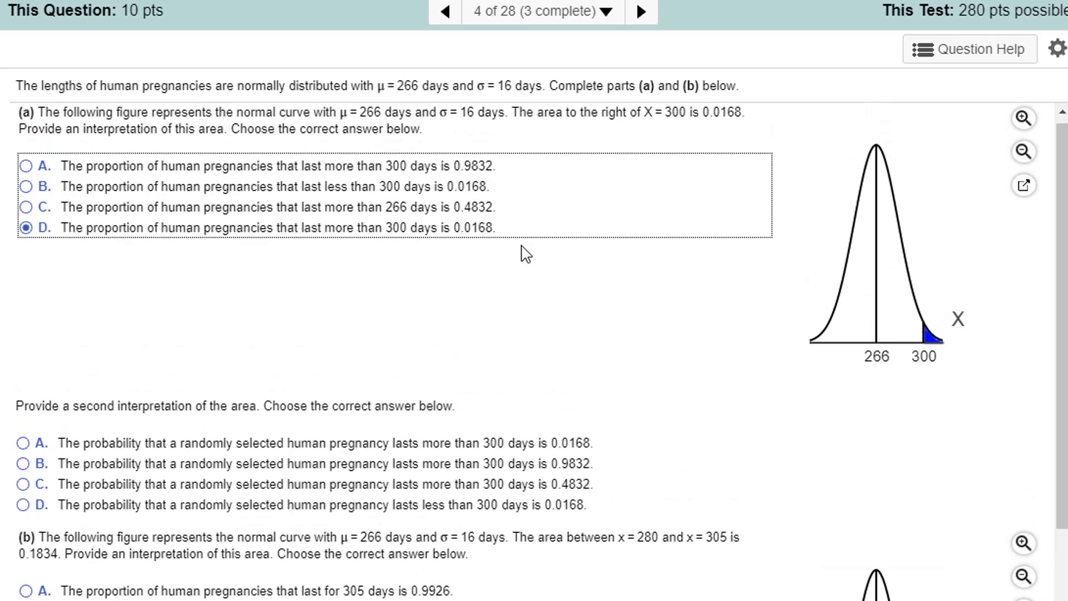
{"action": "mouse_move", "coordinate": [419, 494]}
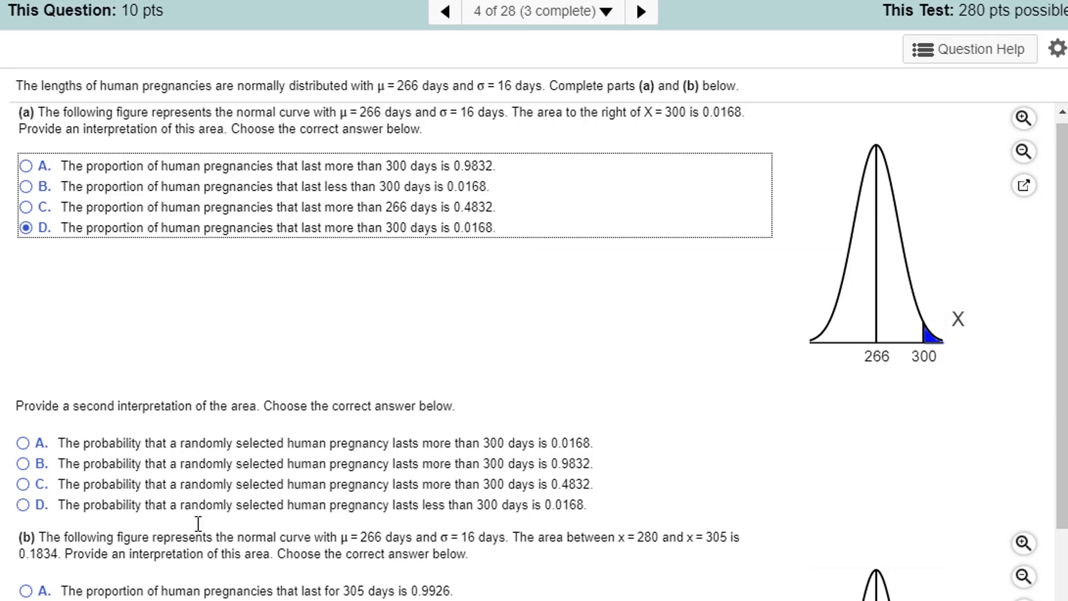
{"action": "mouse_move", "coordinate": [266, 523]}
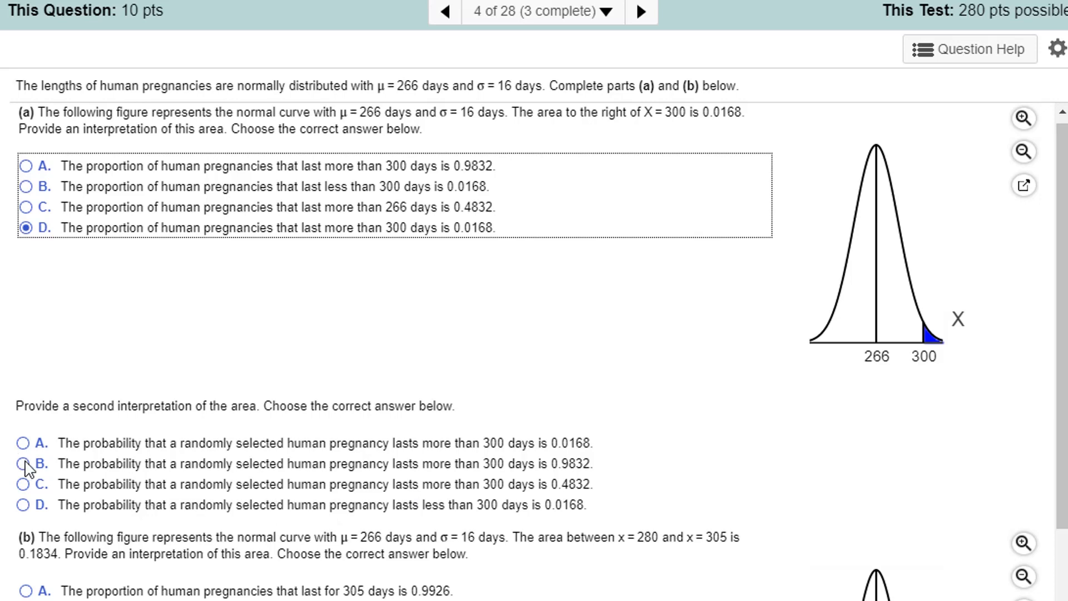
{"action": "left_click", "coordinate": [25, 443]}
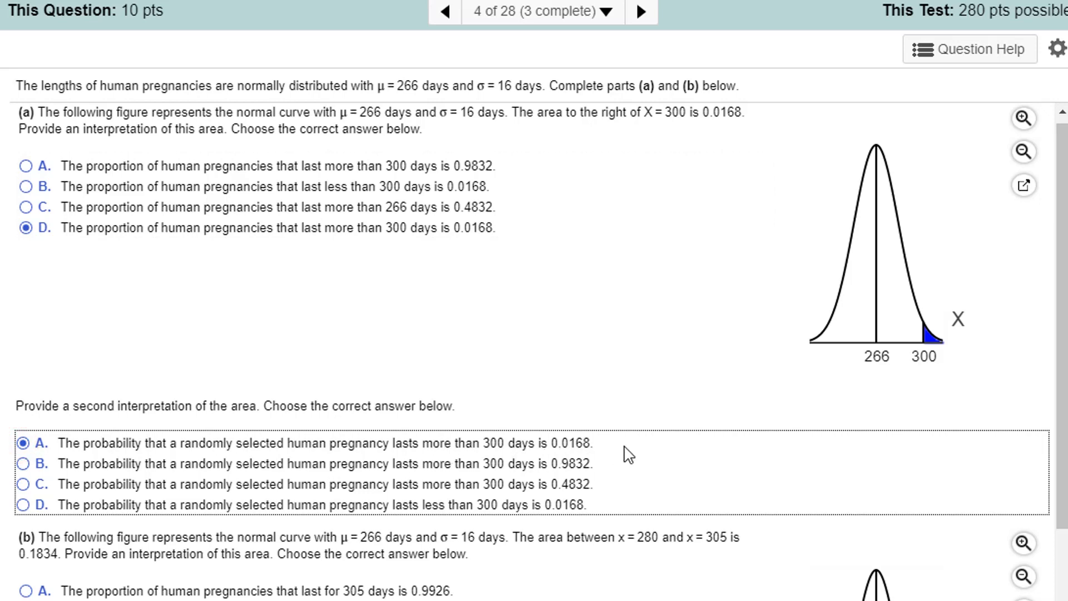
{"action": "scroll", "scroll_direction": "down", "scroll_amount": 3}
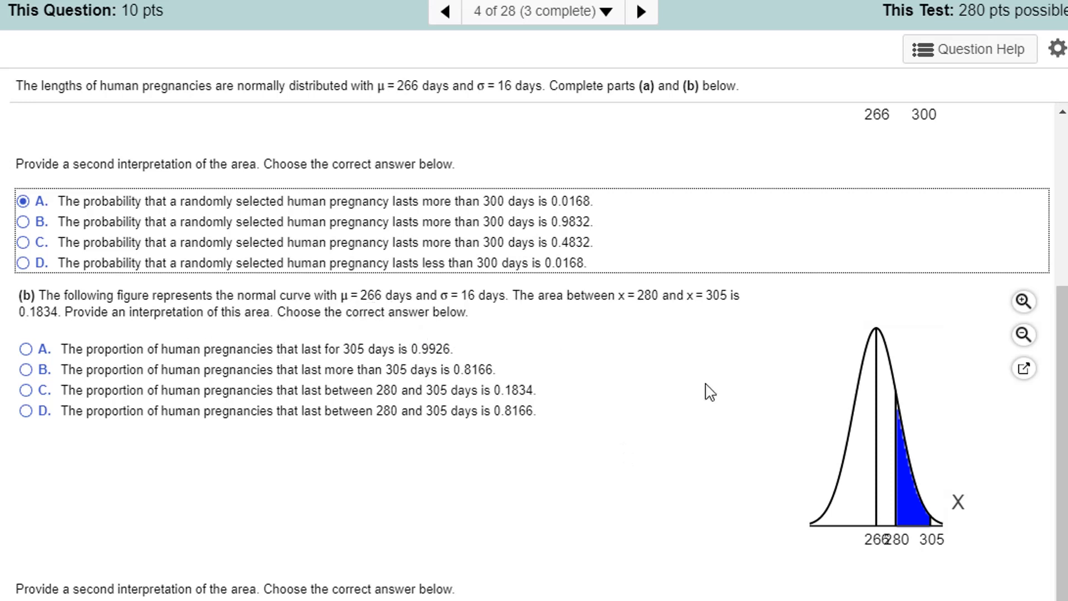
{"action": "mouse_move", "coordinate": [886, 562]}
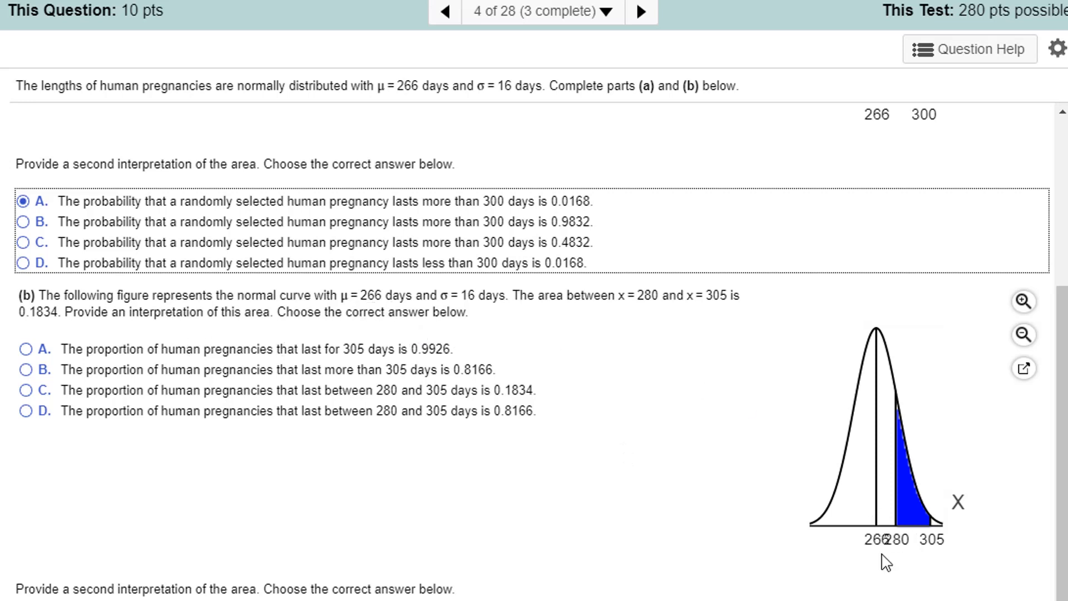
{"action": "mouse_move", "coordinate": [768, 510]}
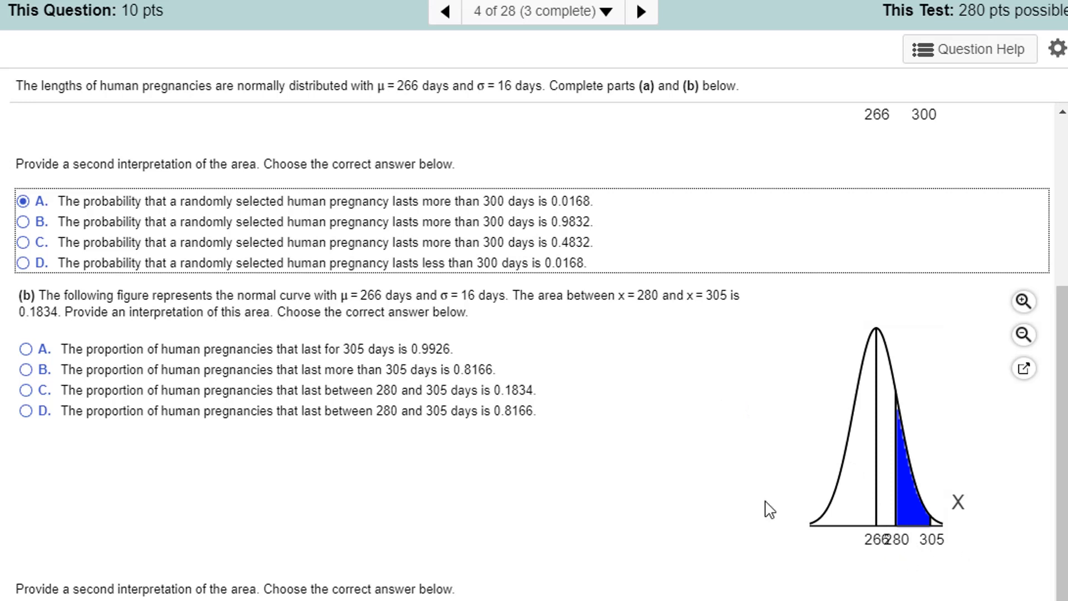
{"action": "mouse_move", "coordinate": [314, 344]}
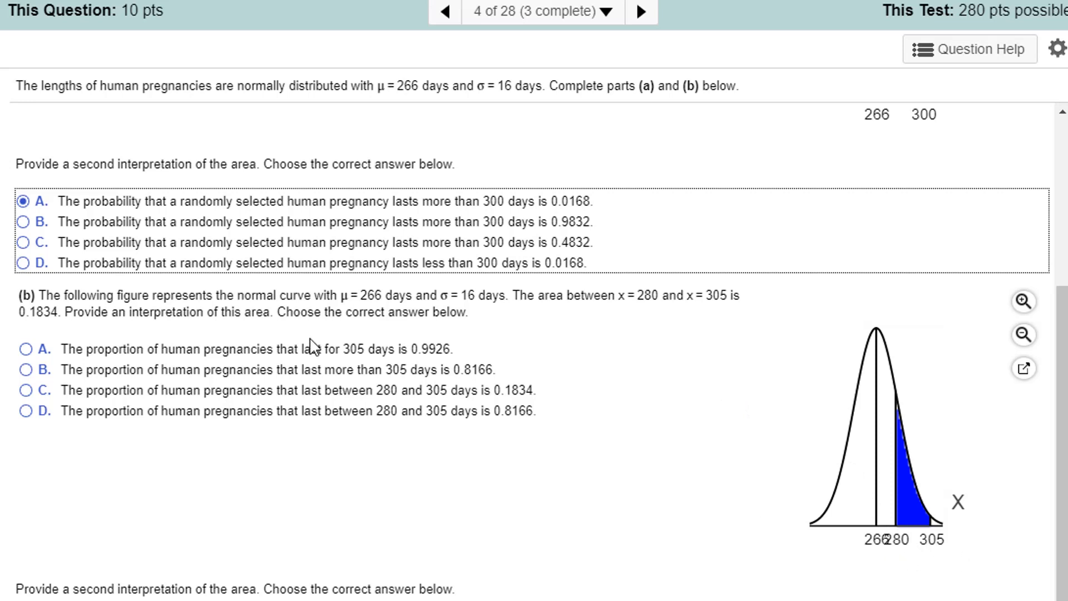
{"action": "mouse_move", "coordinate": [338, 361]}
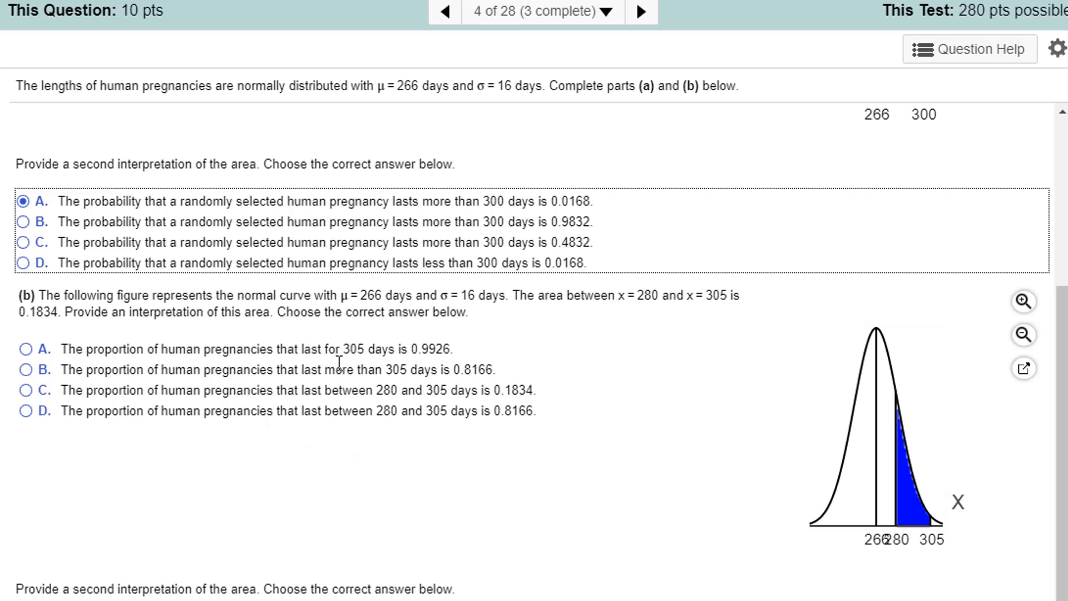
{"action": "mouse_move", "coordinate": [391, 420]}
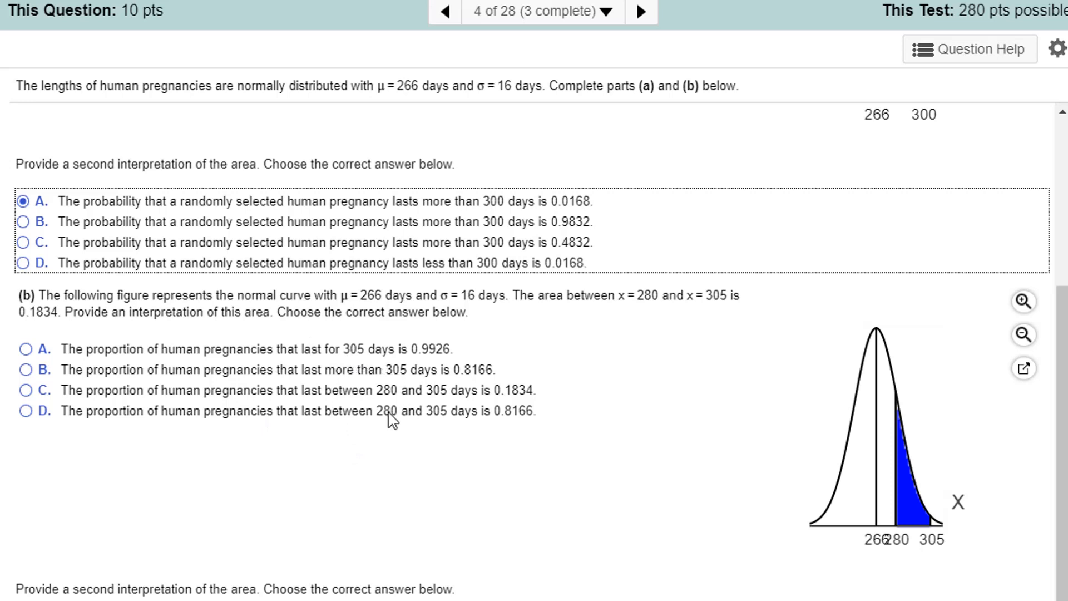
{"action": "mouse_move", "coordinate": [588, 362]}
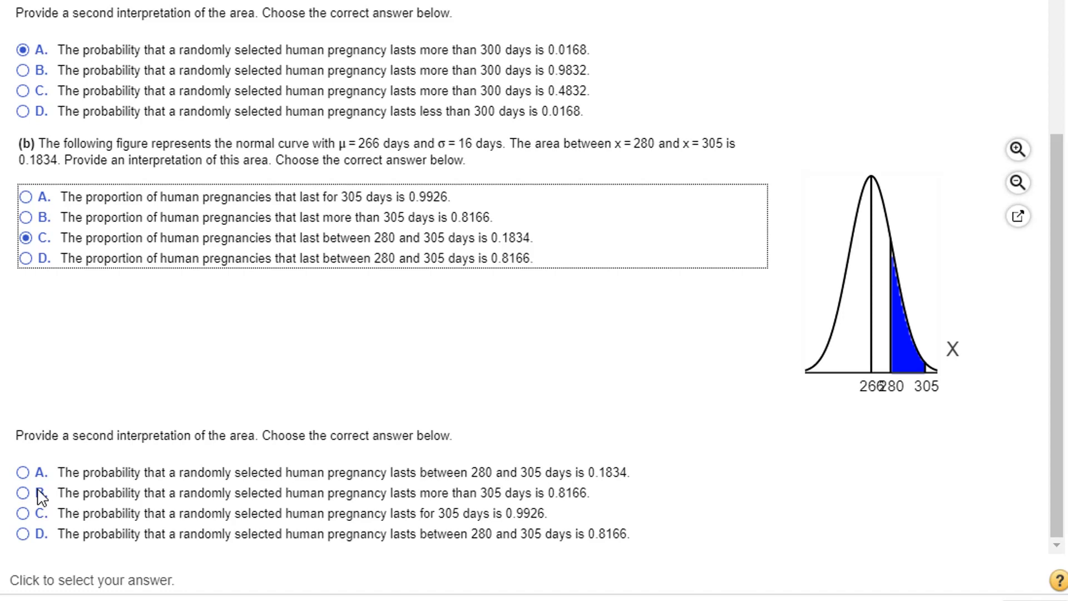
Step: Select the second interpretation for part (b): proportion lasting 280 to 305 days is 0.1834
{"action": "left_click", "coordinate": [26, 473]}
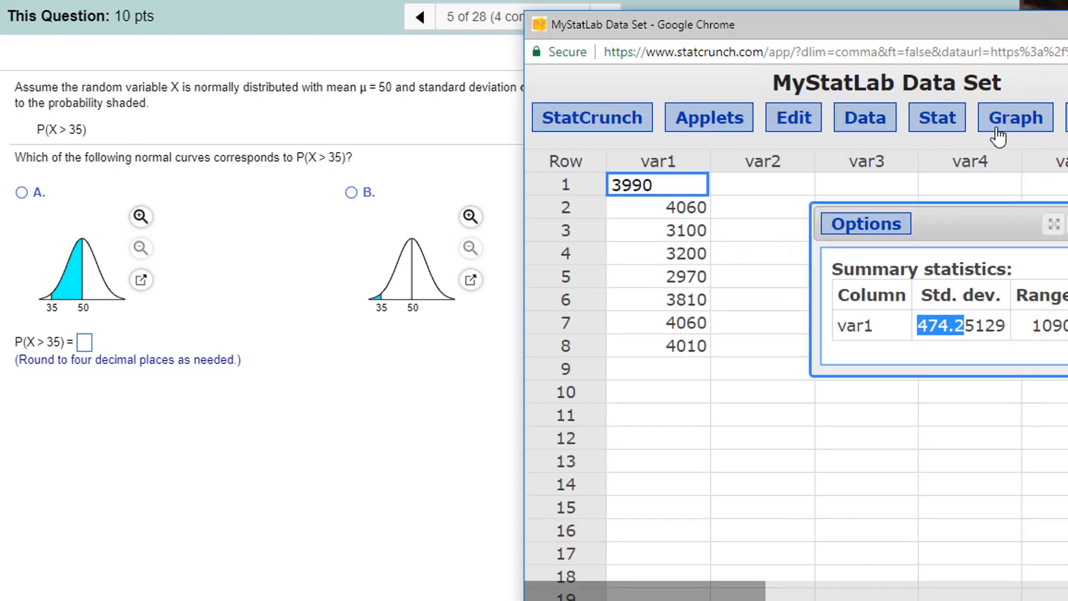
{"action": "mouse_move", "coordinate": [937, 117]}
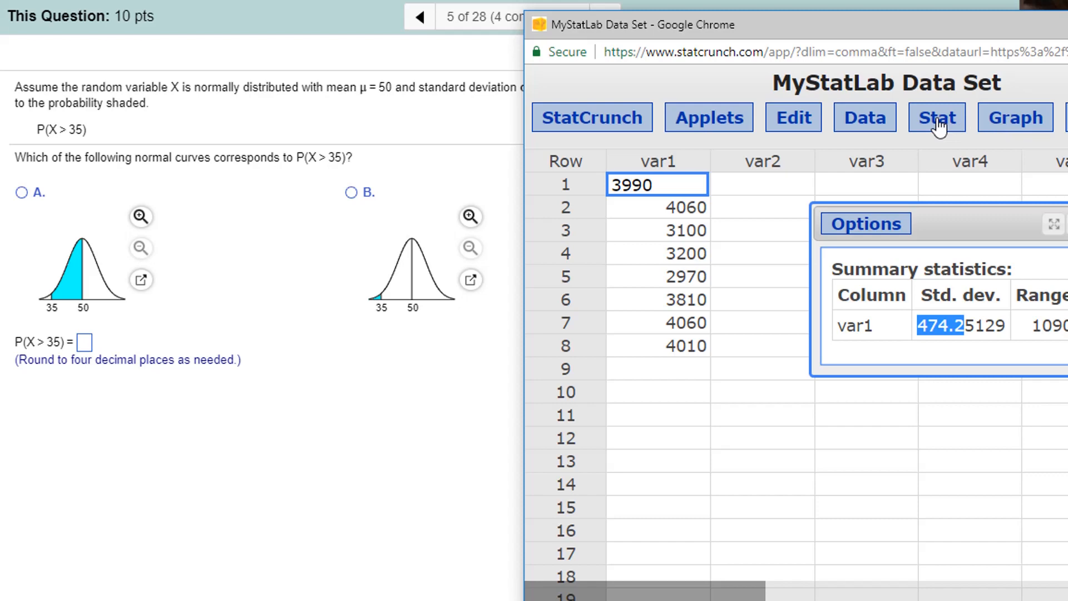
Step: Bring up StatCrunch's Normal calculator from Stat > Calculators
{"action": "left_click", "coordinate": [935, 116]}
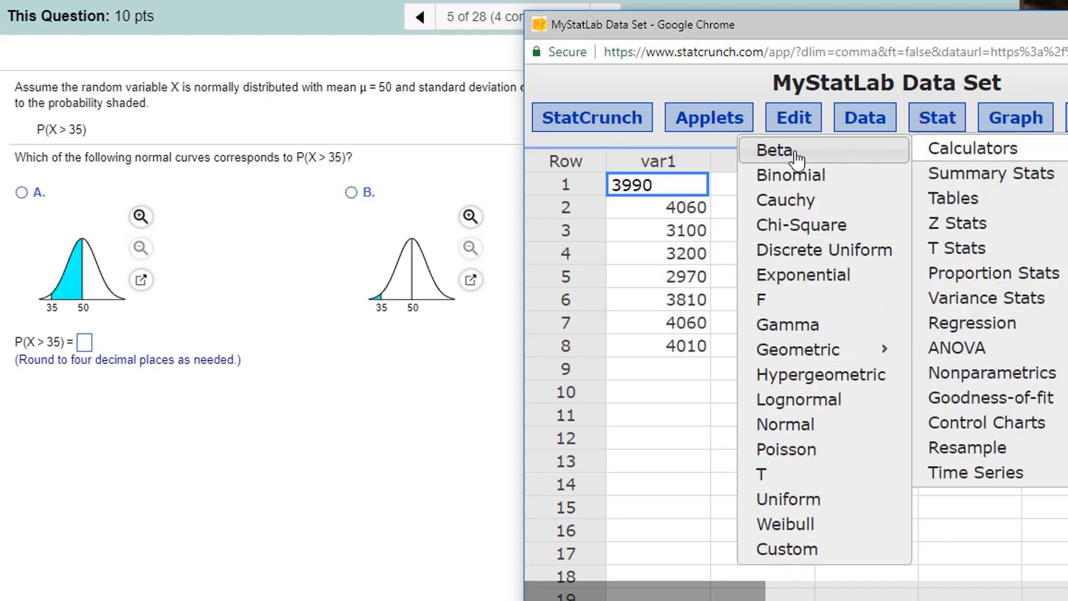
{"action": "mouse_move", "coordinate": [803, 275]}
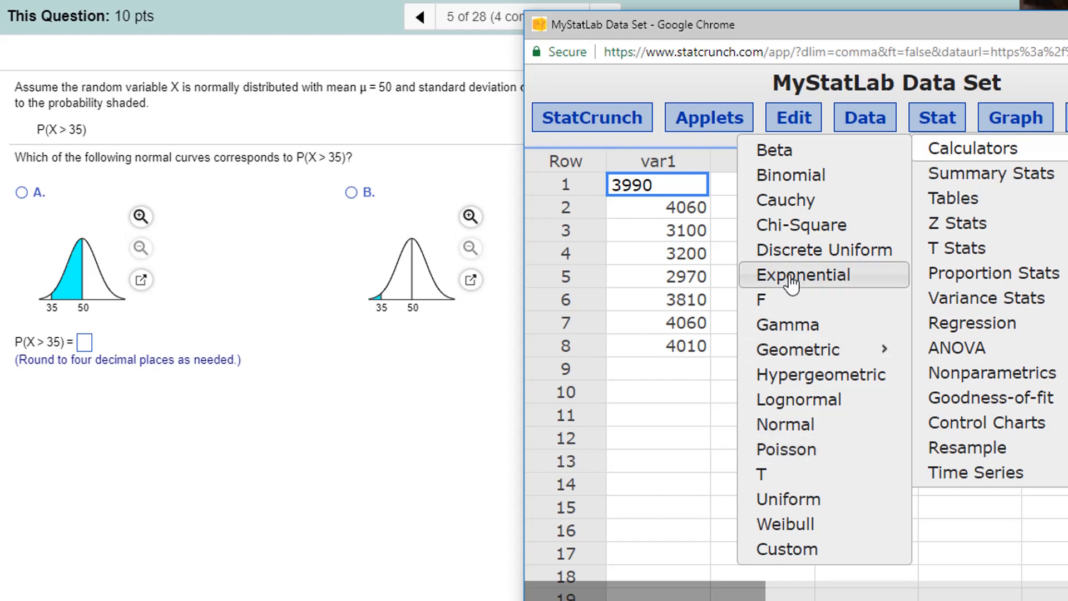
{"action": "mouse_move", "coordinate": [776, 293]}
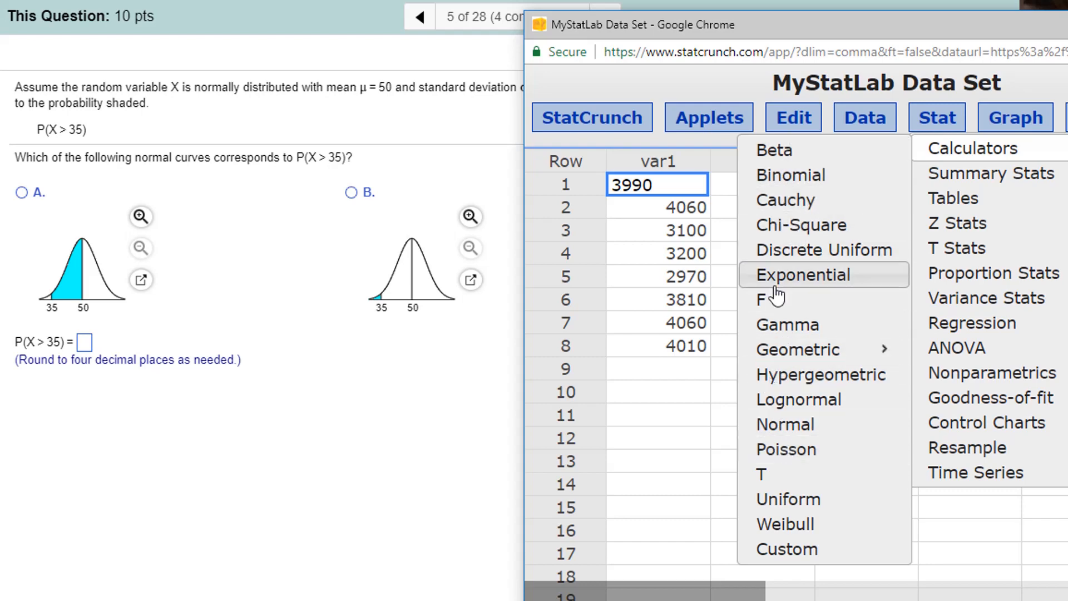
{"action": "left_click", "coordinate": [785, 424]}
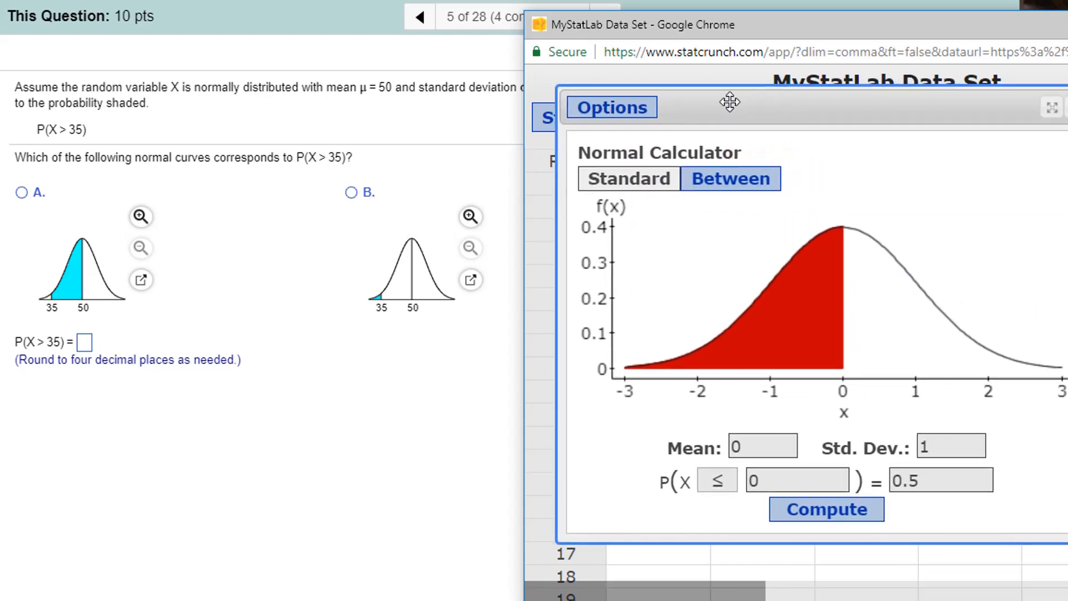
Step: Compute P(X ≥ 35) for mean 50, std. dev. 7, giving 0.98393771, and select the result
{"action": "left_click", "coordinate": [762, 446]}
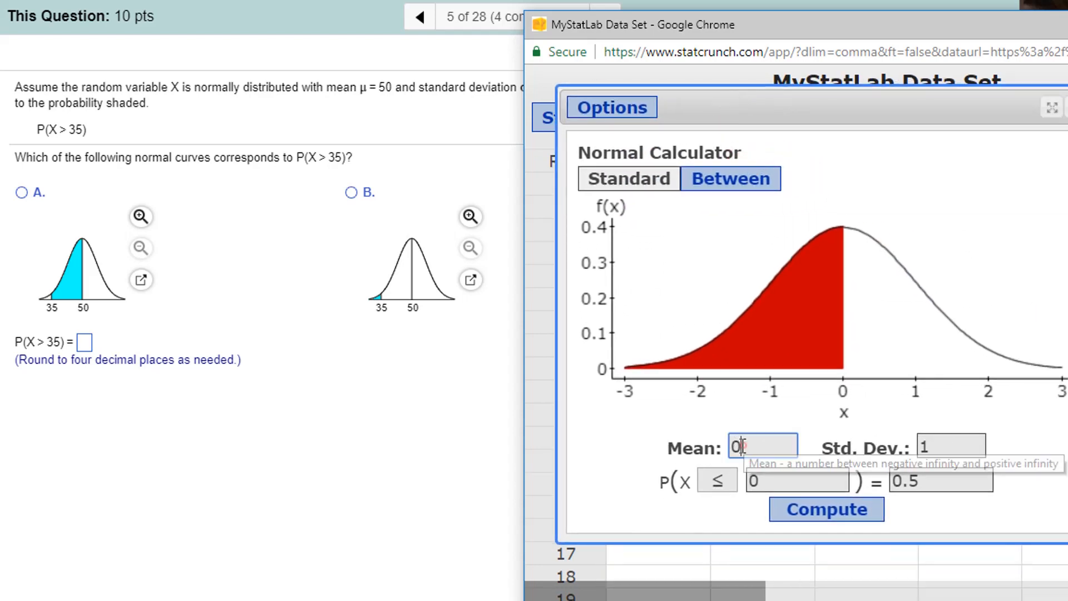
{"action": "type", "text": "50"}
{"action": "left_click", "coordinate": [951, 446]}
{"action": "type", "text": "7"}
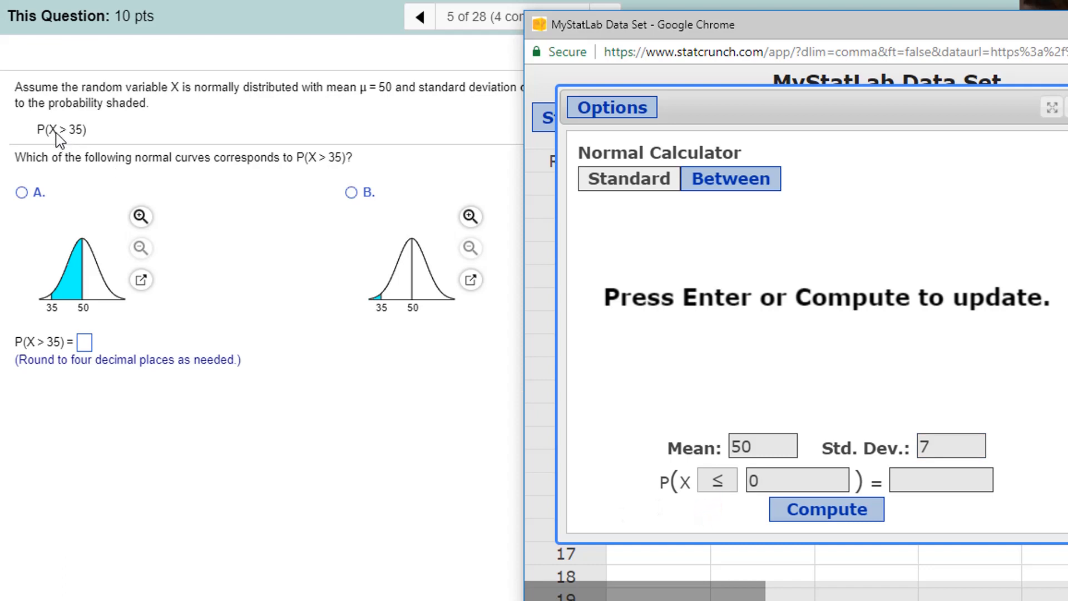
{"action": "left_click", "coordinate": [716, 479]}
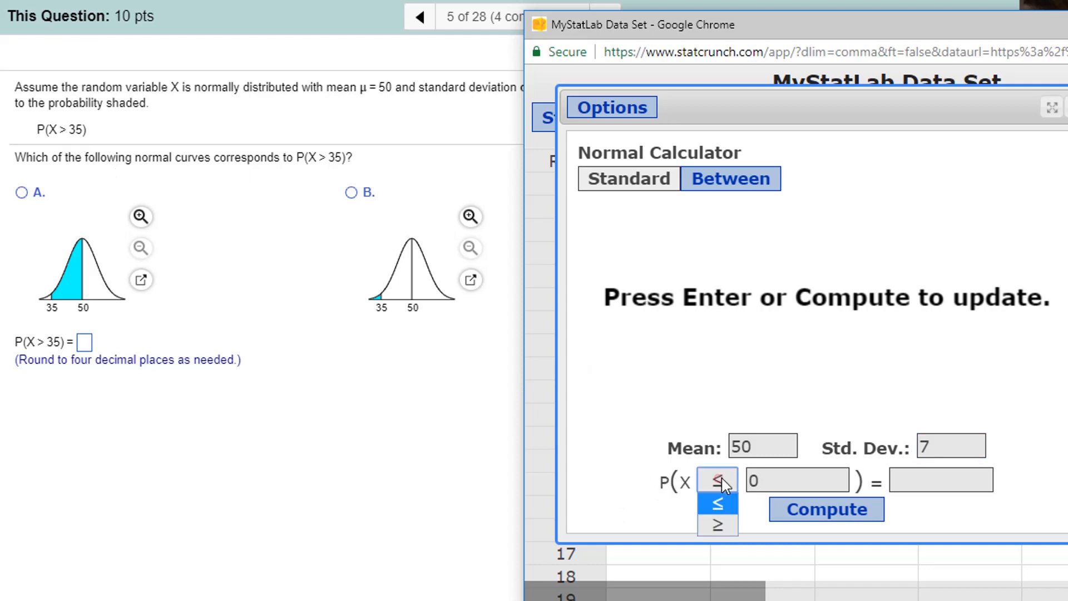
{"action": "left_click", "coordinate": [716, 524]}
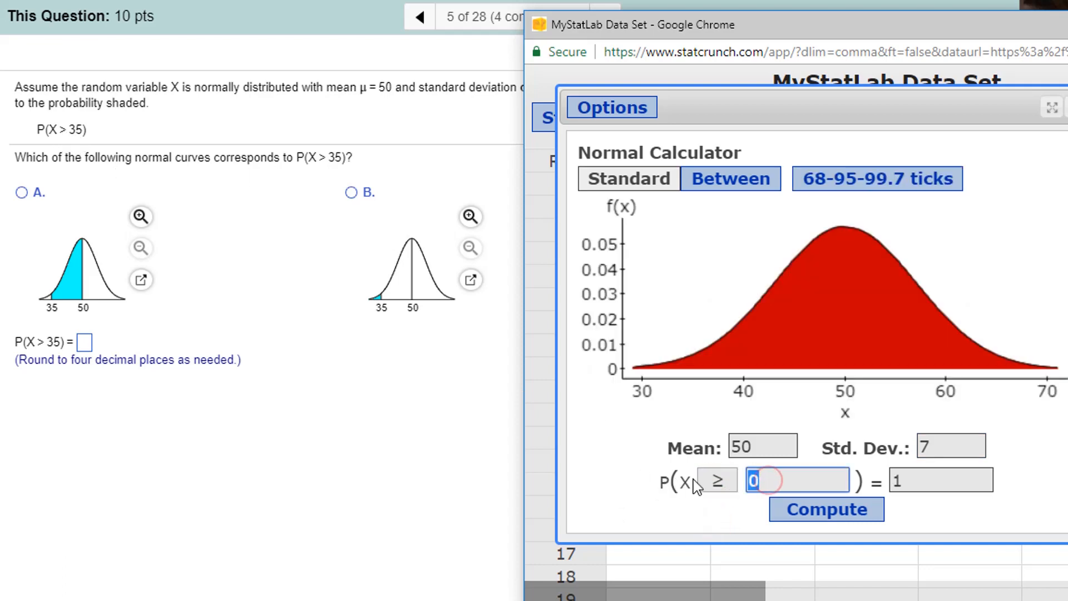
{"action": "left_click", "coordinate": [827, 508]}
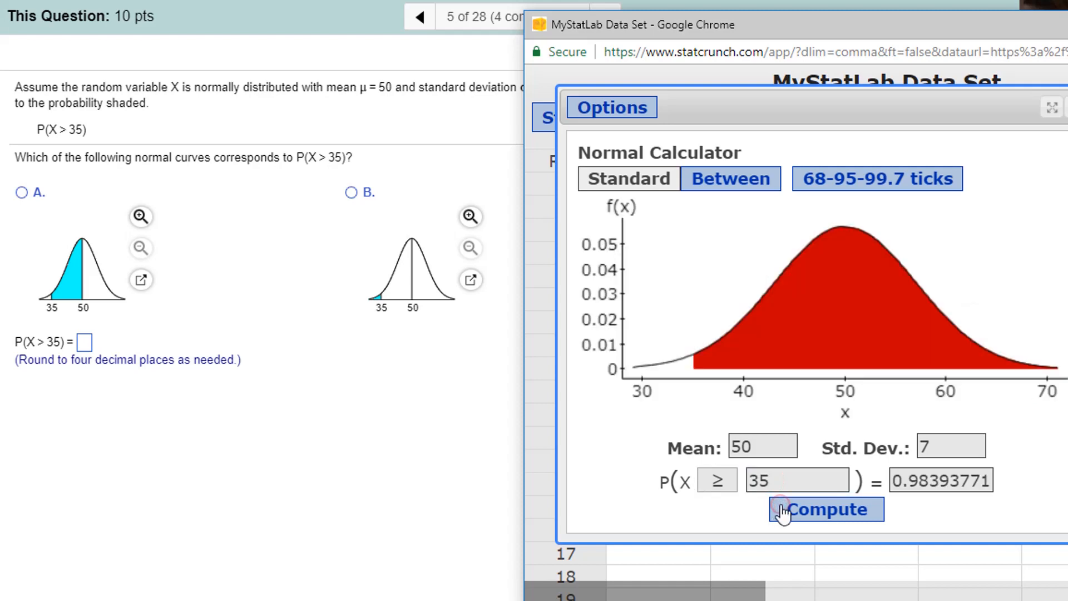
{"action": "mouse_move", "coordinate": [902, 303]}
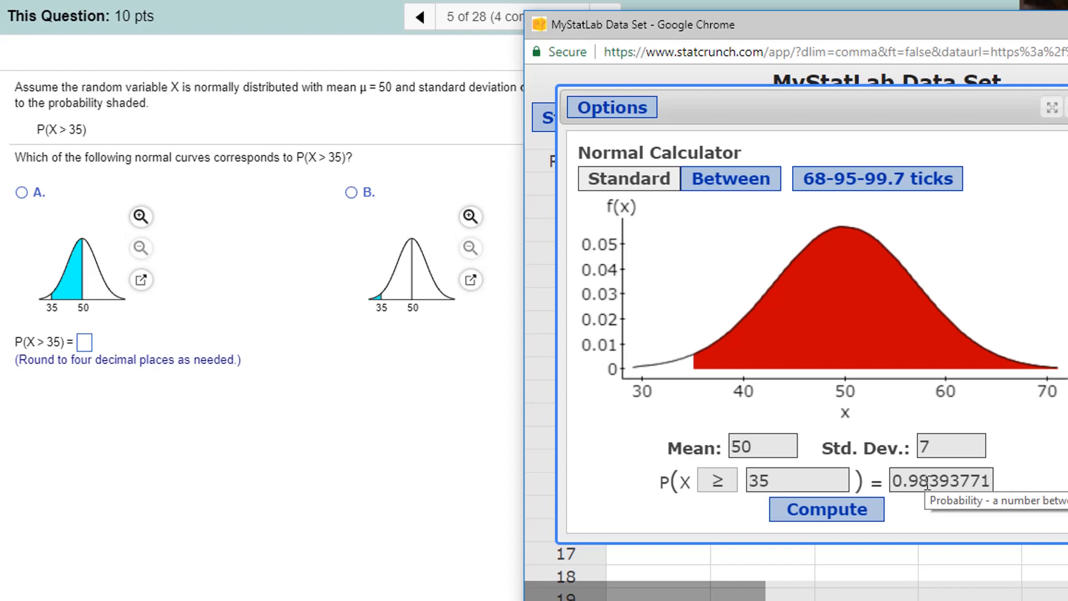
{"action": "double_click", "coordinate": [940, 480]}
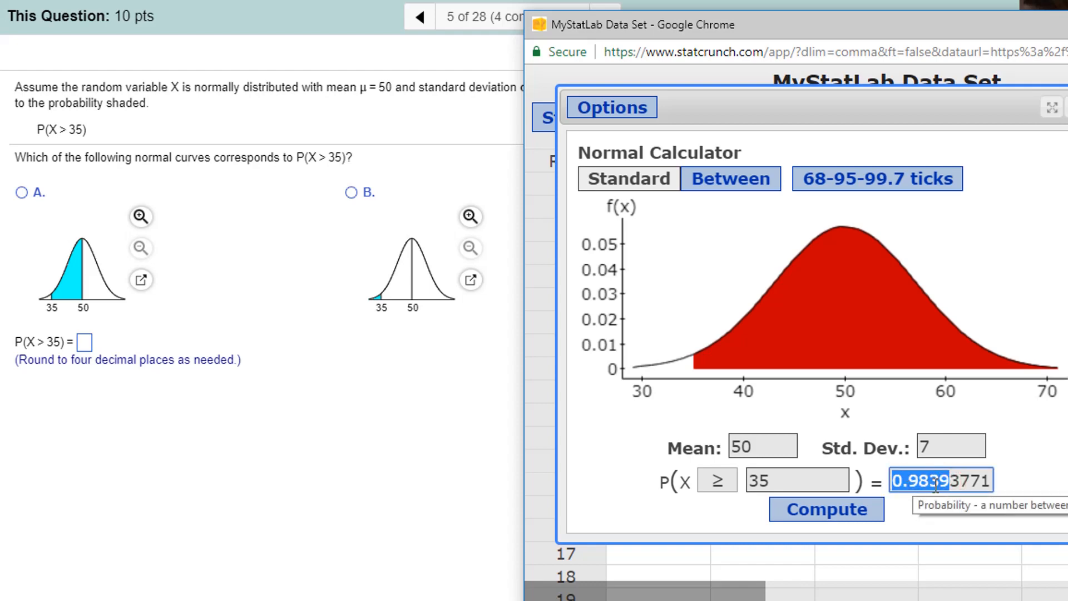
{"action": "mouse_move", "coordinate": [654, 431]}
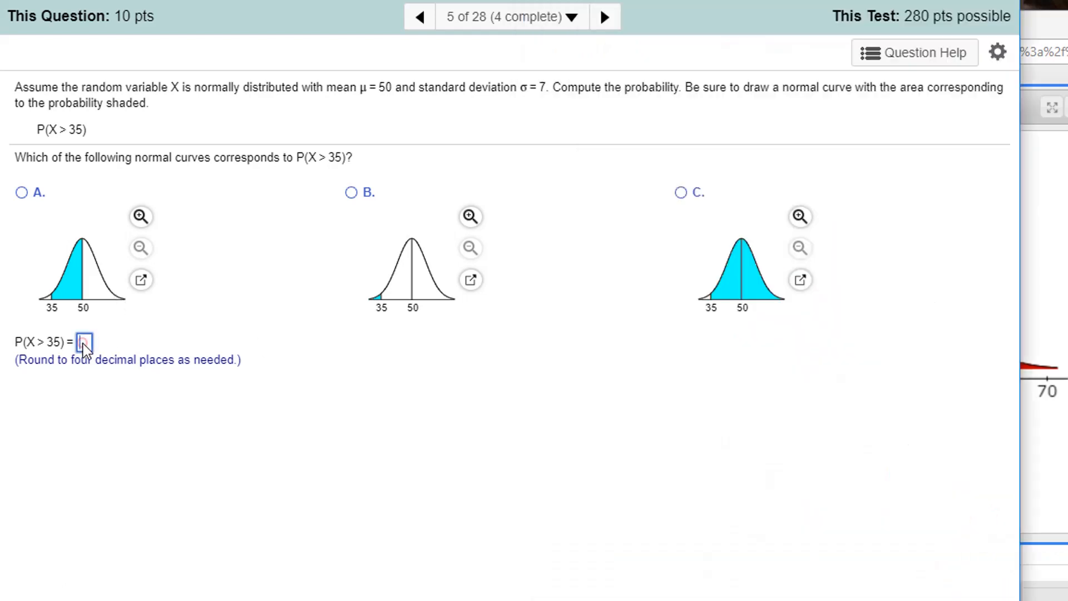
Step: Answer P(X > 35) as 0.9839, choose curve C shaded above 35, and advance to question 6
{"action": "right_click", "coordinate": [84, 342]}
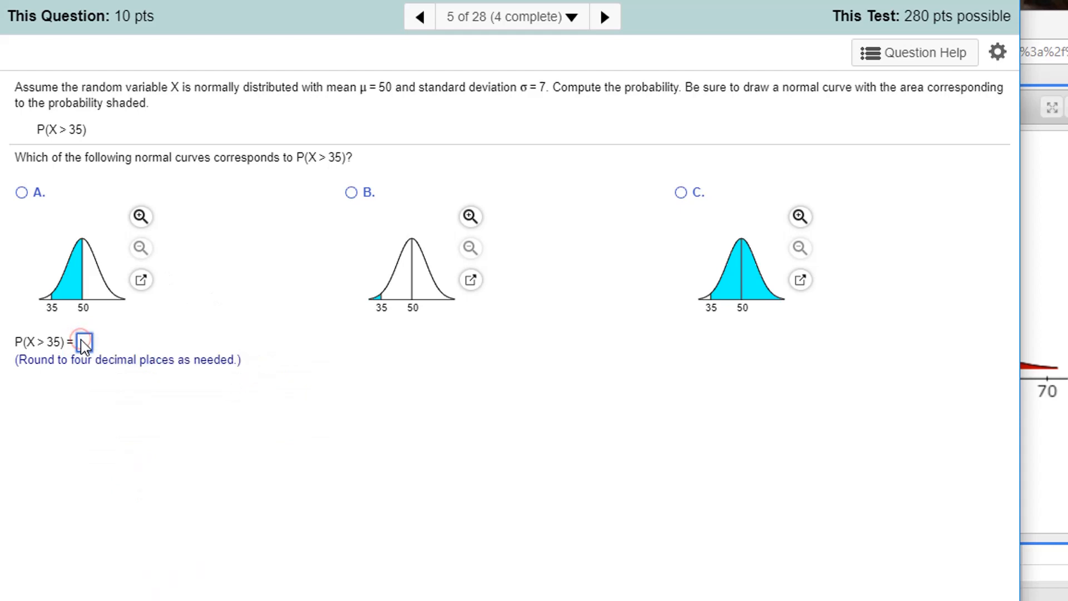
{"action": "type", "text": "0.9839"}
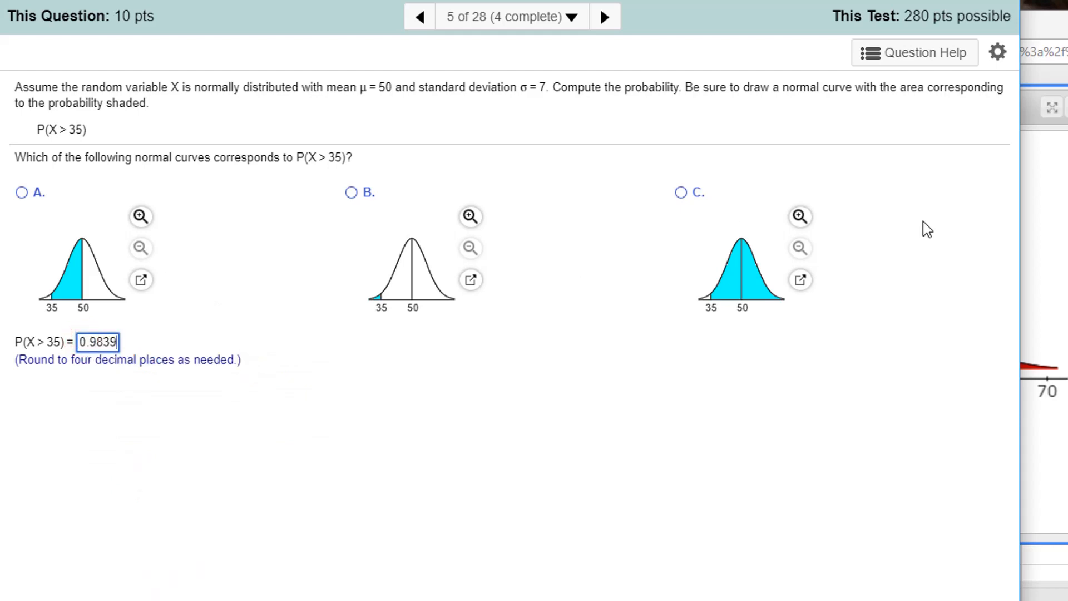
{"action": "mouse_move", "coordinate": [703, 270]}
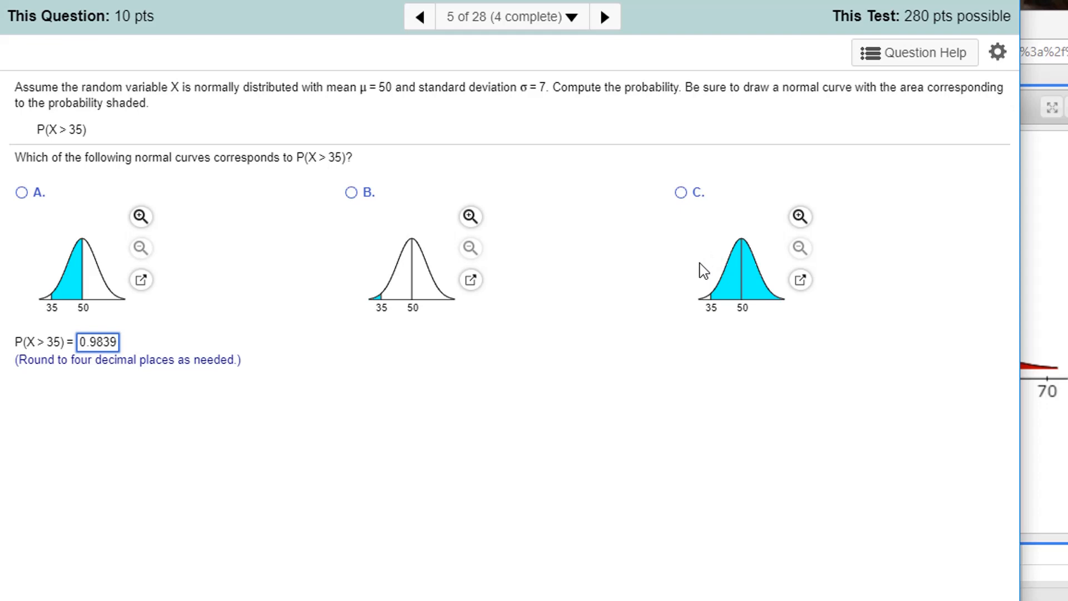
{"action": "left_click", "coordinate": [680, 193]}
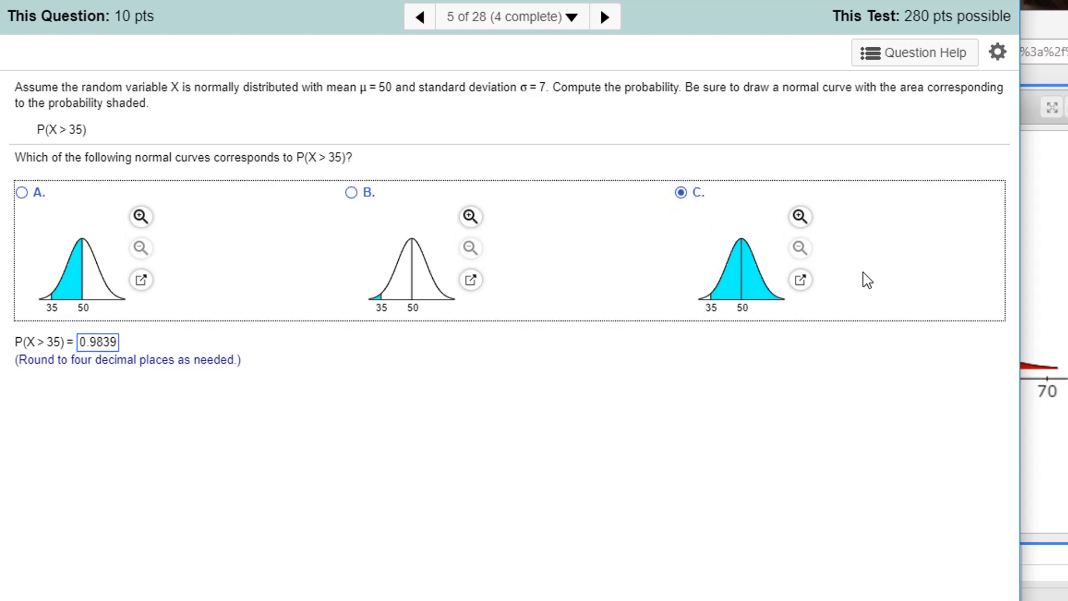
{"action": "mouse_move", "coordinate": [56, 131]}
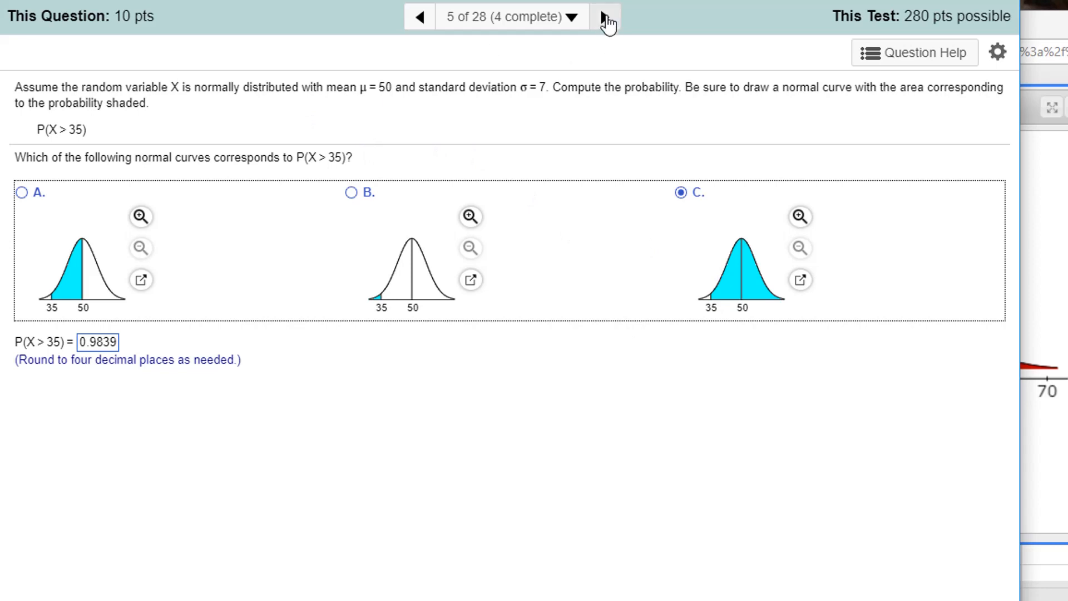
{"action": "left_click", "coordinate": [604, 17]}
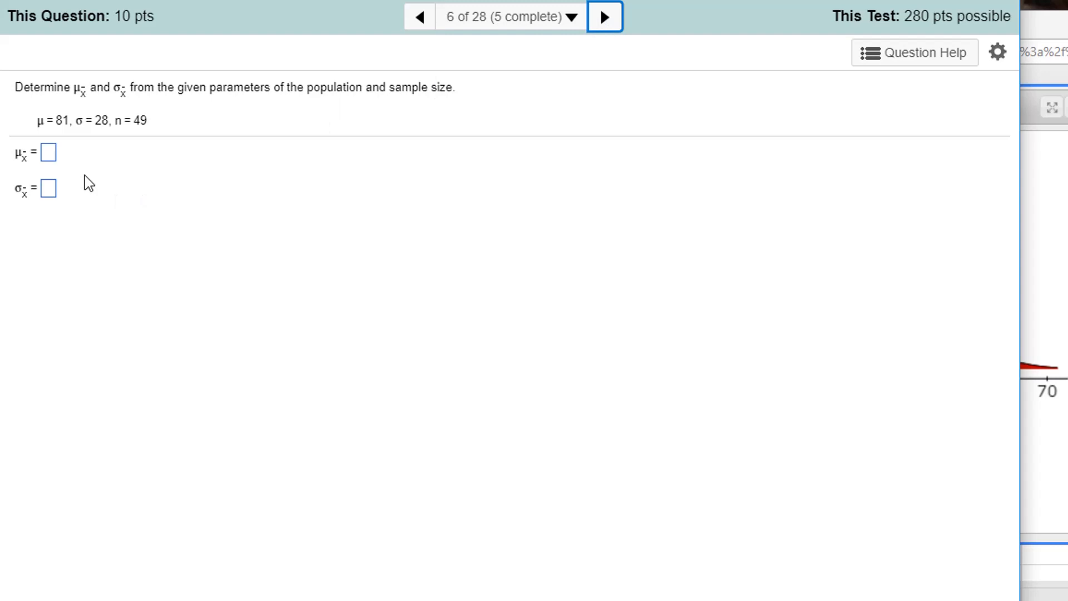
{"action": "mouse_move", "coordinate": [170, 109]}
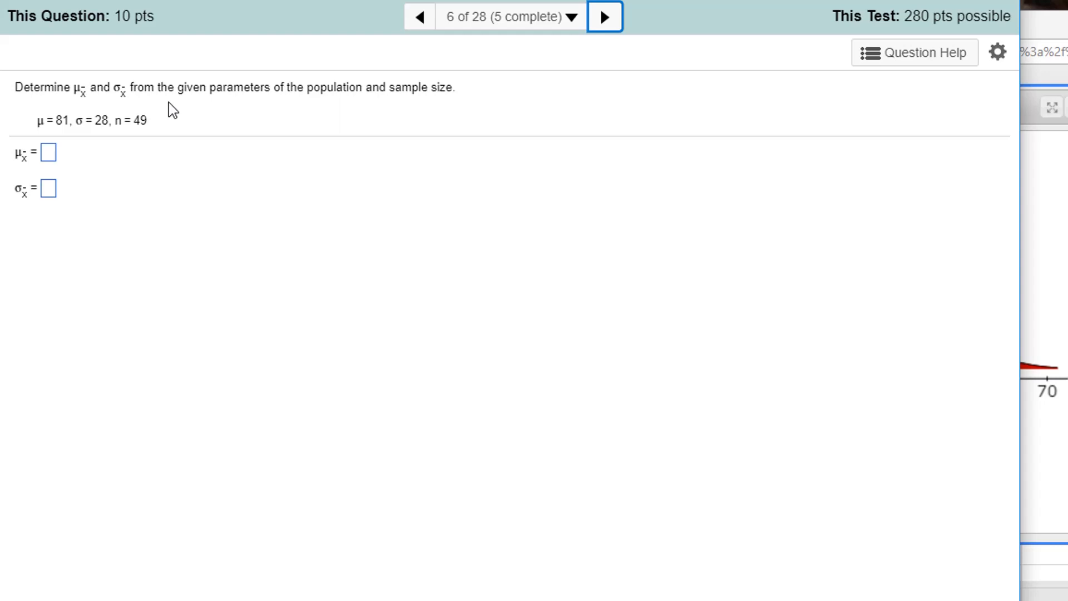
{"action": "mouse_move", "coordinate": [93, 124]}
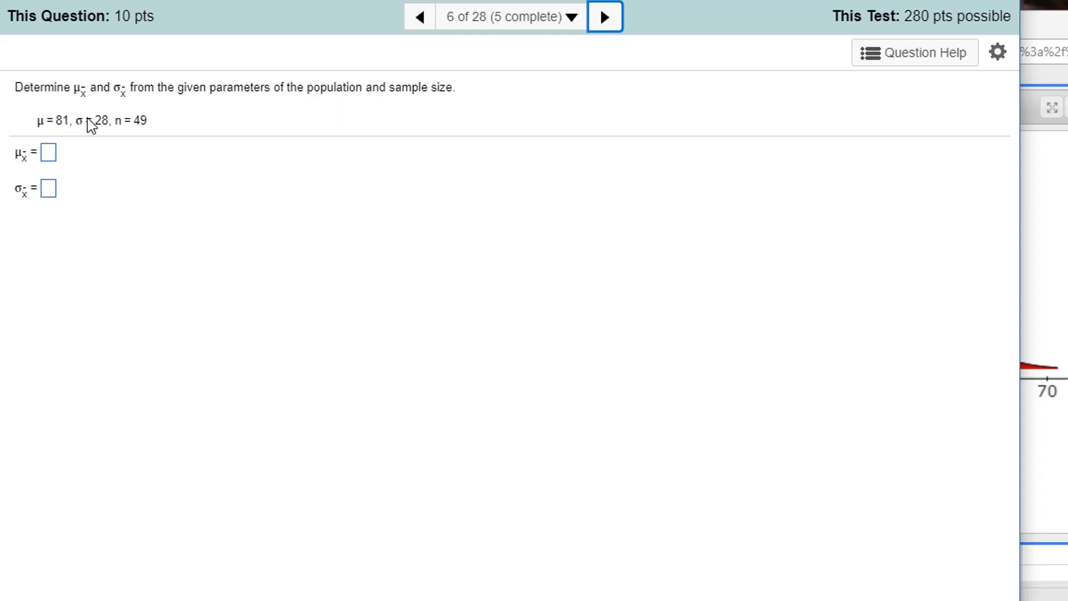
{"action": "mouse_move", "coordinate": [74, 112]}
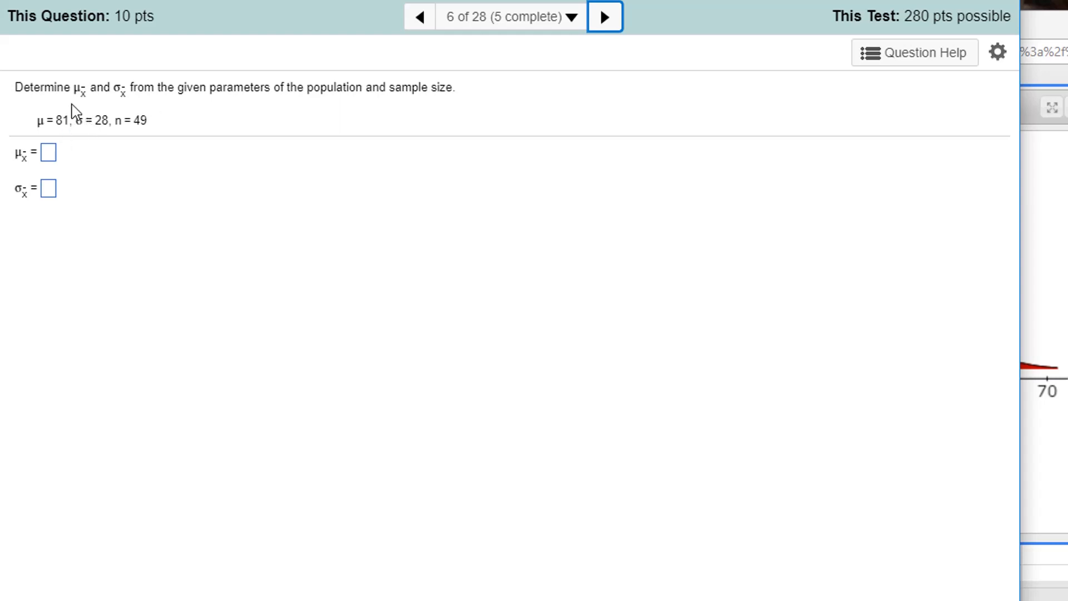
Step: Enter 81 as the mean μx̄ of the sampling distribution for question 6
{"action": "left_click", "coordinate": [48, 152]}
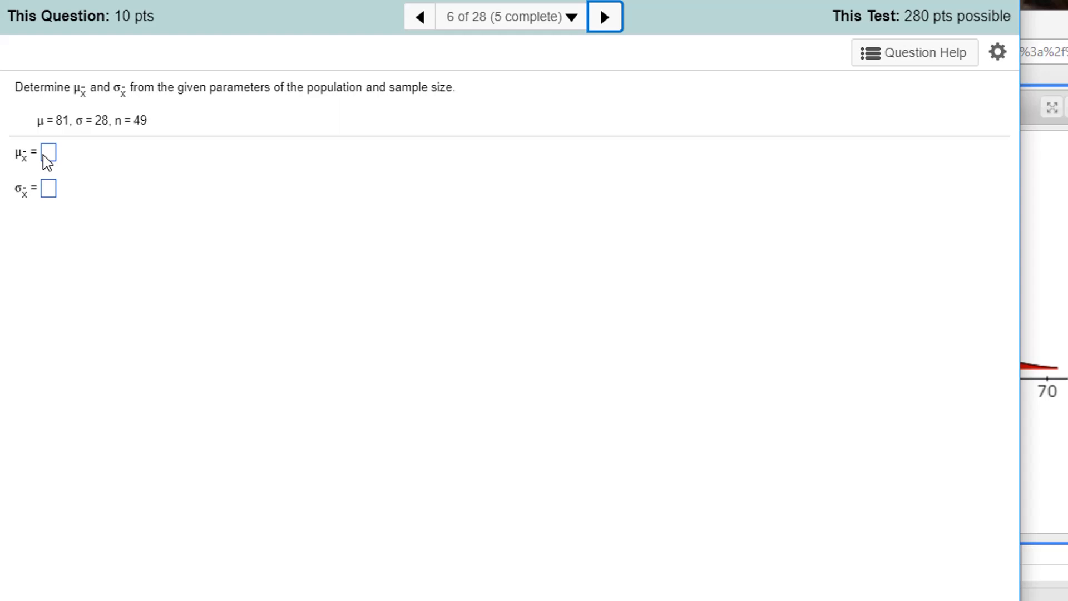
{"action": "type", "text": "81"}
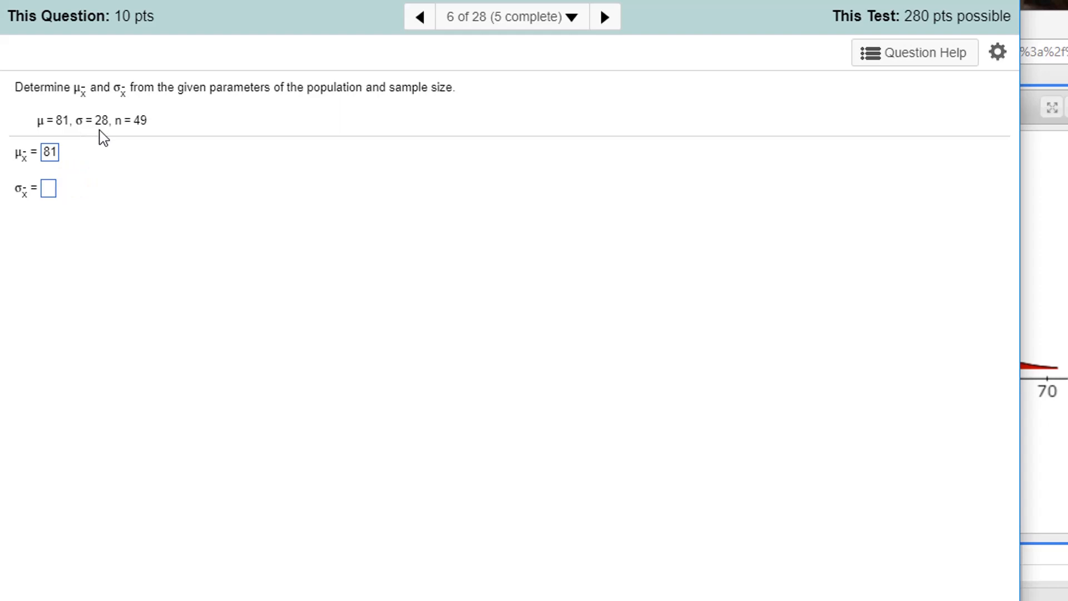
{"action": "mouse_move", "coordinate": [77, 130]}
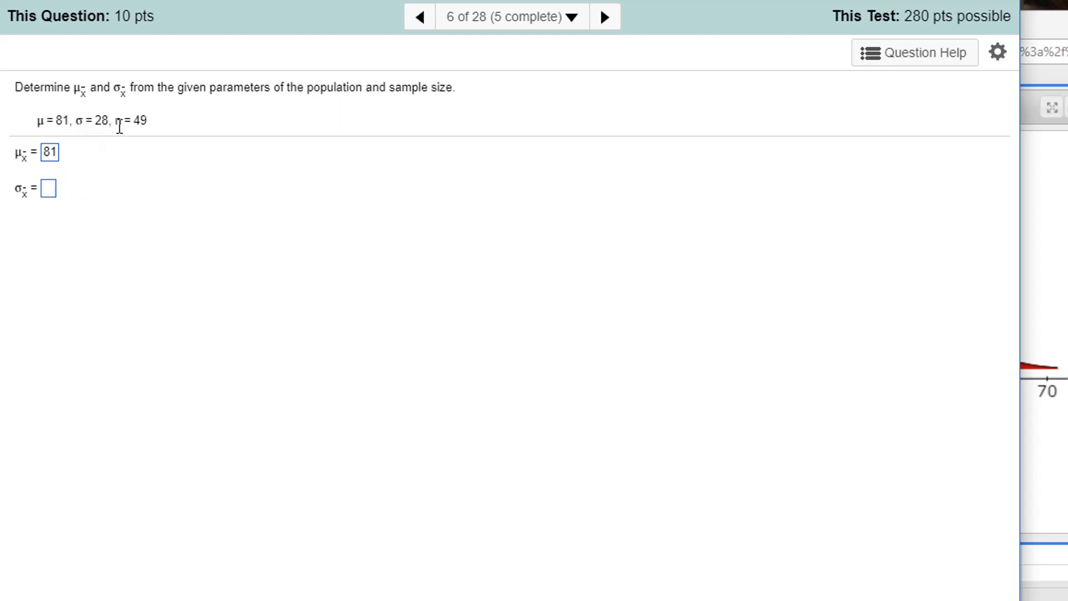
{"action": "mouse_move", "coordinate": [211, 179]}
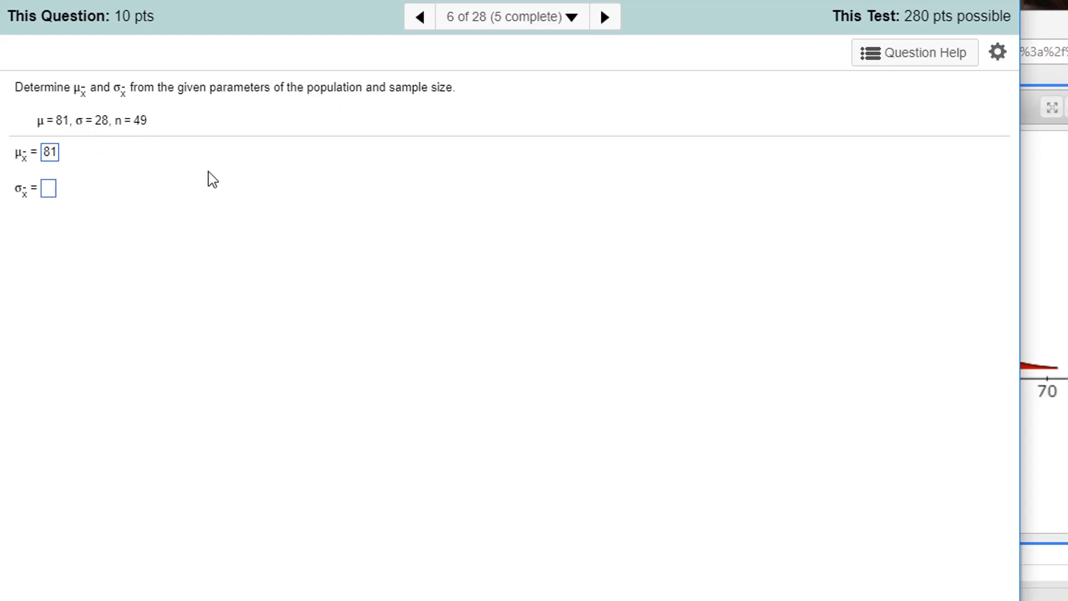
{"action": "mouse_move", "coordinate": [229, 196]}
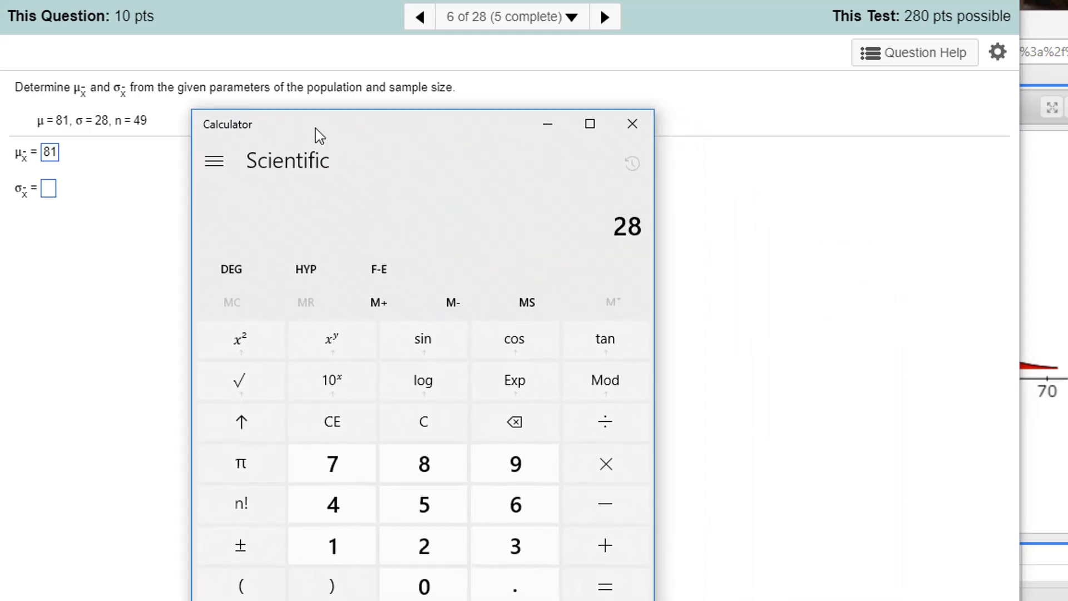
Step: Compute 28 ÷ √(49) in Calculator for the sample mean's standard deviation, then focus the σx̄ box
{"action": "left_click", "coordinate": [603, 422]}
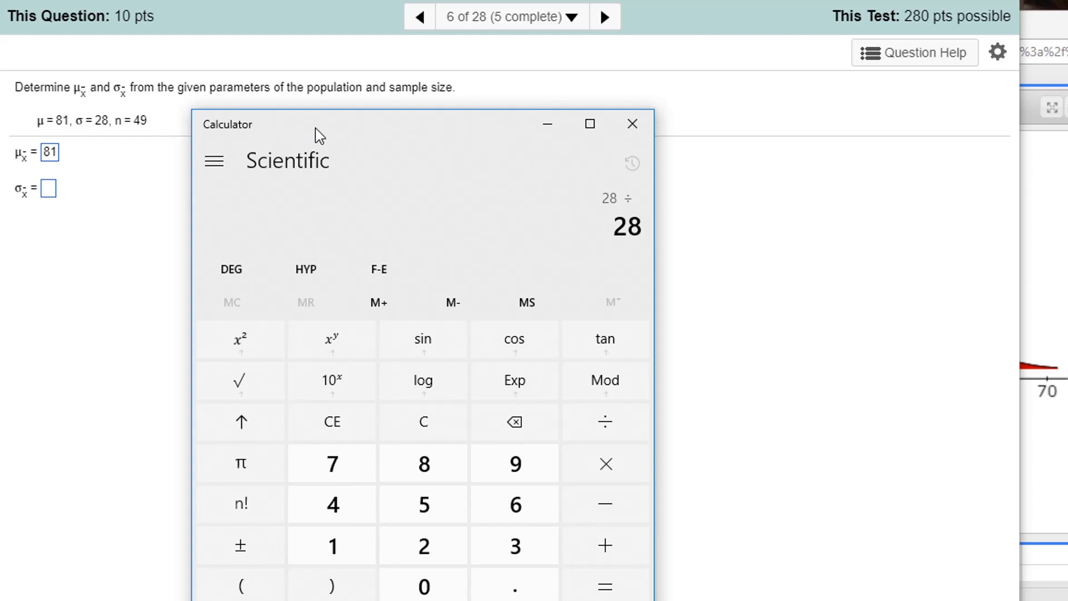
{"action": "left_click", "coordinate": [240, 586]}
{"action": "type", "text": "49"}
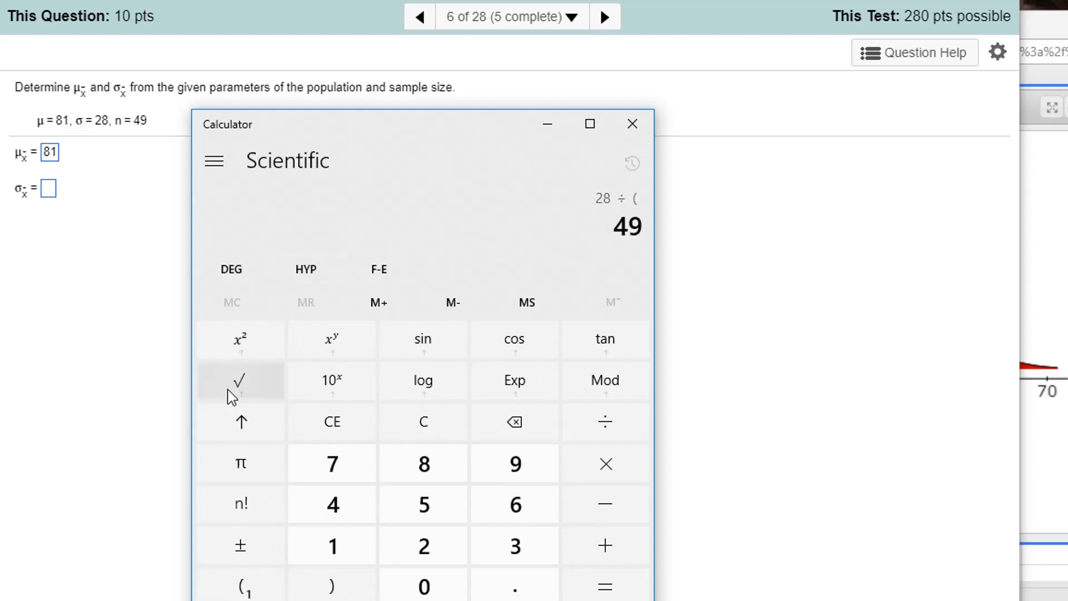
{"action": "left_click", "coordinate": [240, 380]}
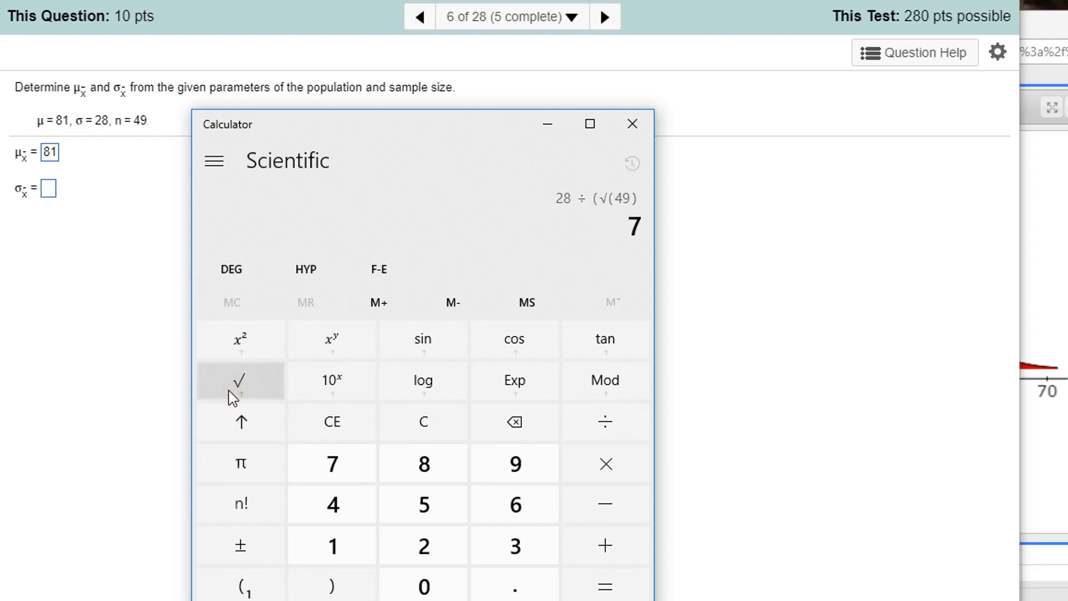
{"action": "left_click", "coordinate": [240, 381]}
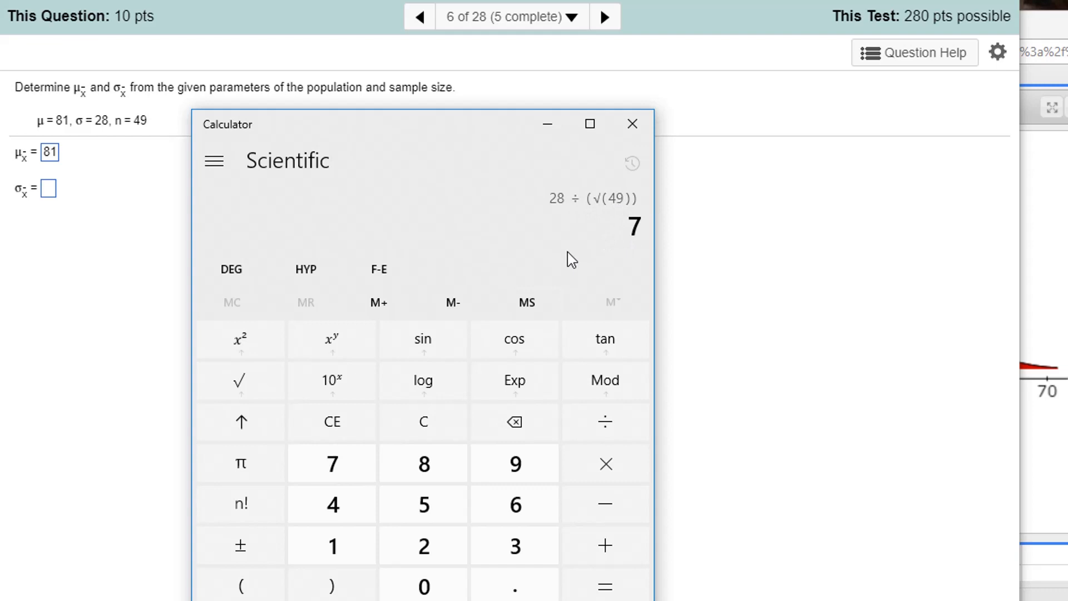
{"action": "mouse_move", "coordinate": [551, 213]}
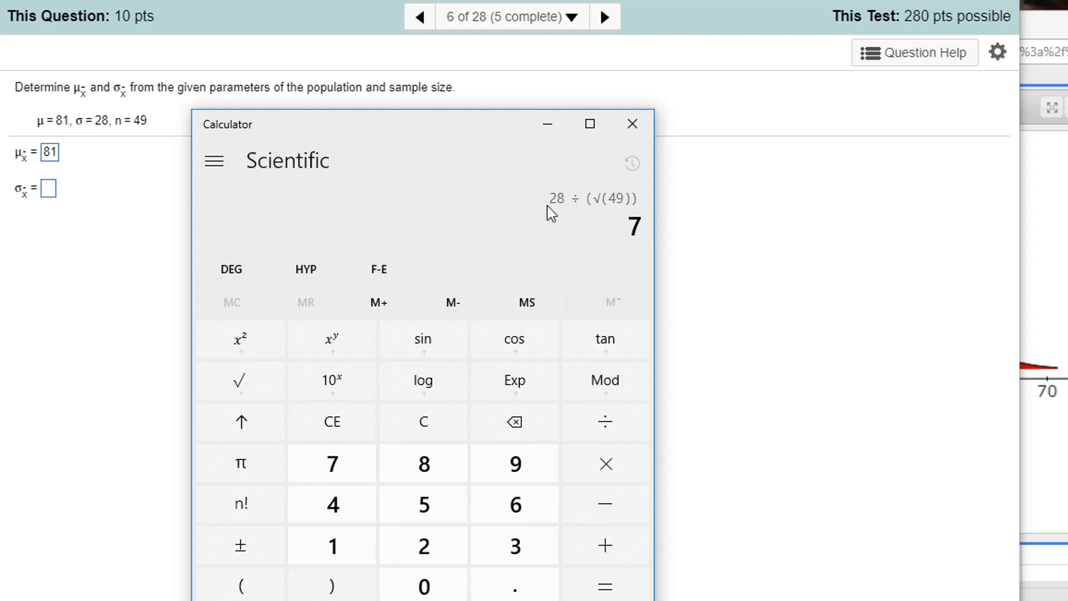
{"action": "mouse_move", "coordinate": [609, 212]}
{"action": "type", "text": "4"}
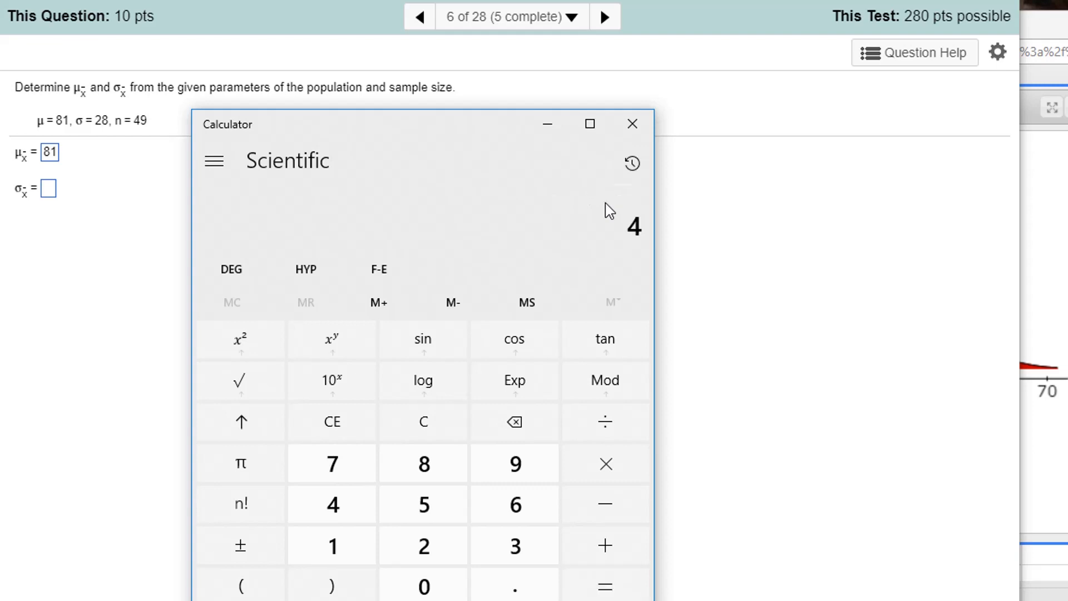
{"action": "left_click", "coordinate": [46, 190]}
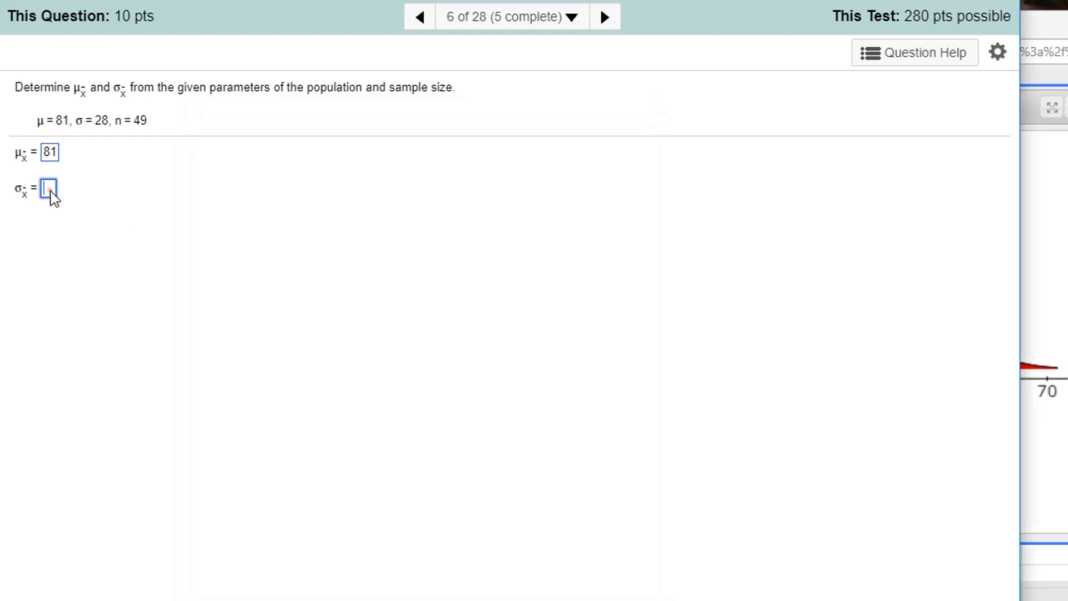
Step: Enter 4 as σx̄ for question 6 and advance to question 7
{"action": "type", "text": "4"}
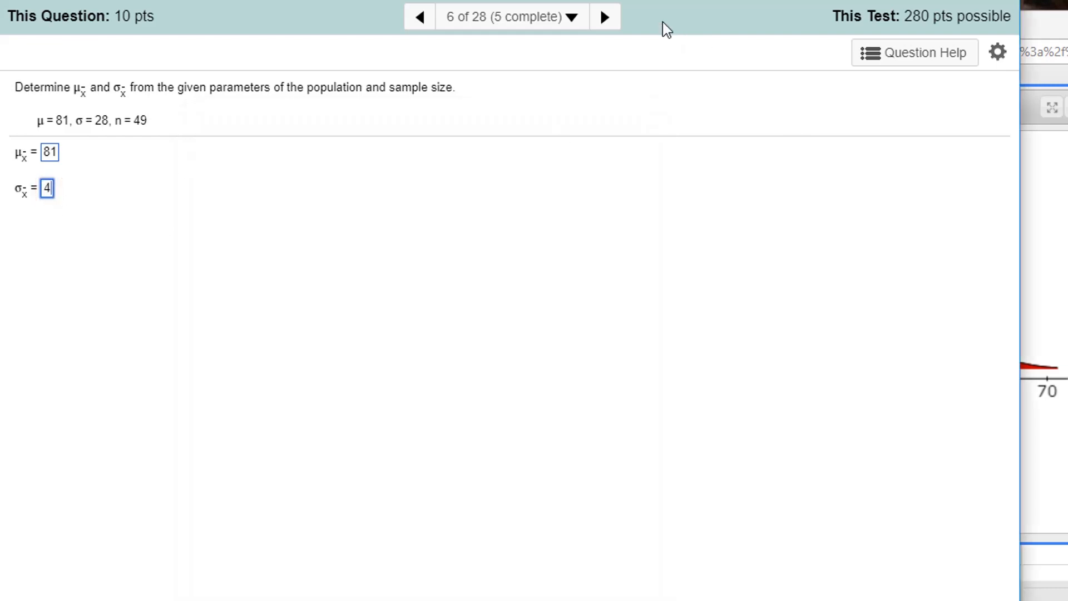
{"action": "mouse_move", "coordinate": [605, 17]}
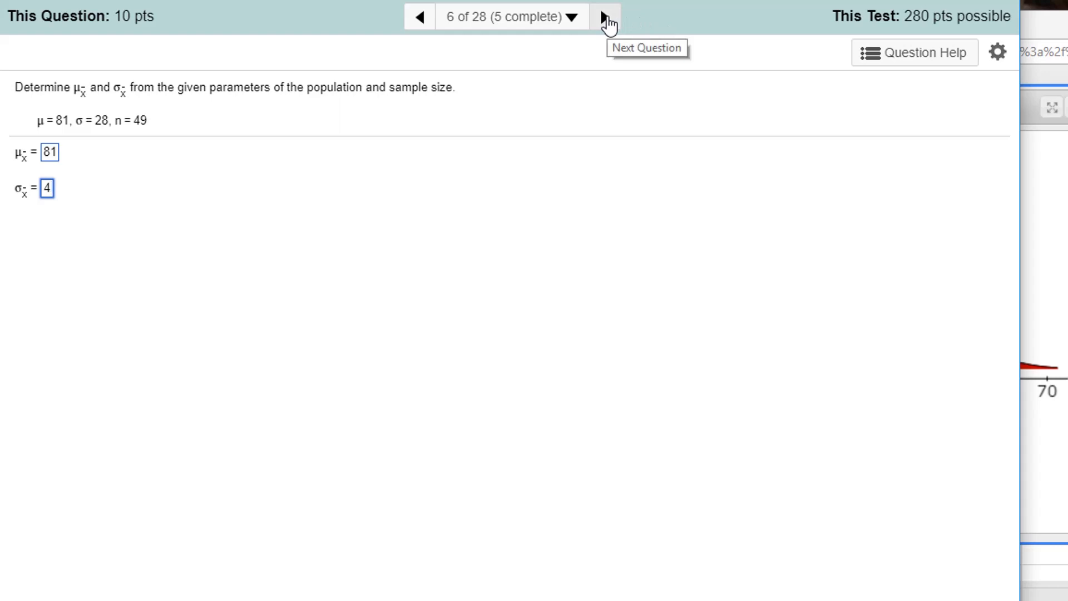
{"action": "left_click", "coordinate": [604, 17]}
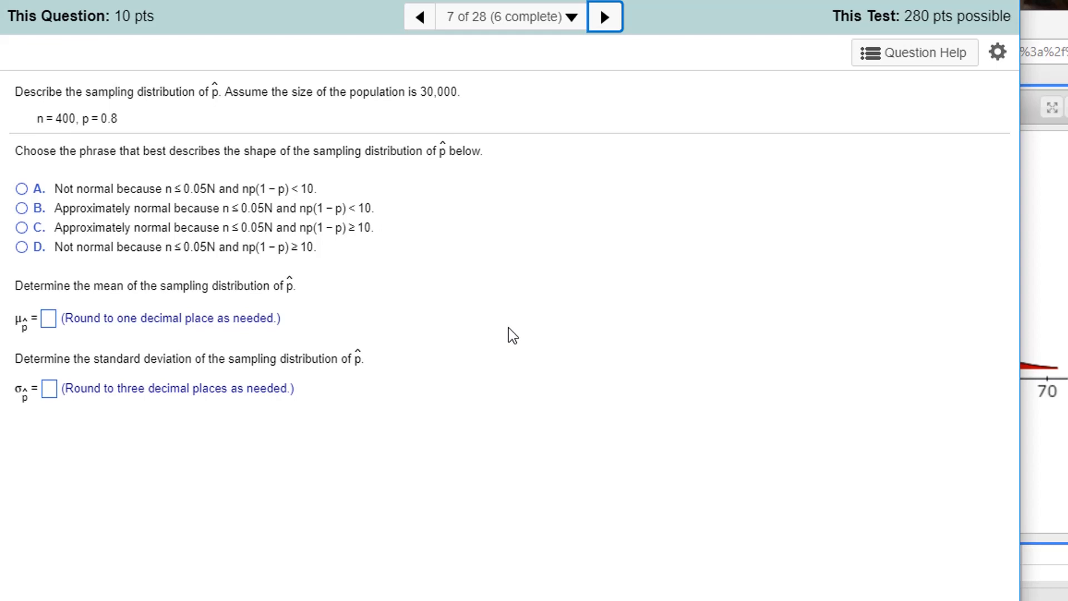
{"action": "mouse_move", "coordinate": [446, 124]}
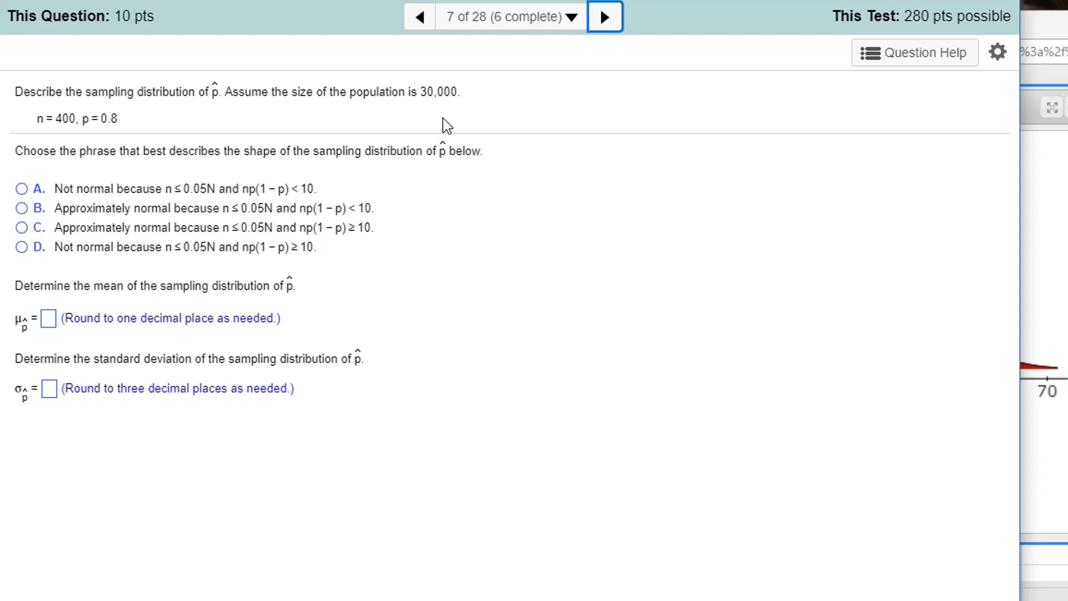
{"action": "mouse_move", "coordinate": [87, 133]}
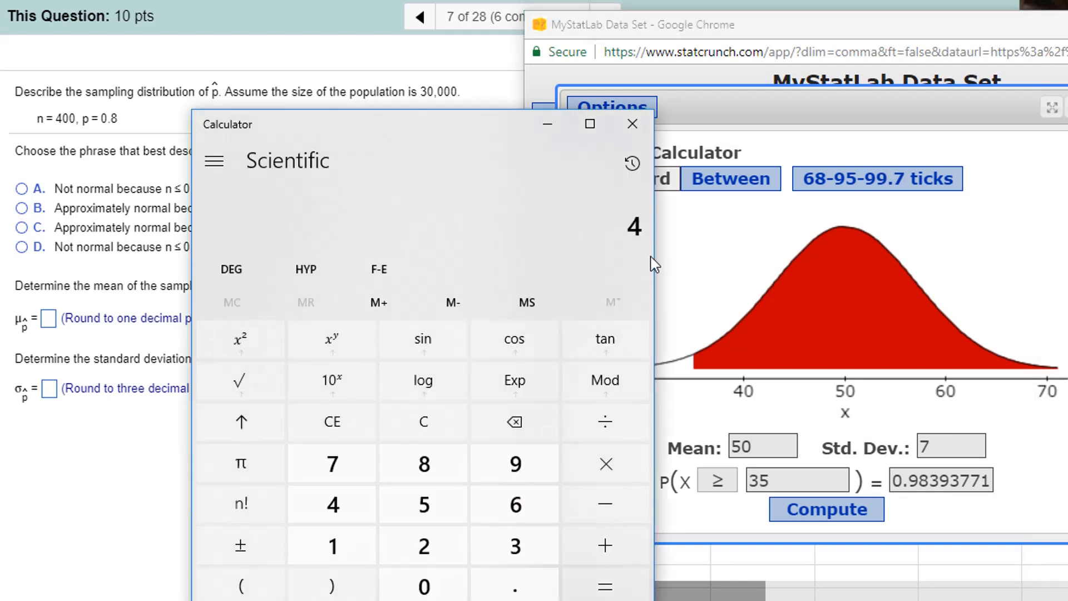
Step: Work out np(1 − p) for n = 400, p = 0.8, then 0.05 × 30,000 = 1,500 in Calculator
{"action": "left_click_drag", "start_coordinate": [341, 124], "coordinate": [419, 131]}
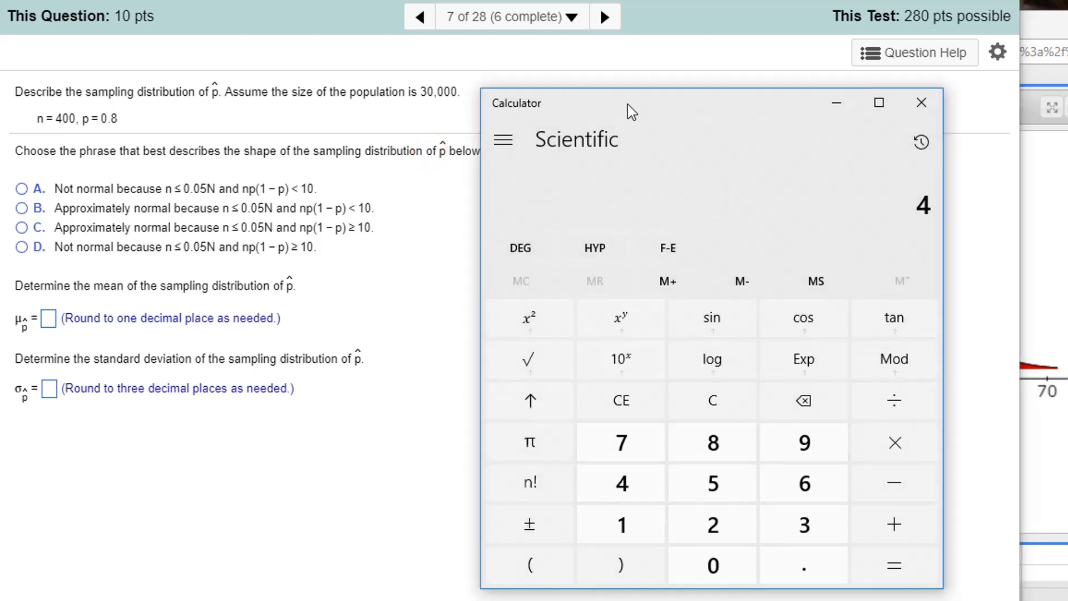
{"action": "left_click", "coordinate": [711, 564]}
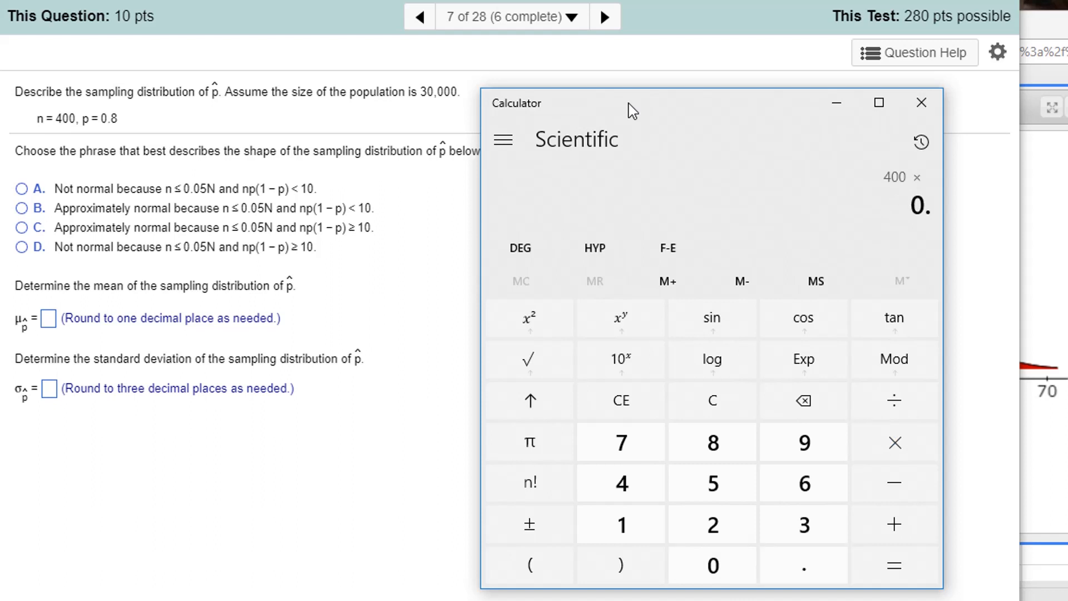
{"action": "left_click", "coordinate": [530, 563]}
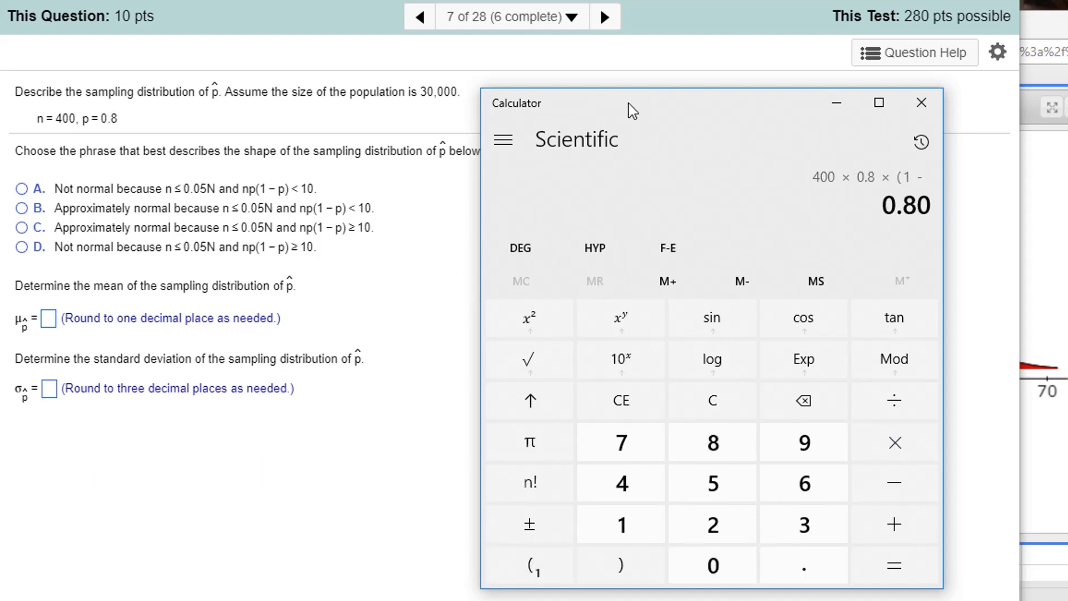
{"action": "left_click", "coordinate": [893, 565]}
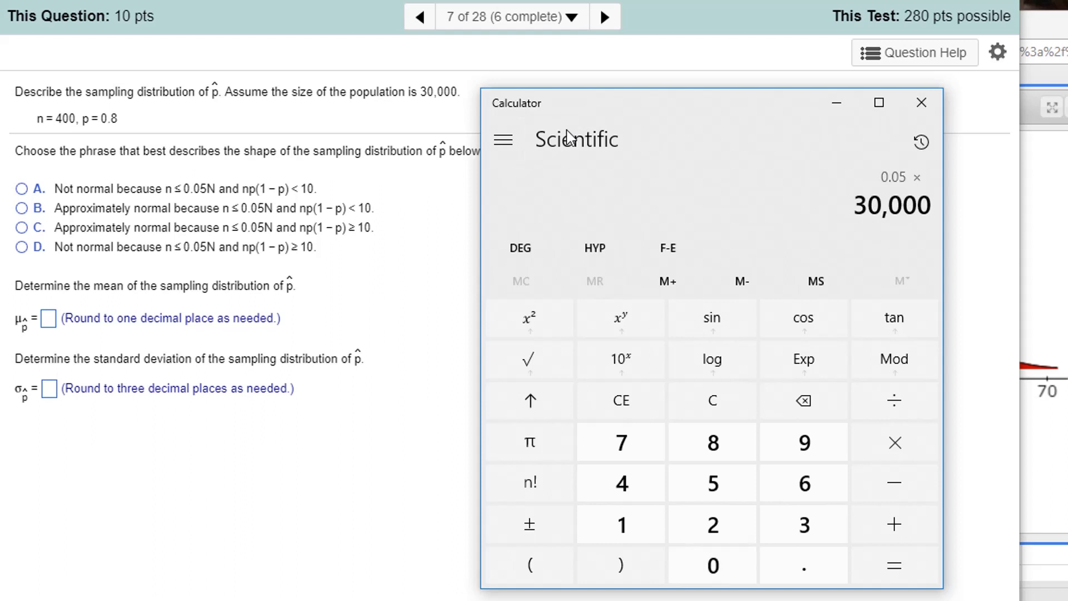
{"action": "left_click", "coordinate": [893, 565]}
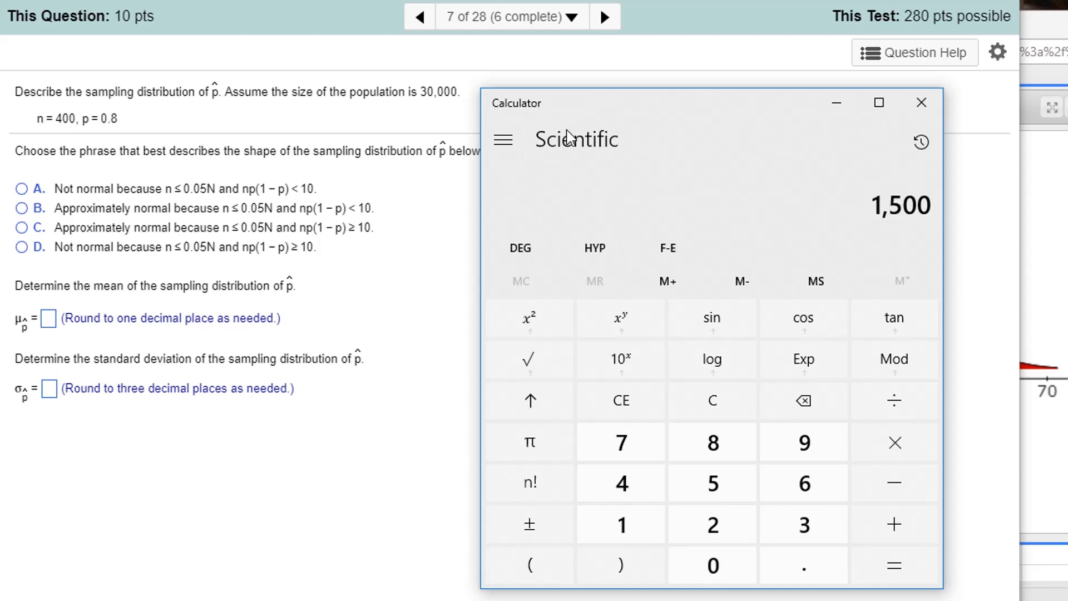
{"action": "mouse_move", "coordinate": [158, 184]}
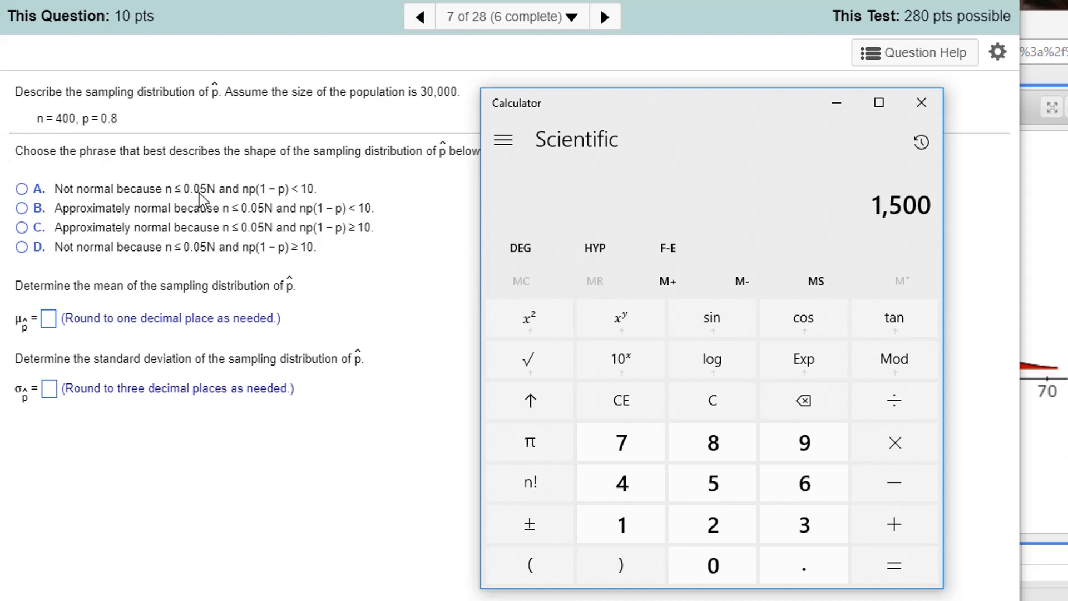
{"action": "mouse_move", "coordinate": [6, 265]}
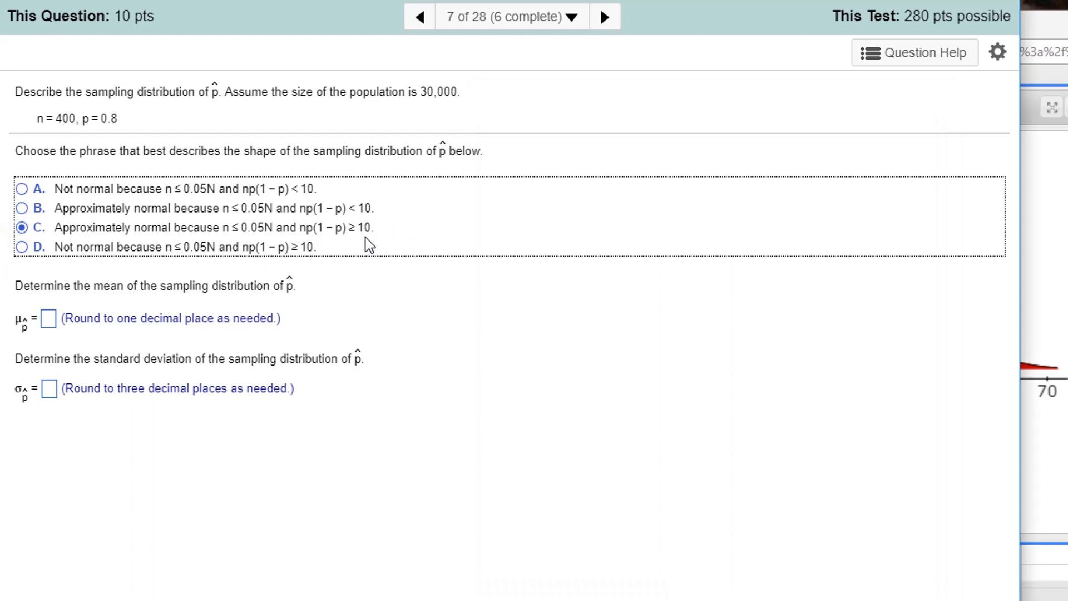
{"action": "mouse_move", "coordinate": [356, 235]}
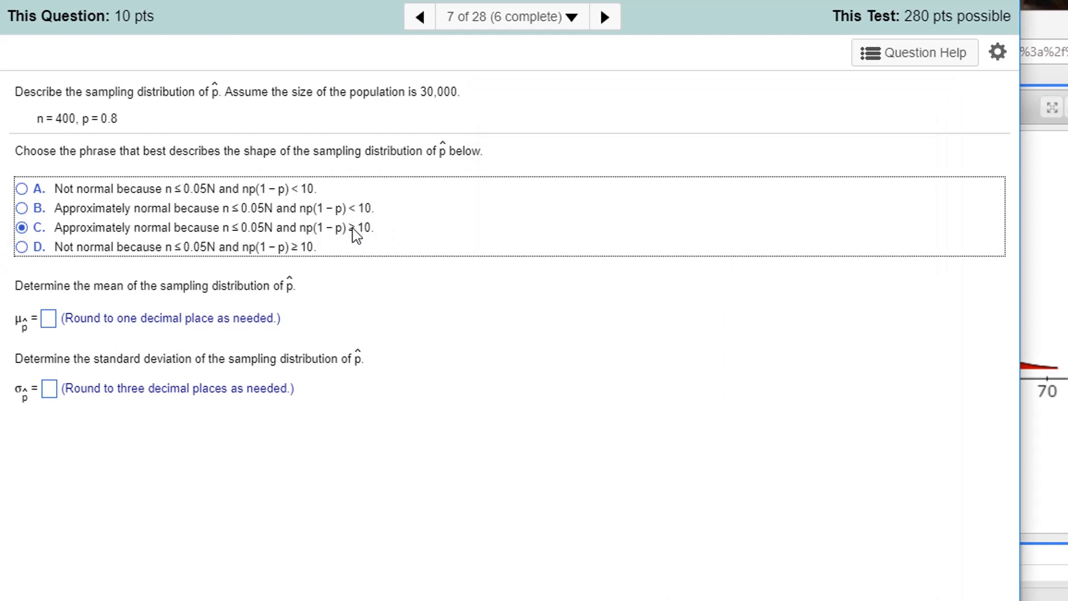
{"action": "mouse_move", "coordinate": [456, 287]}
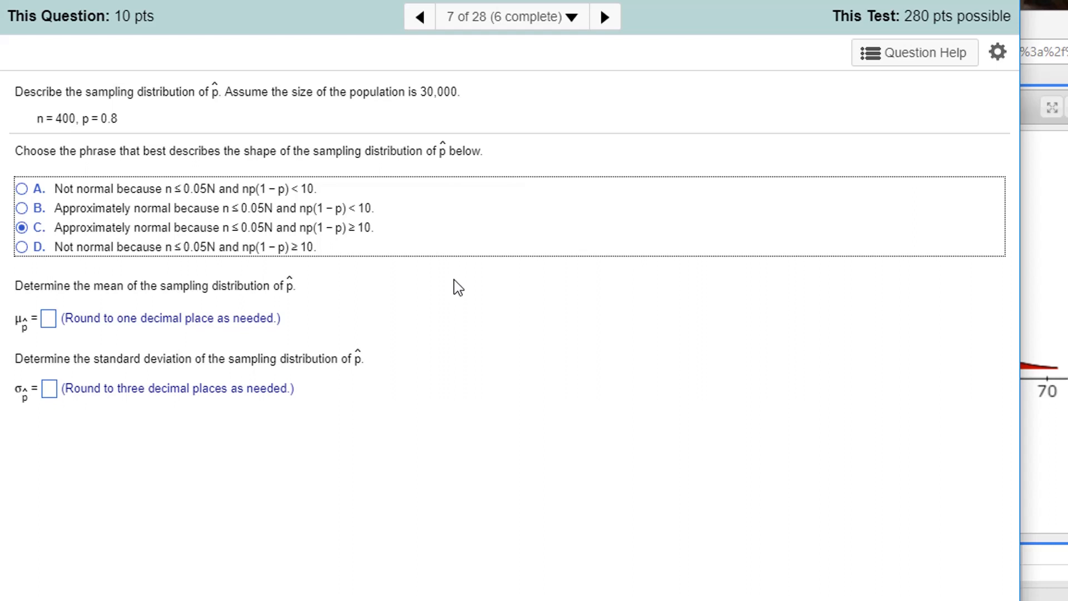
{"action": "mouse_move", "coordinate": [347, 229]}
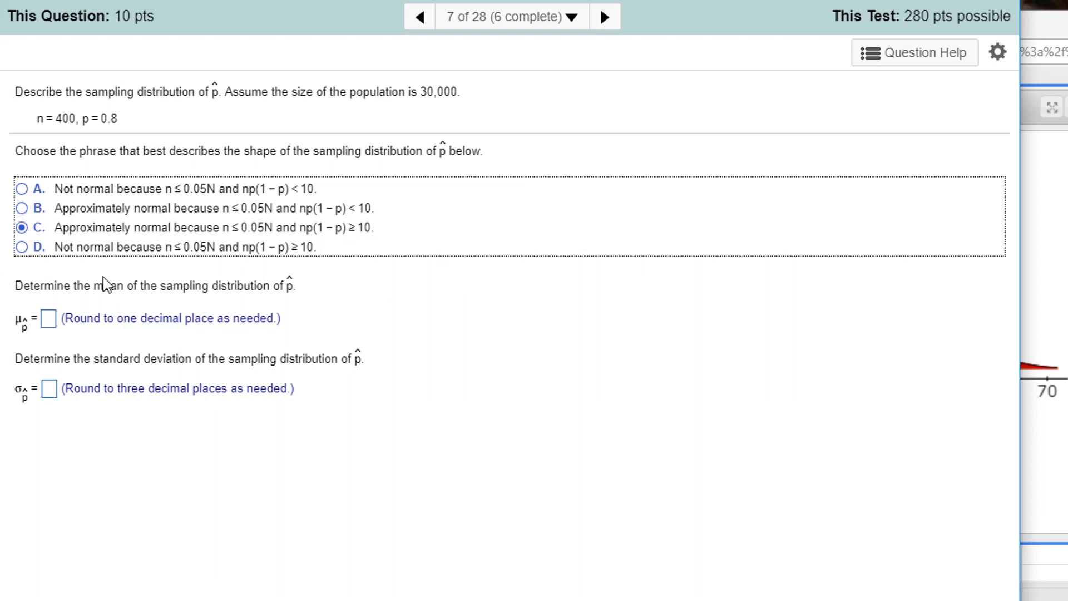
{"action": "mouse_move", "coordinate": [312, 296]}
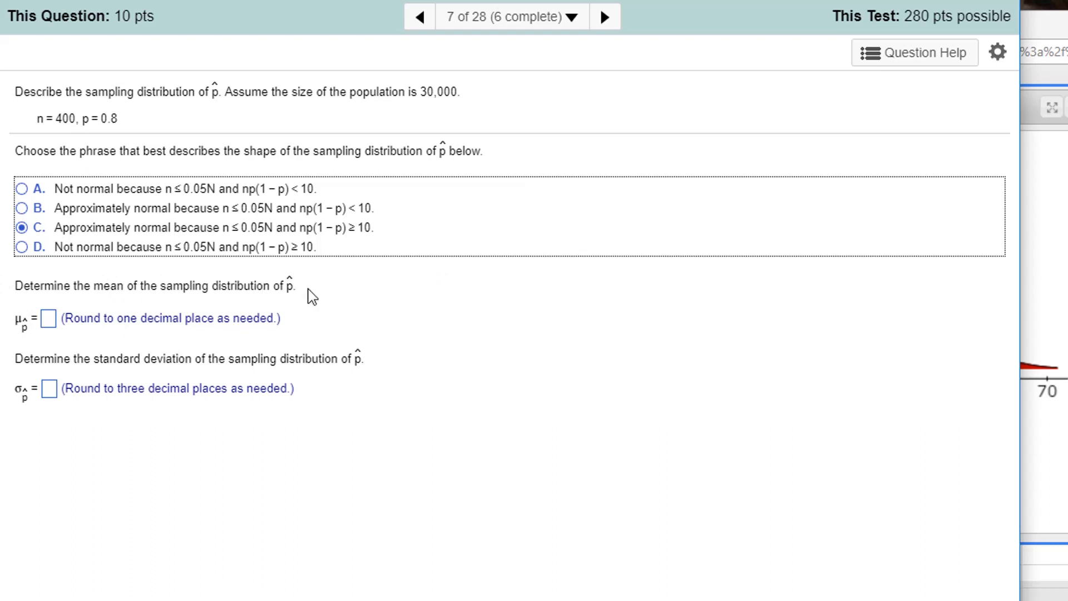
Step: Enter .80 as the mean of p̂ for question 7
{"action": "left_click", "coordinate": [47, 319]}
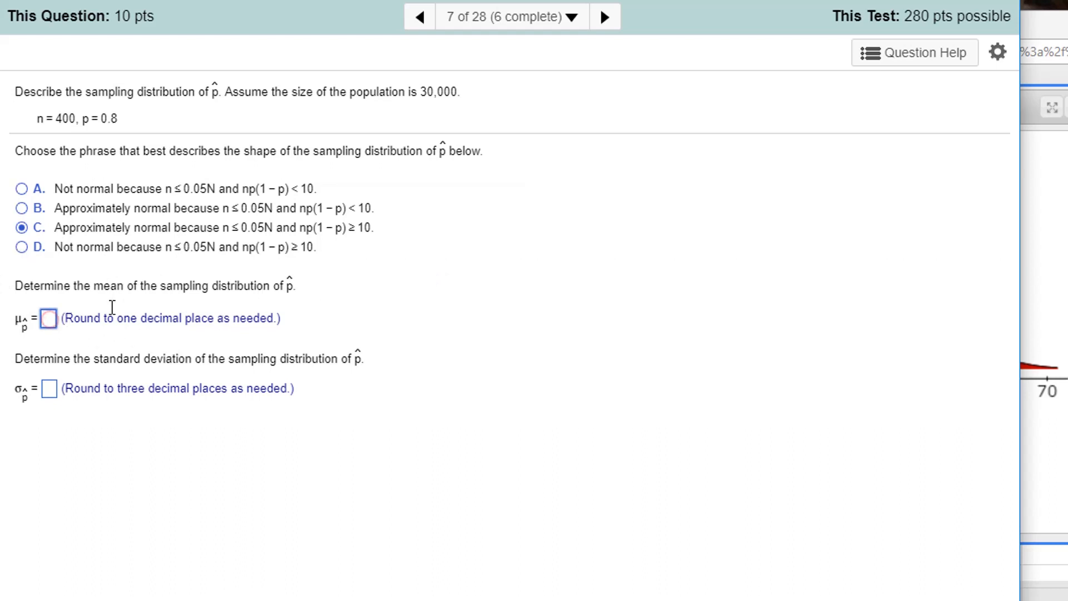
{"action": "type", "text": ".80"}
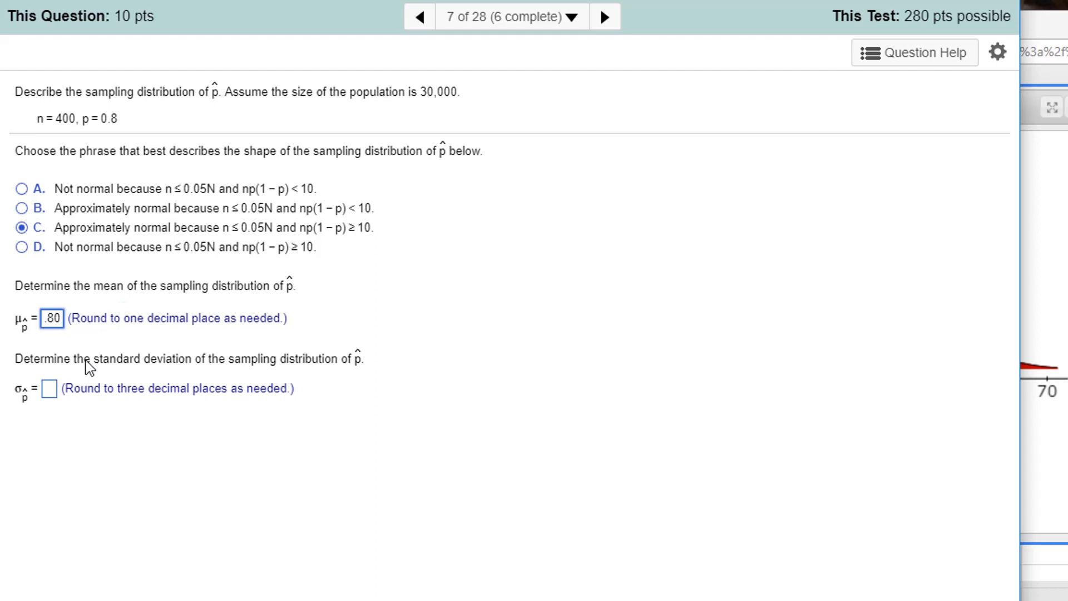
{"action": "mouse_move", "coordinate": [626, 273]}
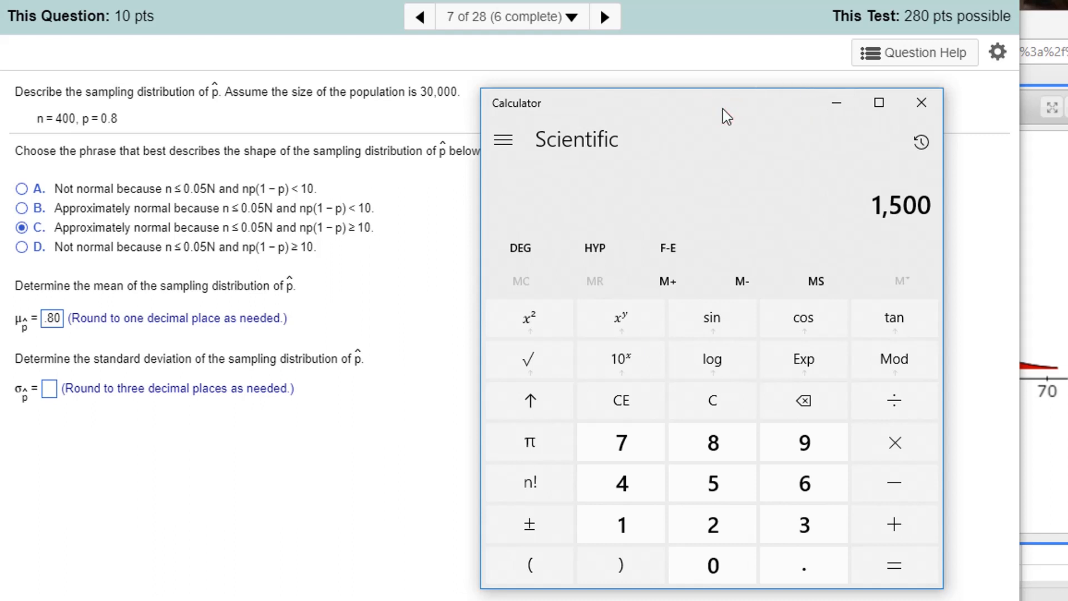
Step: Compute √(0.8 × (1 − 0.8) ÷ 400) = 0.02 in Calculator for p̂'s standard deviation
{"action": "left_click", "coordinate": [711, 442]}
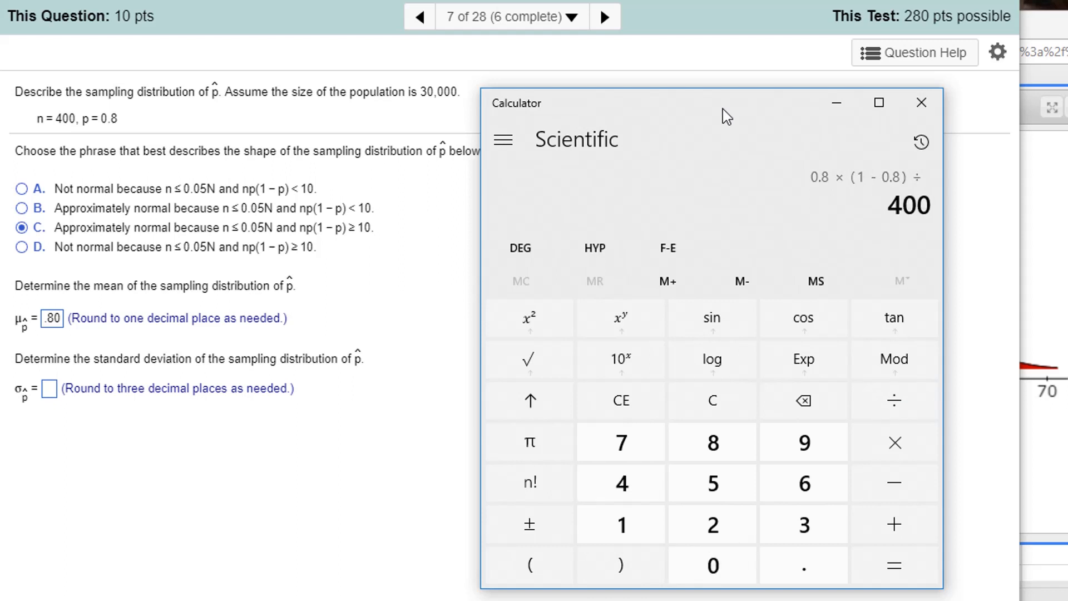
{"action": "left_click", "coordinate": [893, 565]}
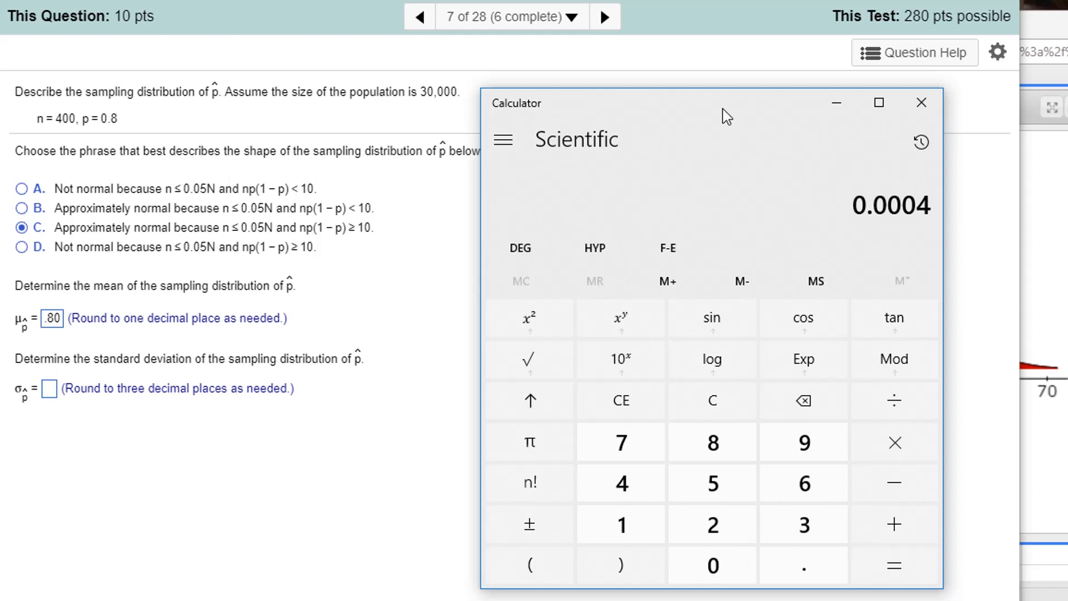
{"action": "mouse_move", "coordinate": [530, 306]}
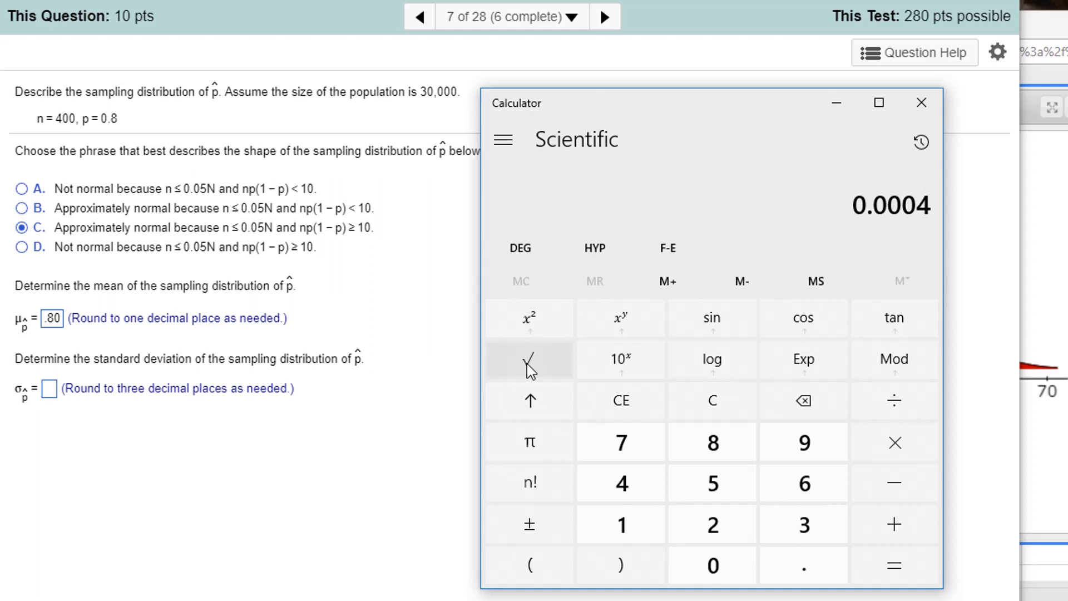
{"action": "left_click", "coordinate": [530, 359]}
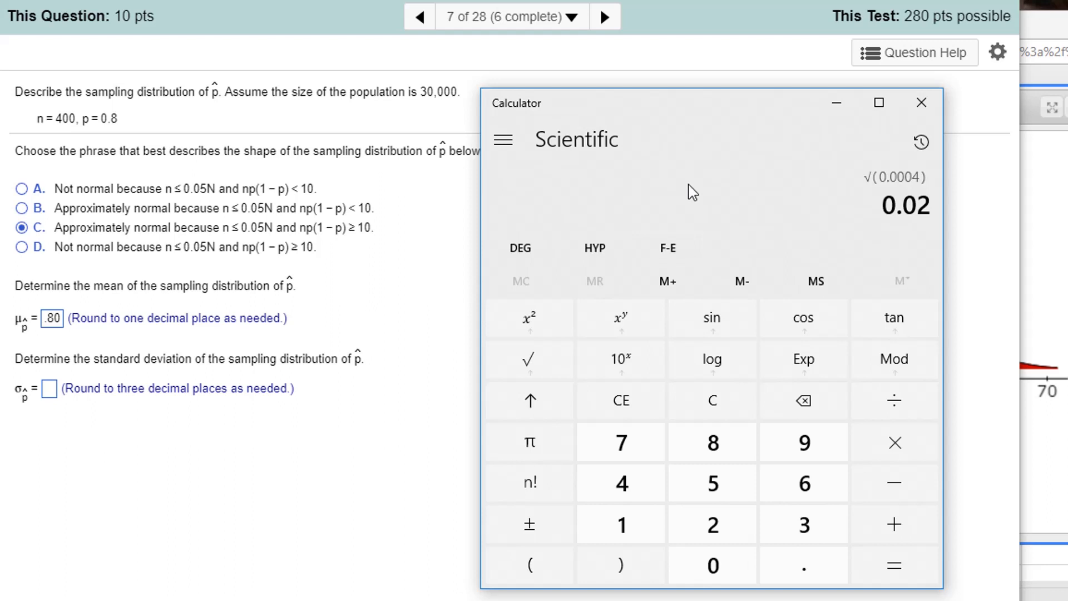
{"action": "mouse_move", "coordinate": [905, 237]}
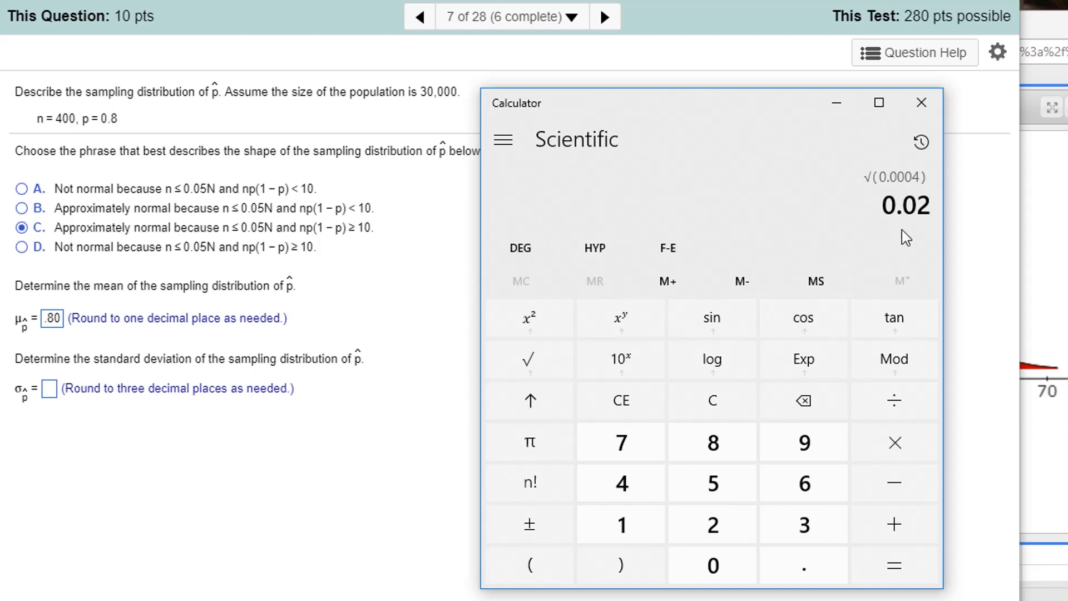